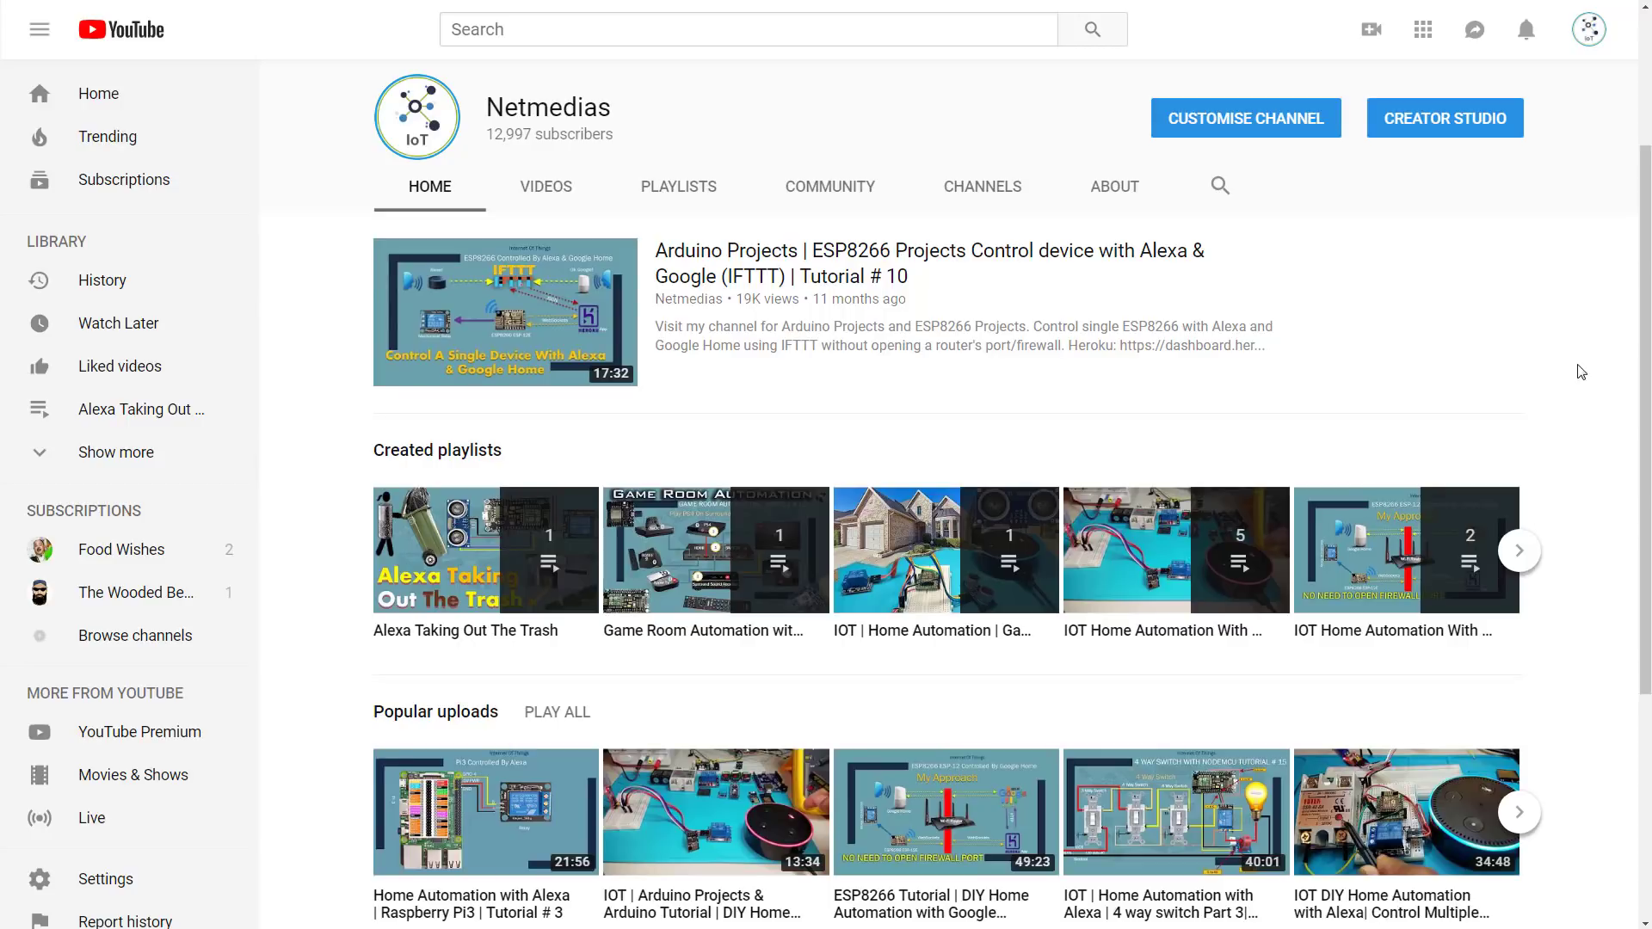
pyautogui.moveTo(1541, 358)
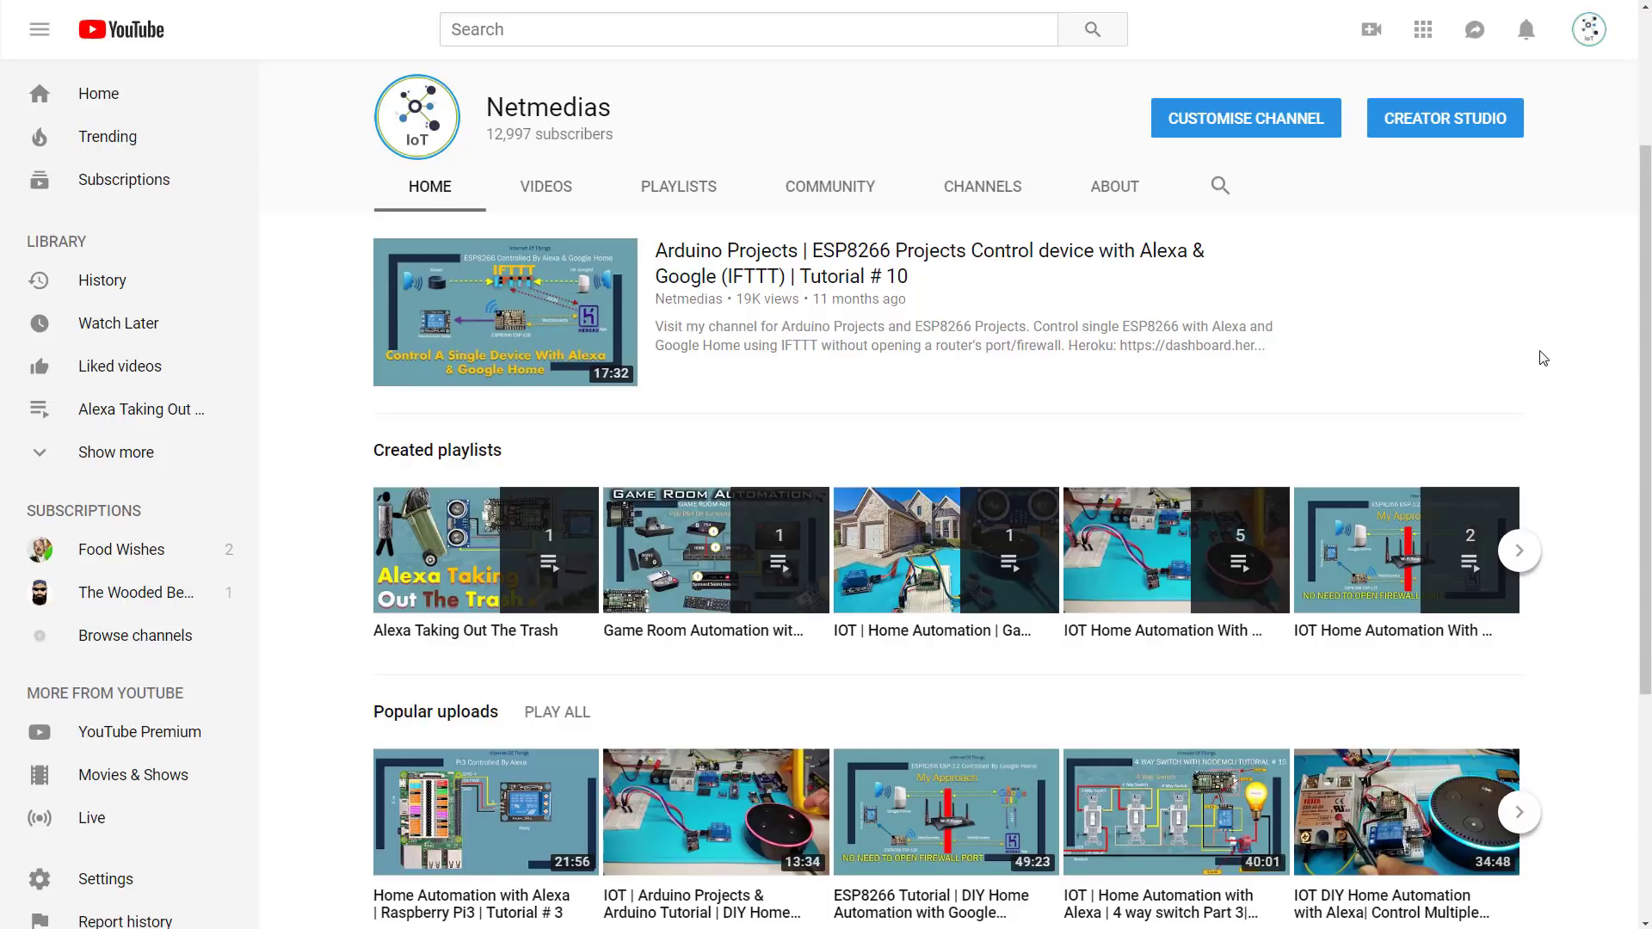
pyautogui.moveTo(420, 643)
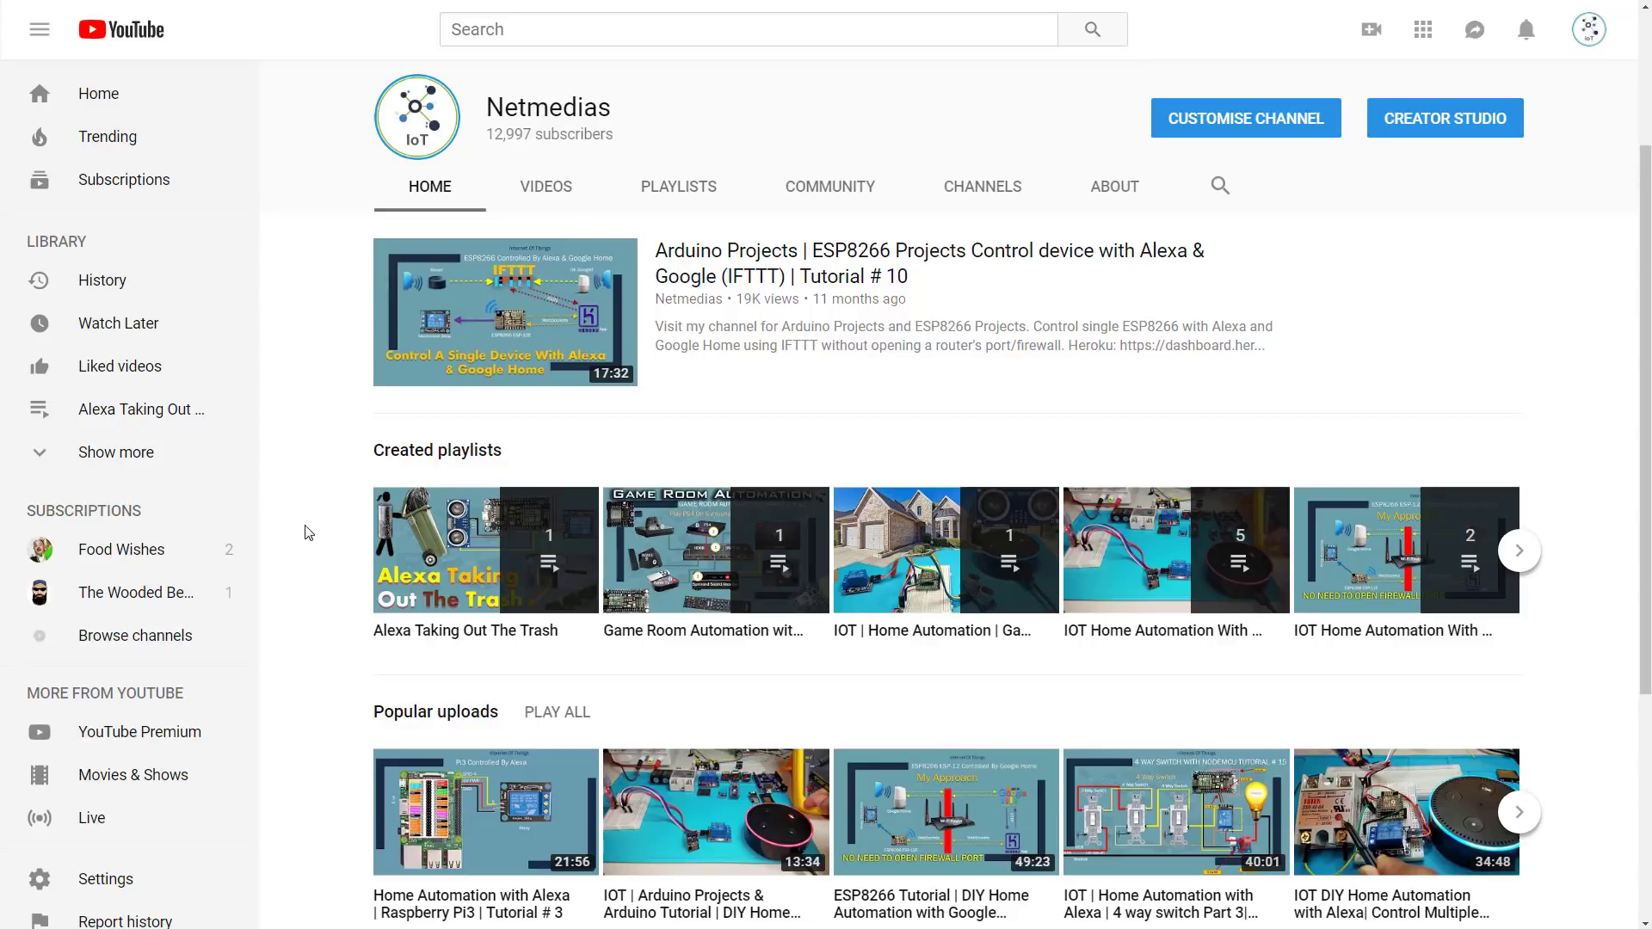
pyautogui.moveTo(485, 549)
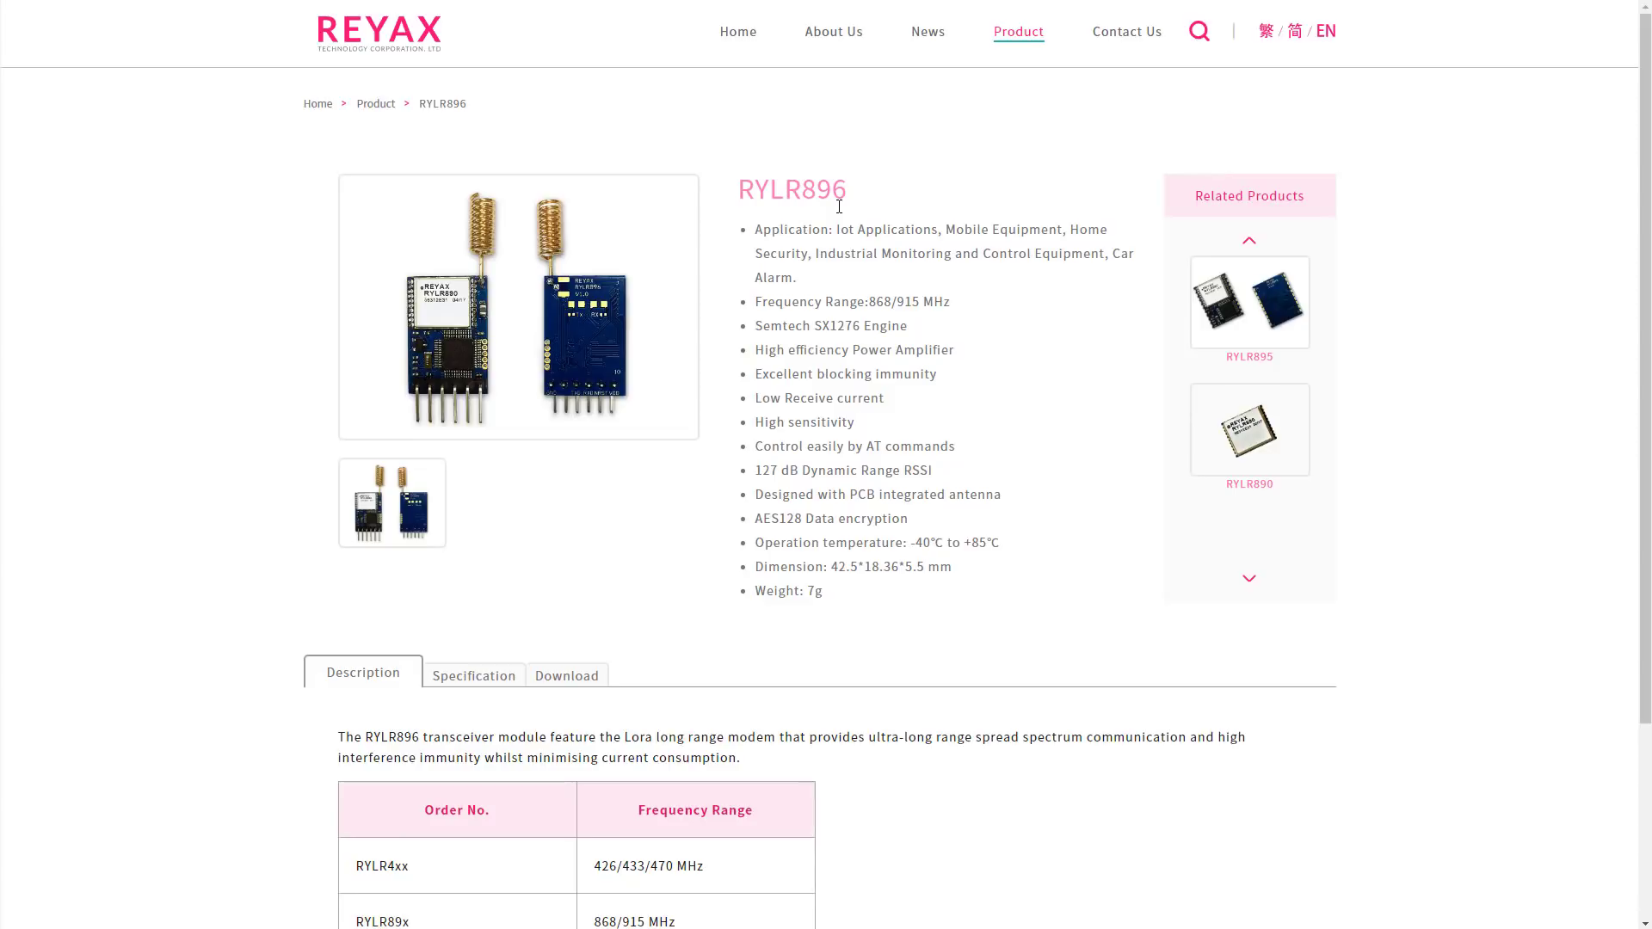
pyautogui.moveTo(1021, 384)
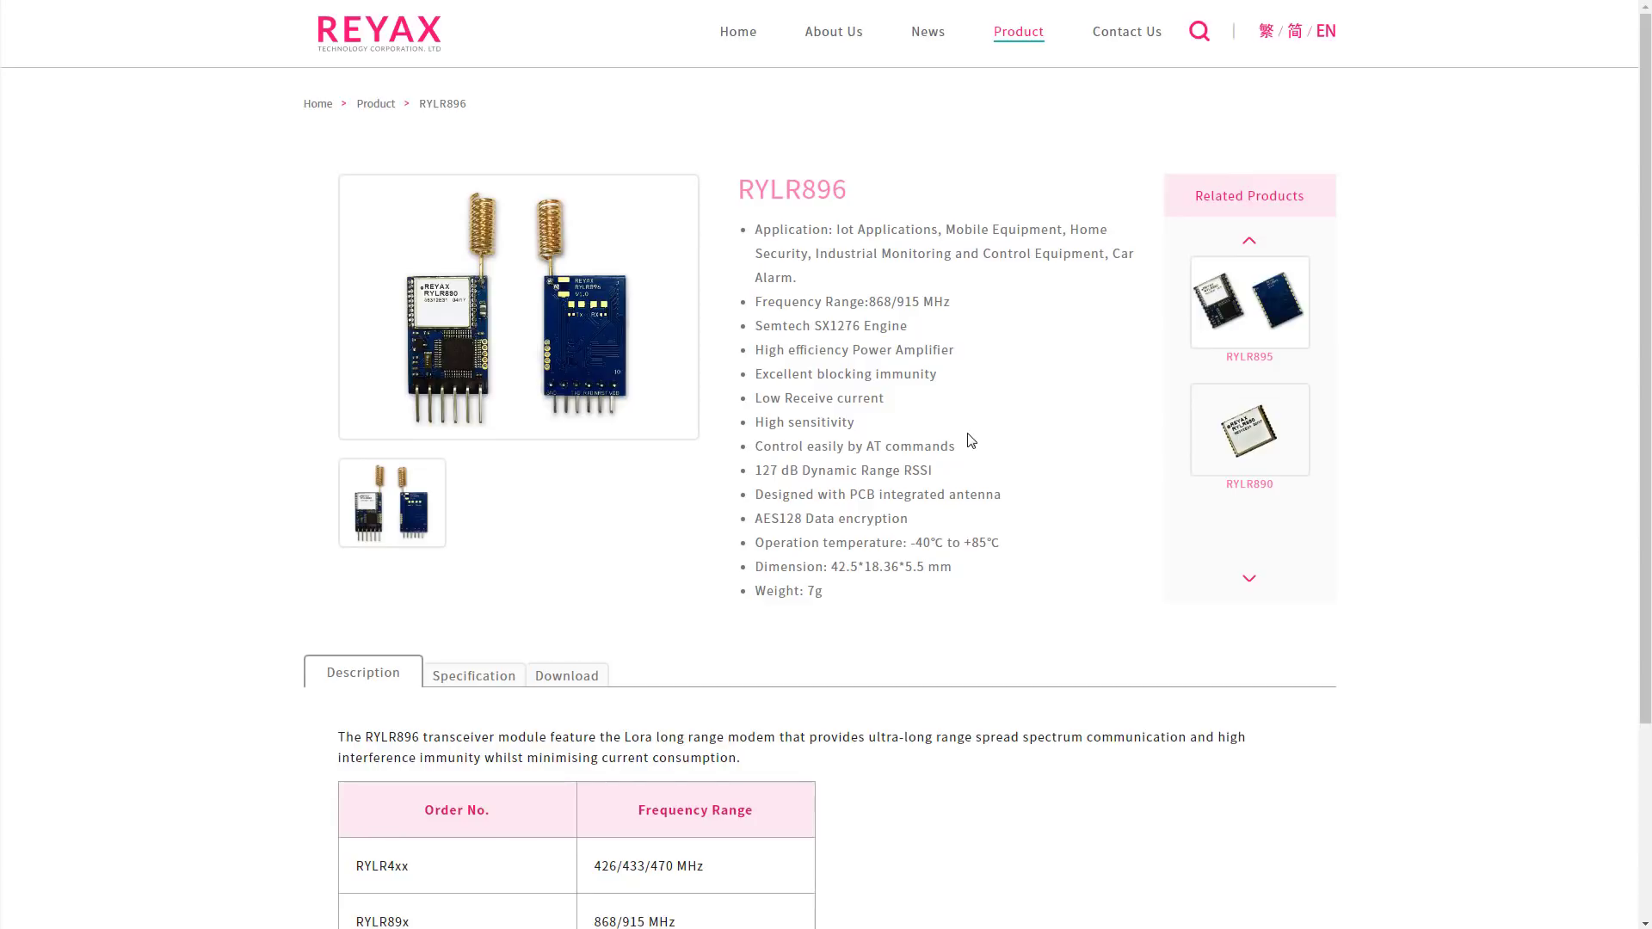
pyautogui.moveTo(996, 435)
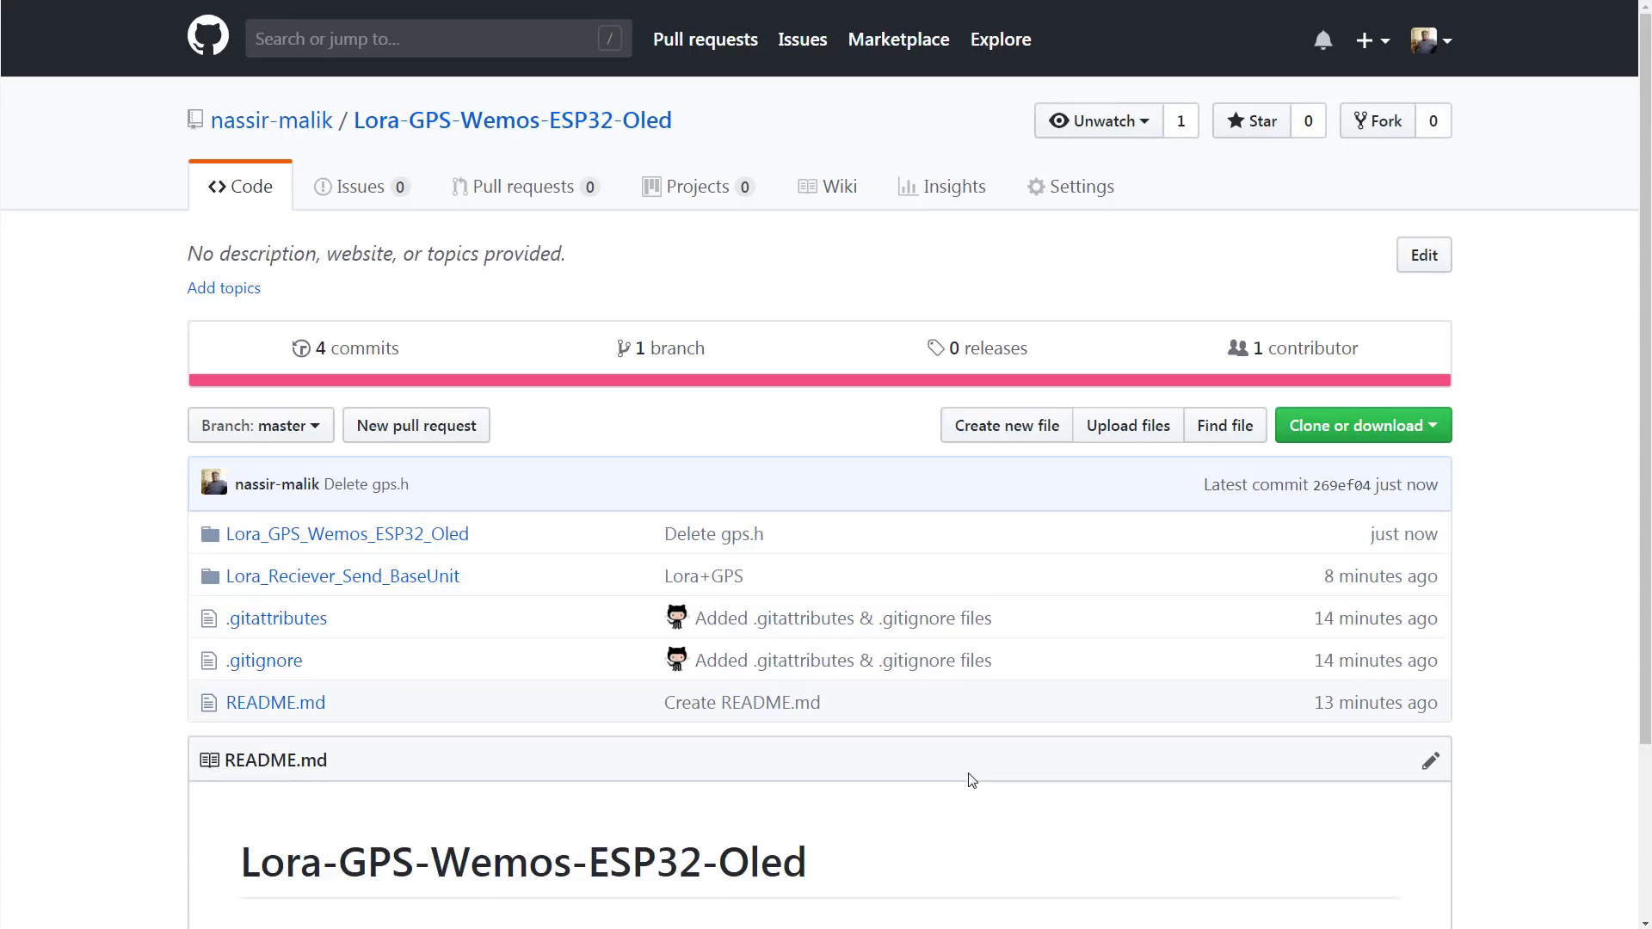
pyautogui.moveTo(163, 635)
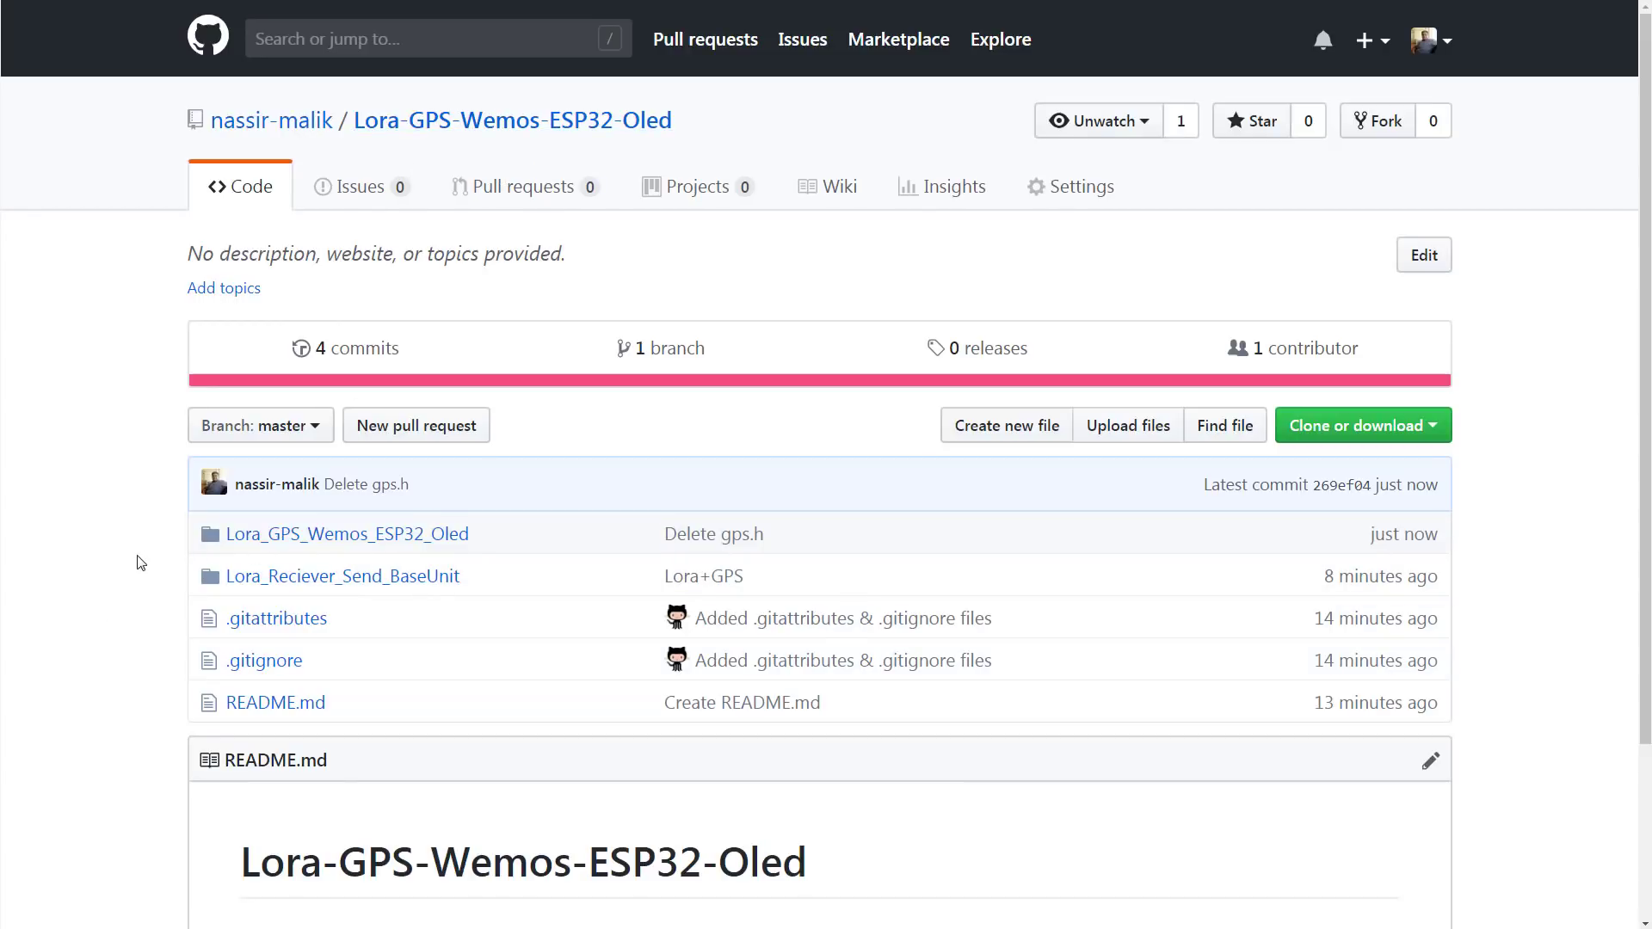
pyautogui.moveTo(346, 533)
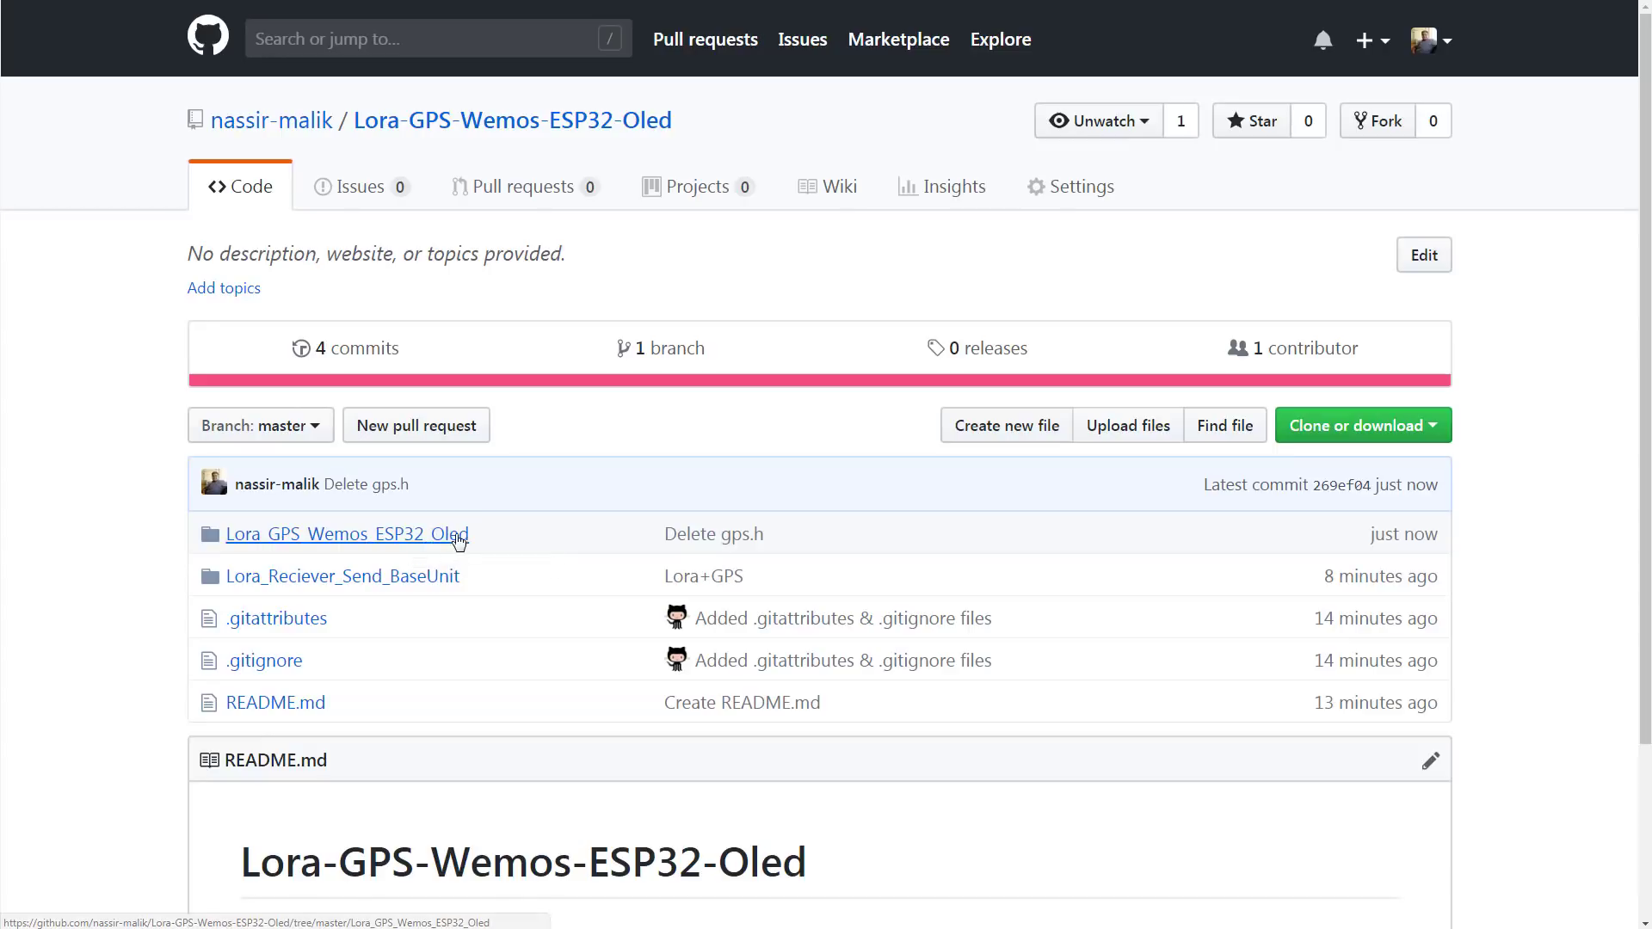
pyautogui.moveTo(430, 542)
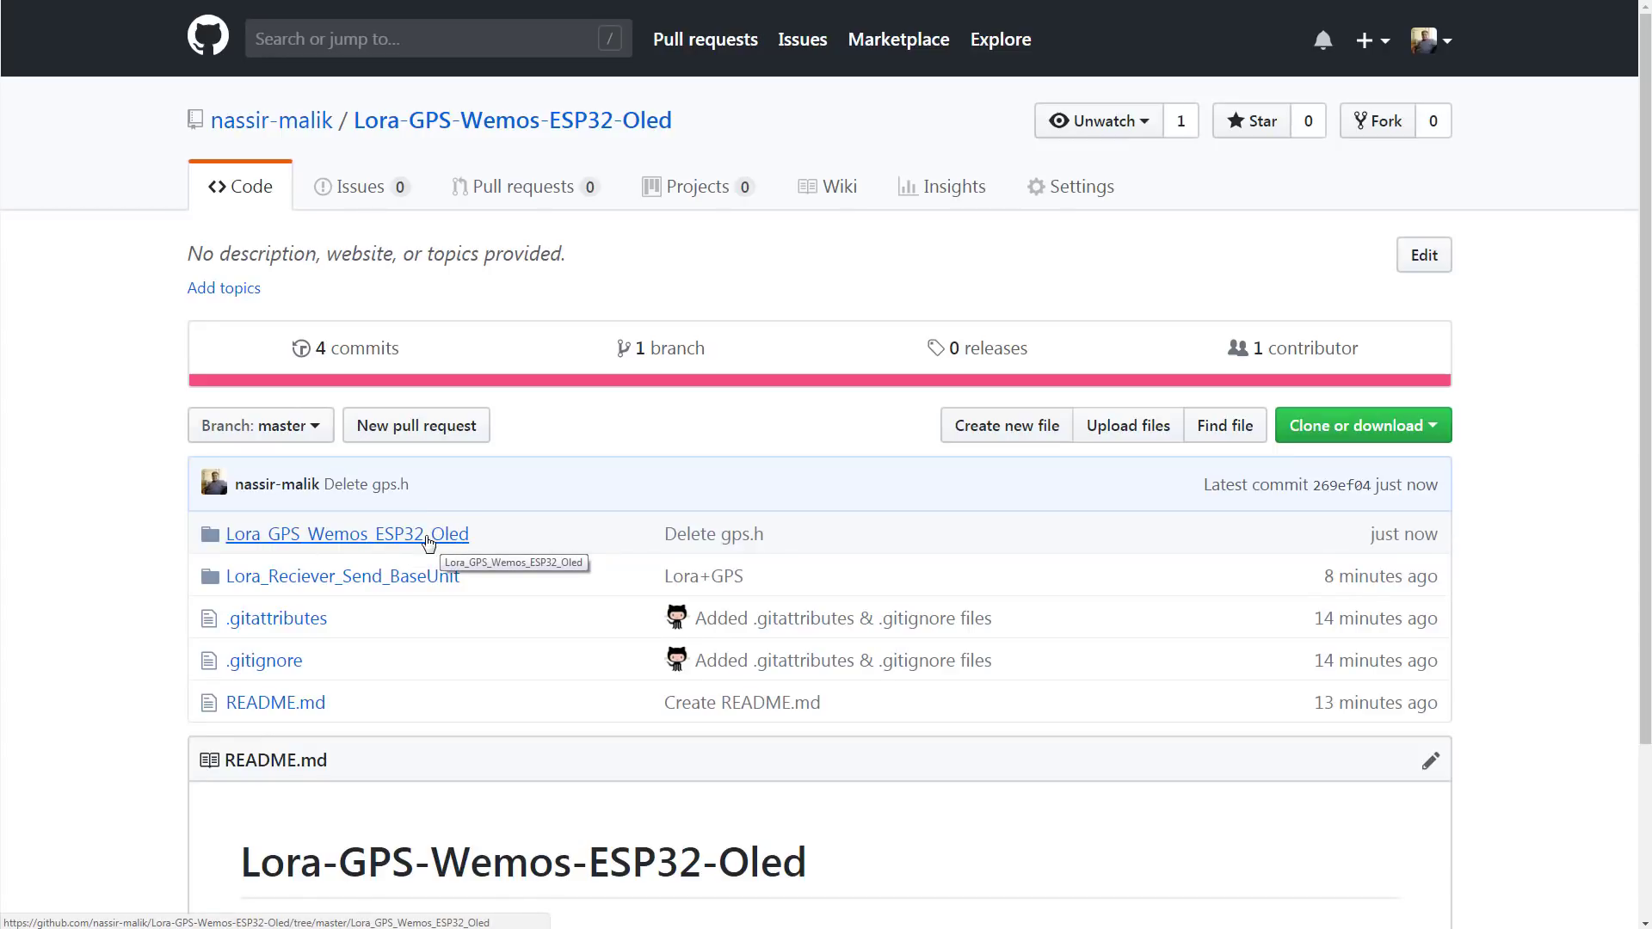
pyautogui.moveTo(403, 545)
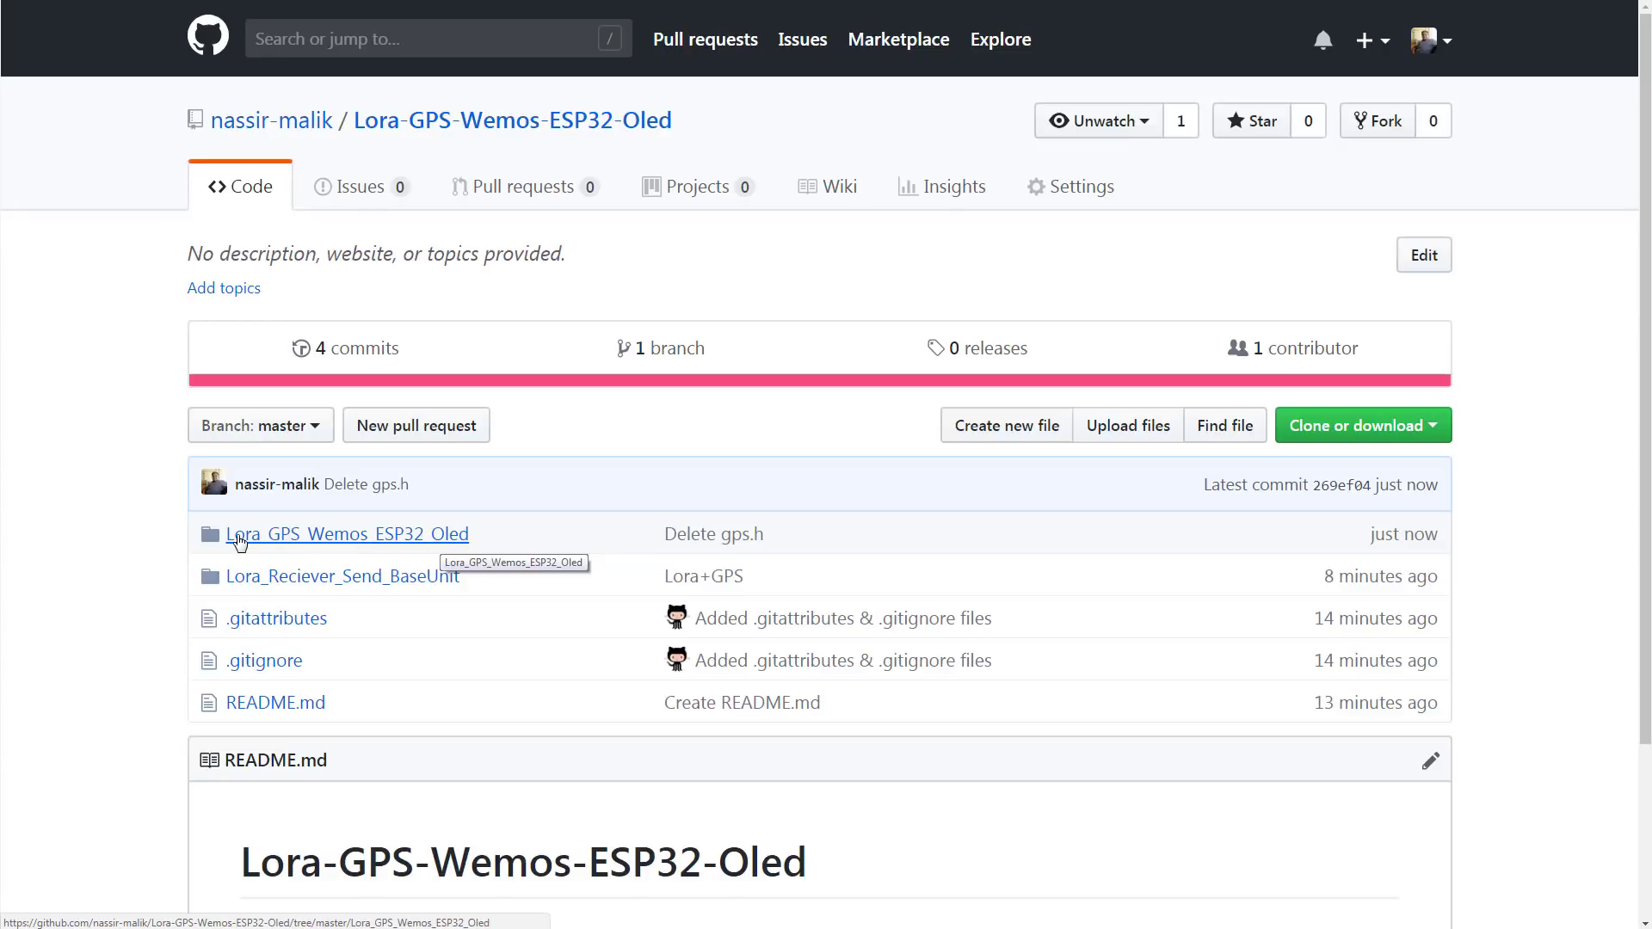
pyautogui.moveTo(327, 587)
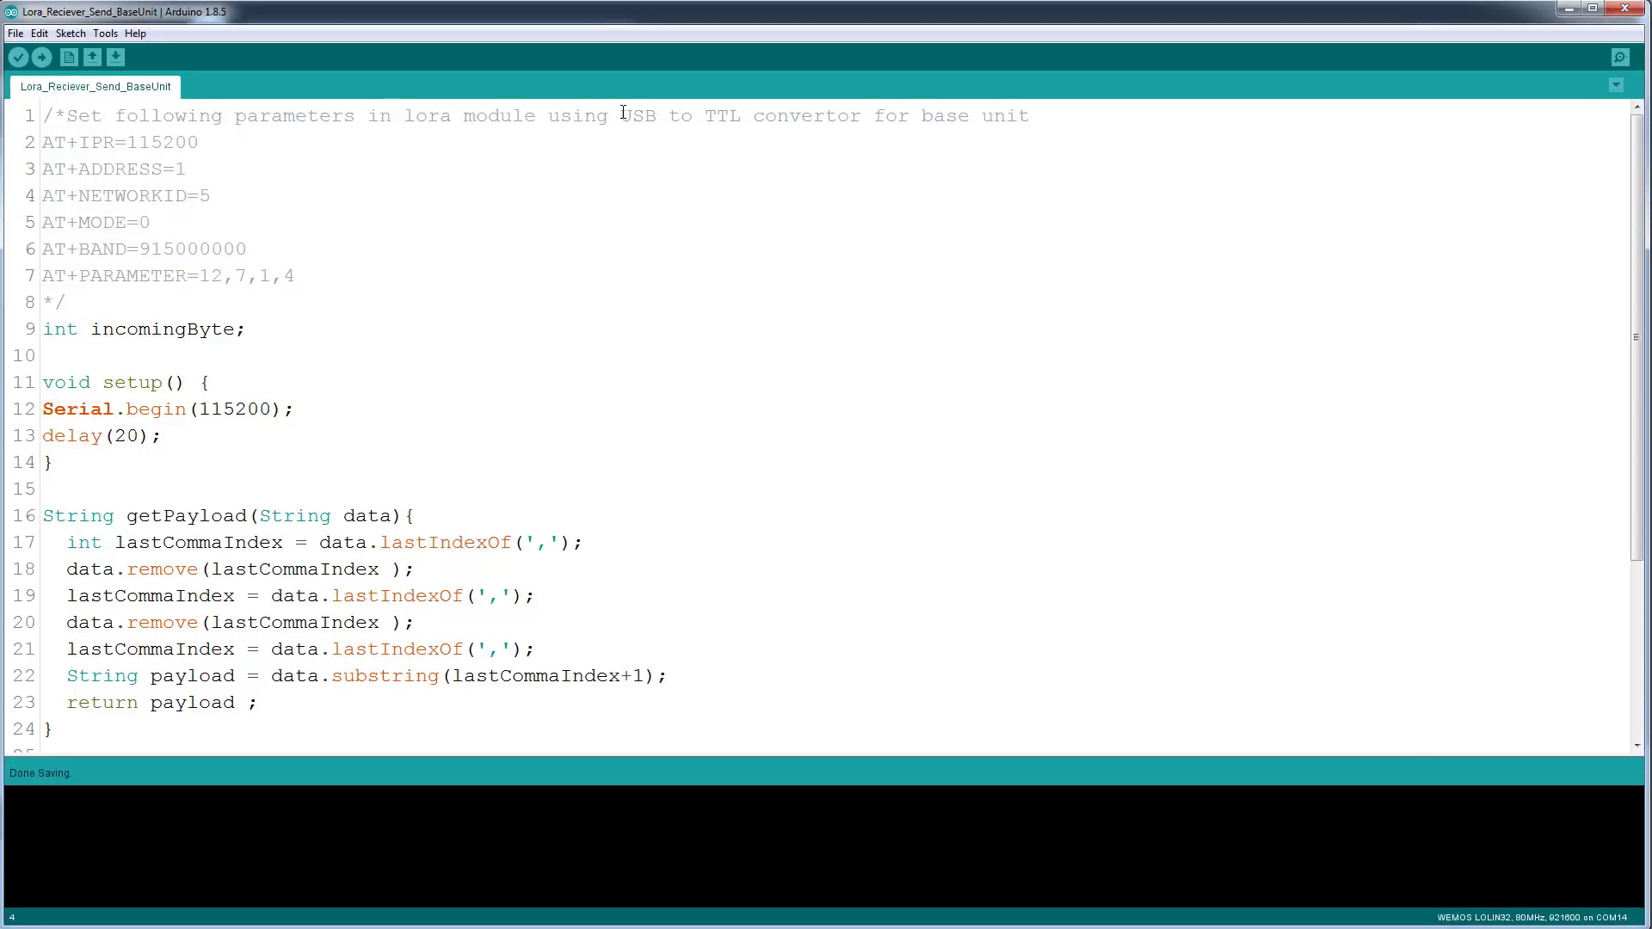
pyautogui.moveTo(621, 116); pyautogui.dragTo(738, 116)
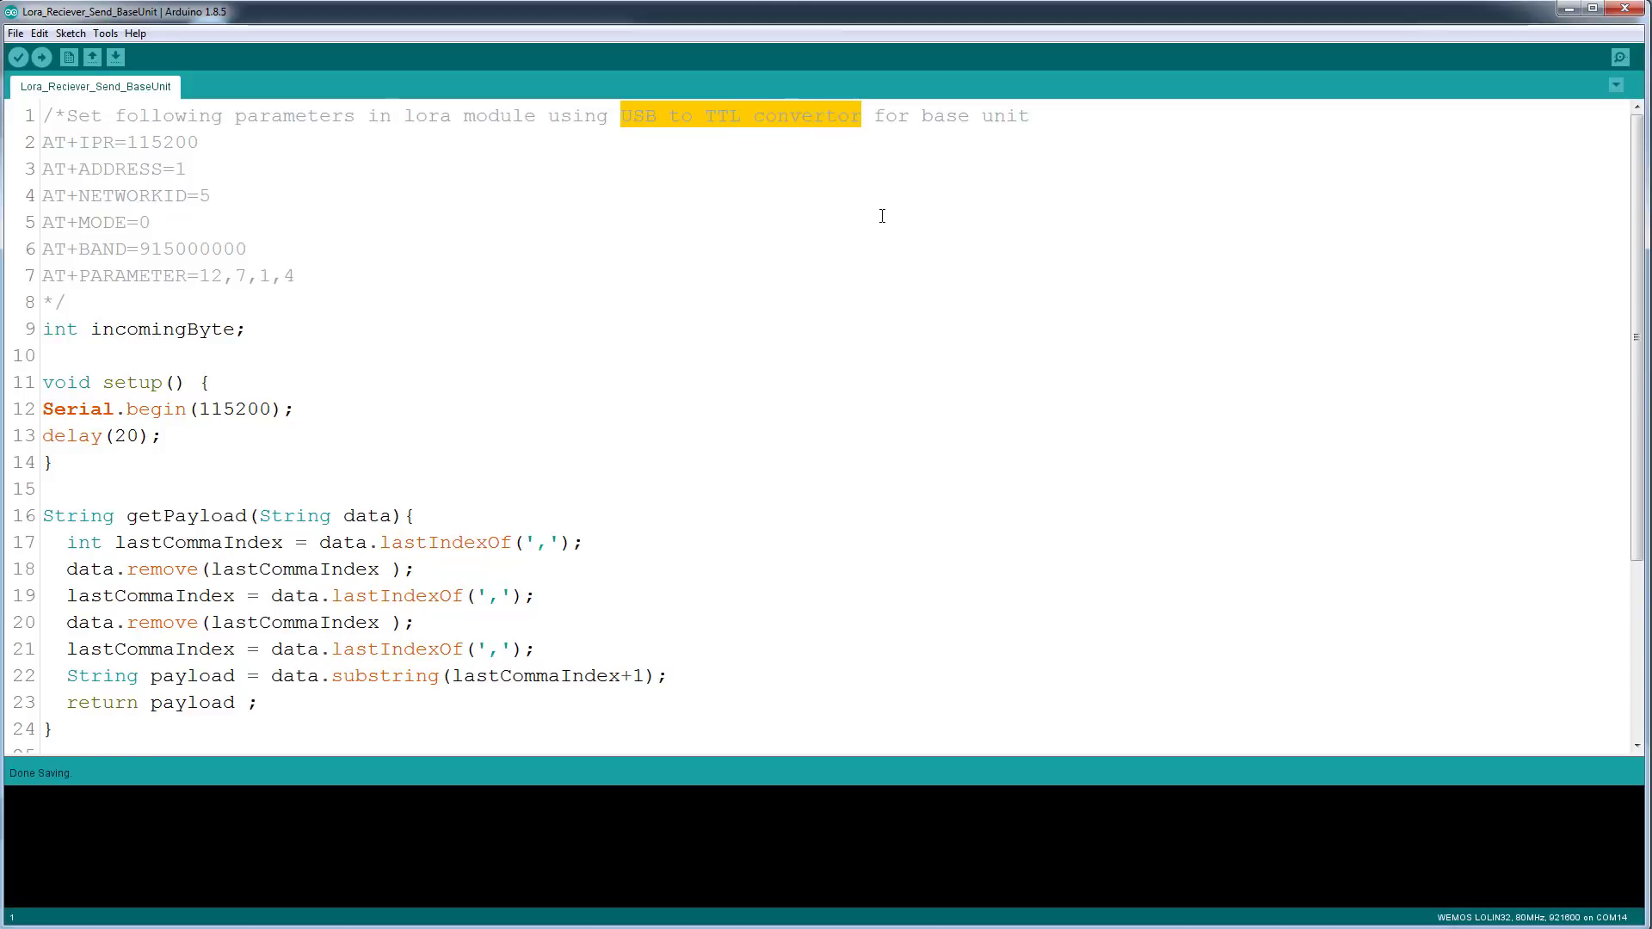
pyautogui.click(881, 217)
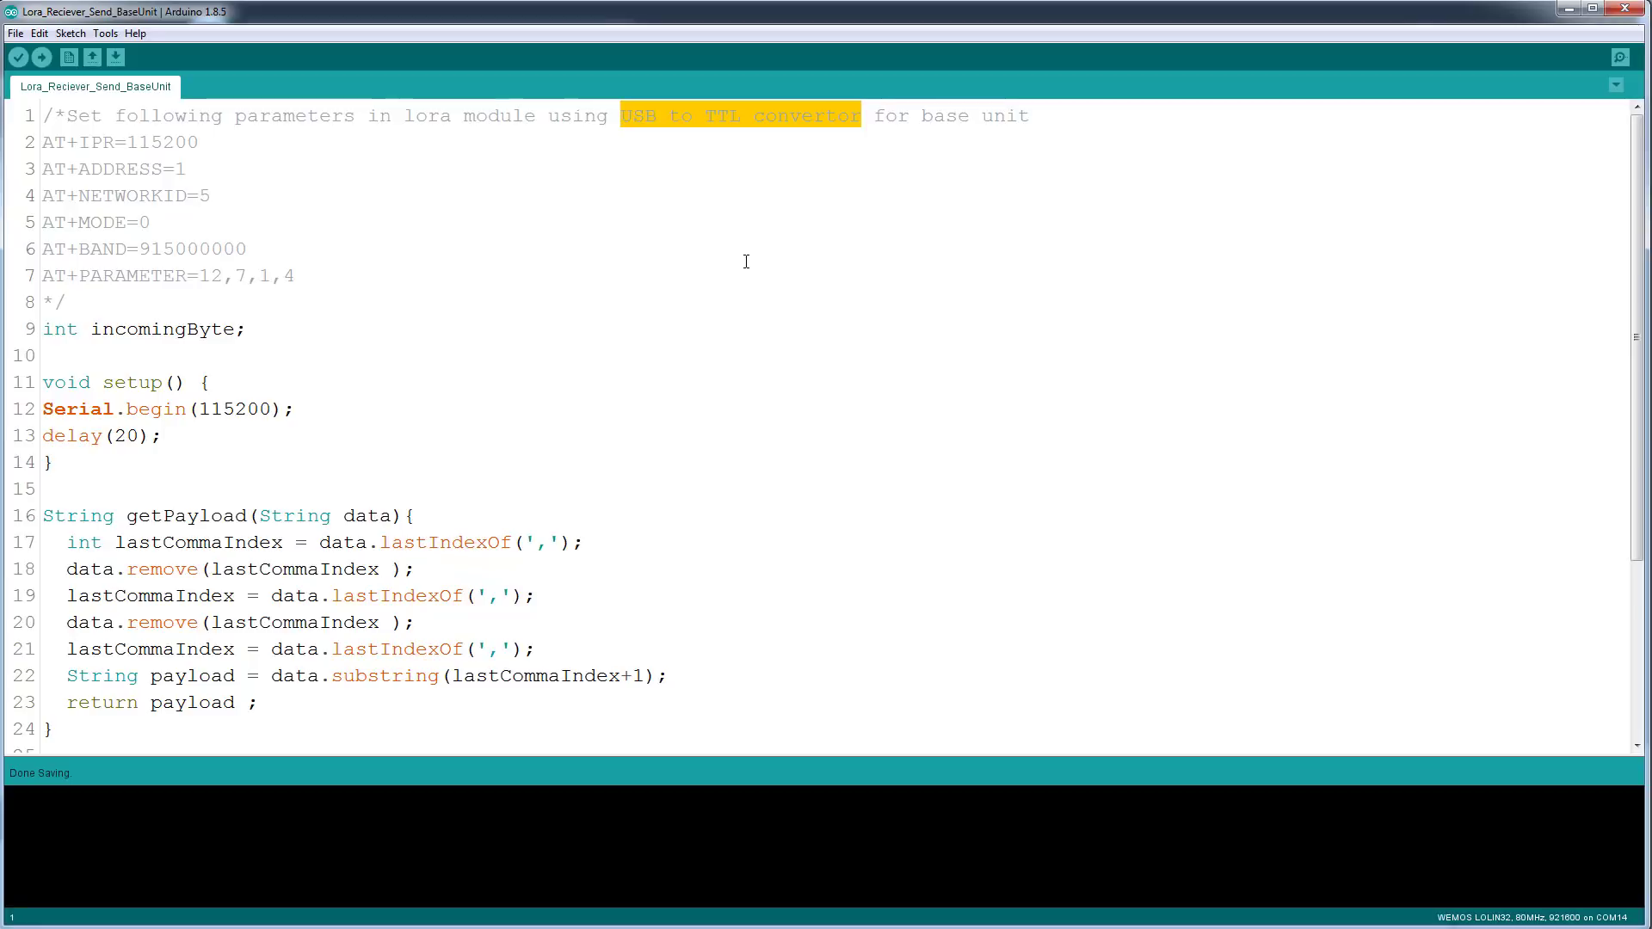
pyautogui.moveTo(633, 275)
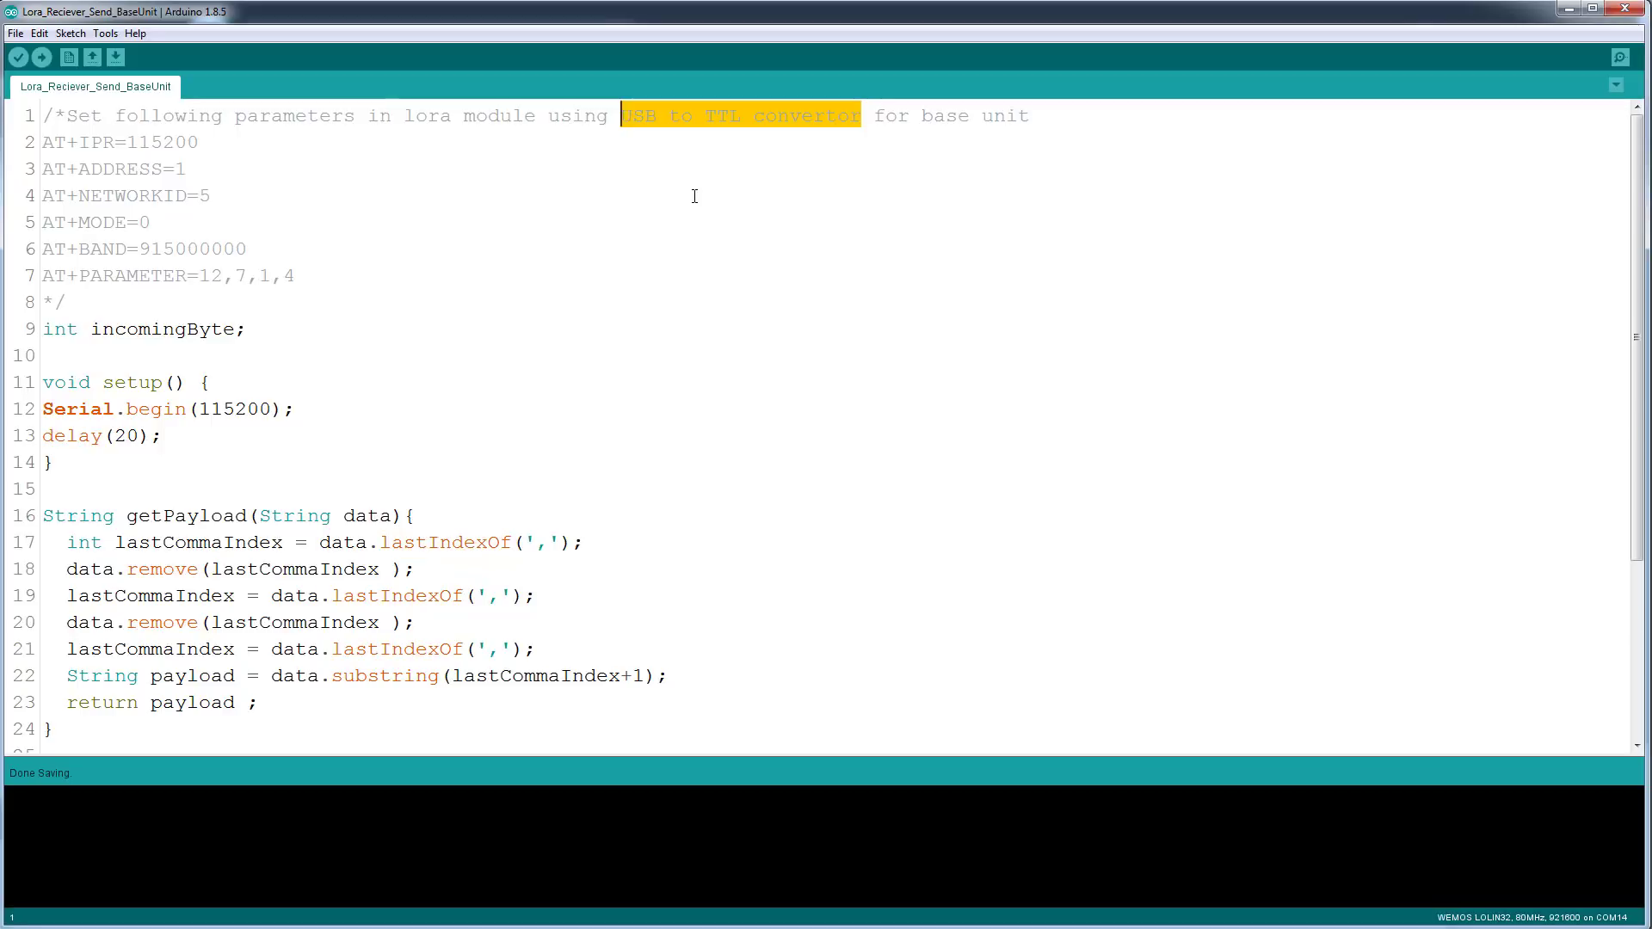
pyautogui.moveTo(585, 275)
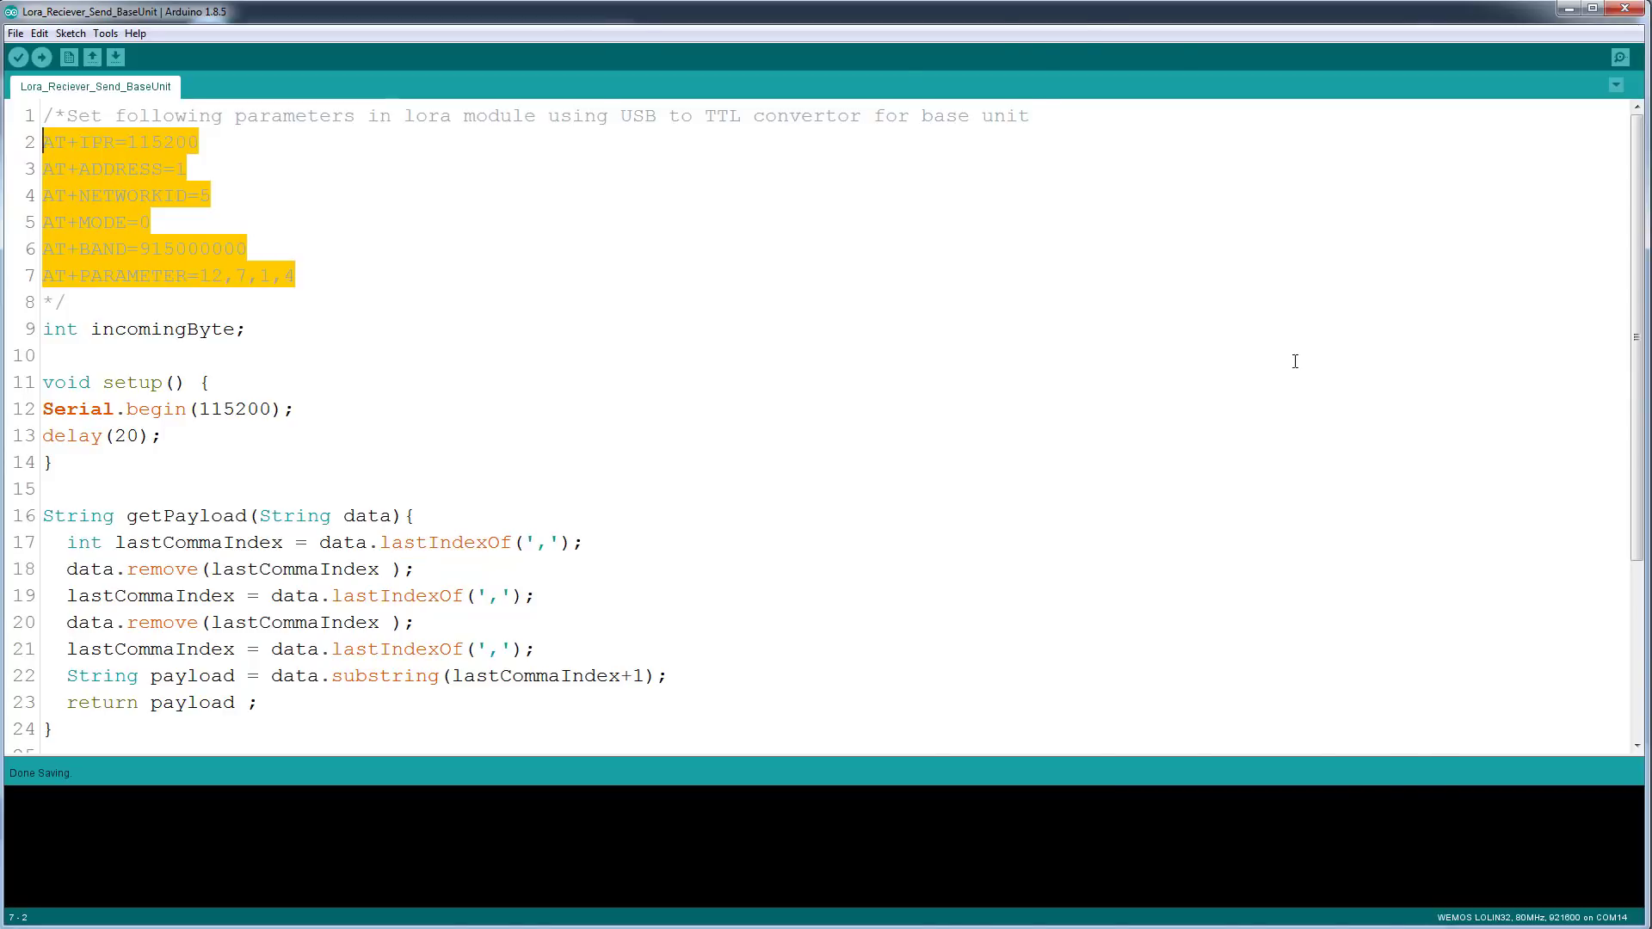
pyautogui.click(105, 33)
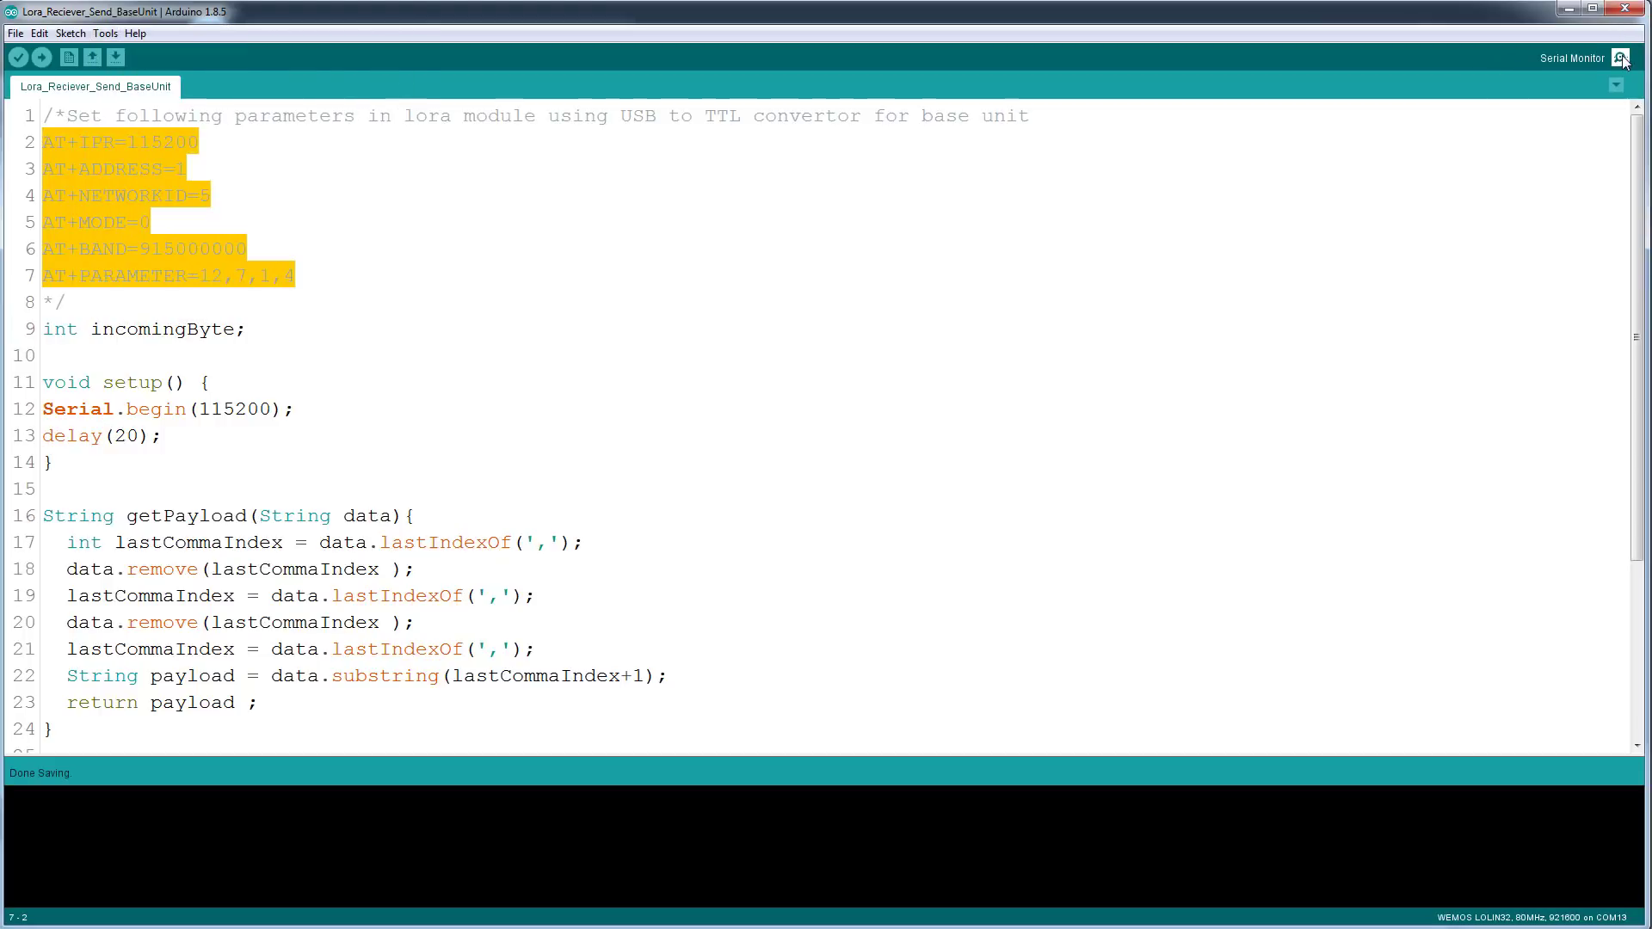
# - Send AT in the COM13 serial monitor at 115200 baud, confirm the +OK reply, then close it
pyautogui.click(1621, 59)
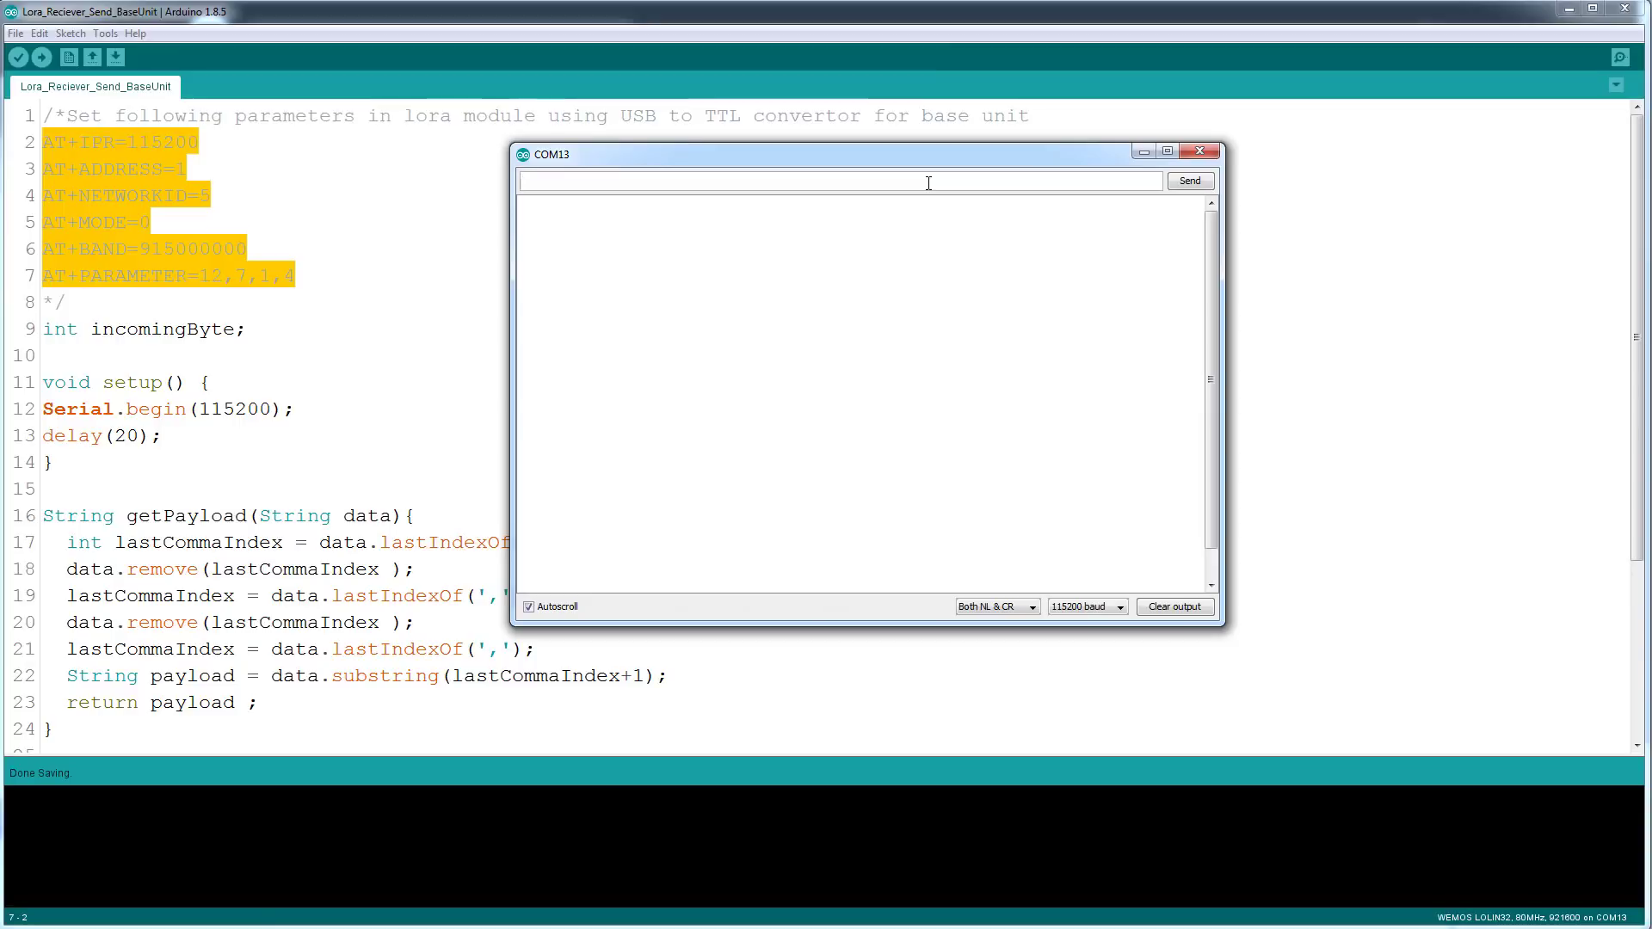
pyautogui.write('AT')
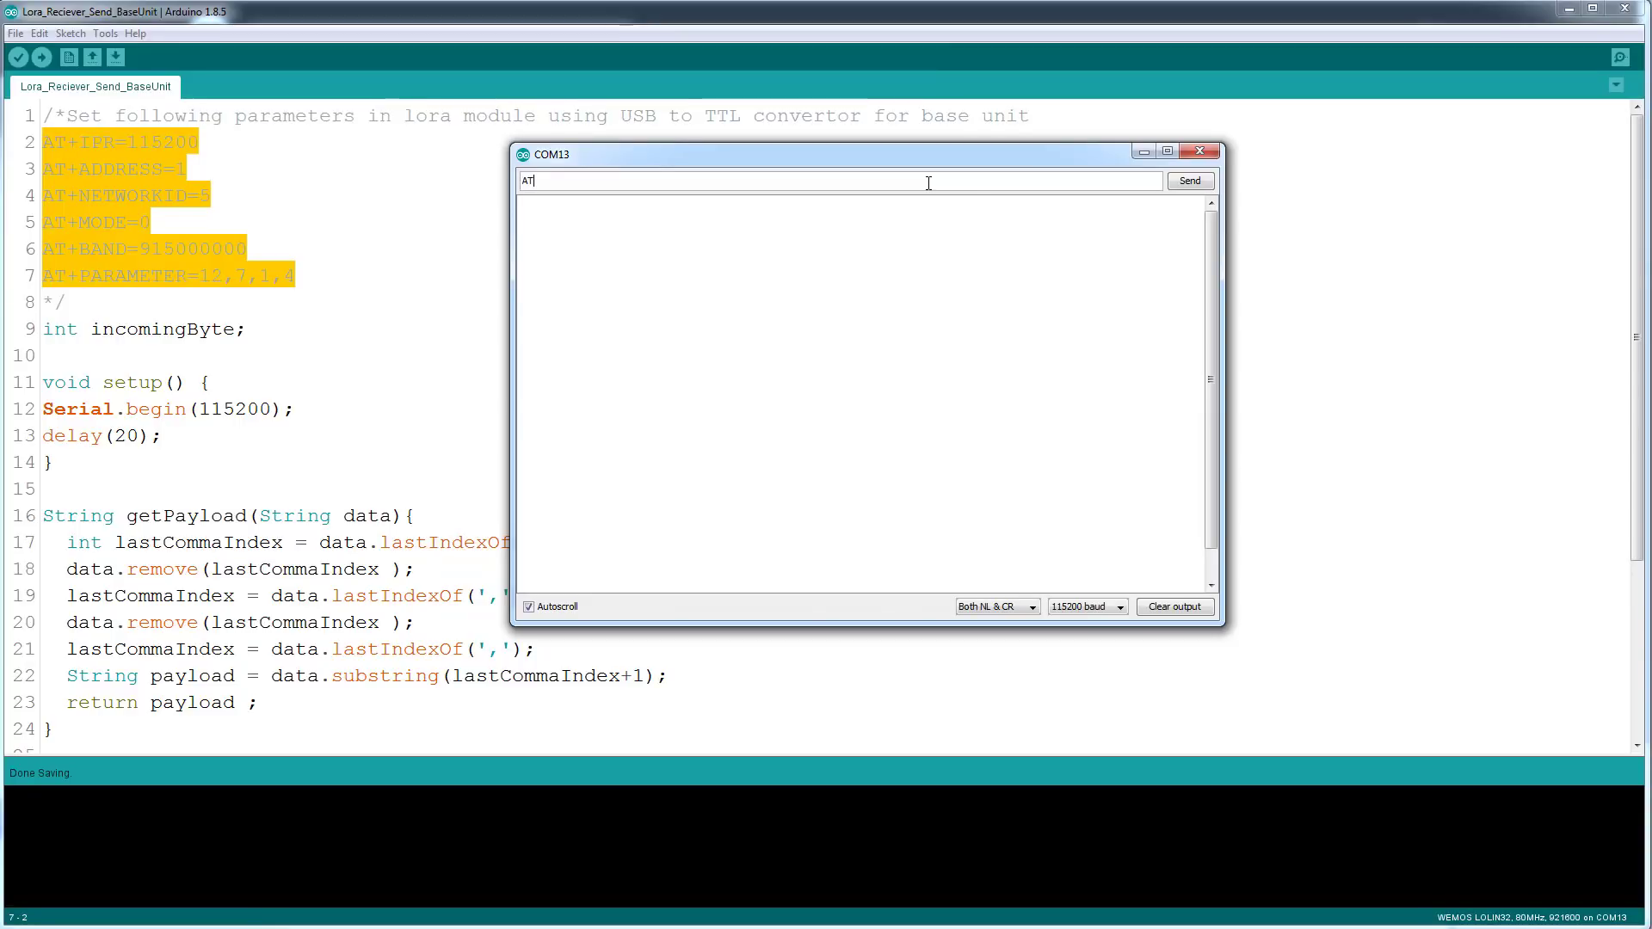
pyautogui.click(1189, 181)
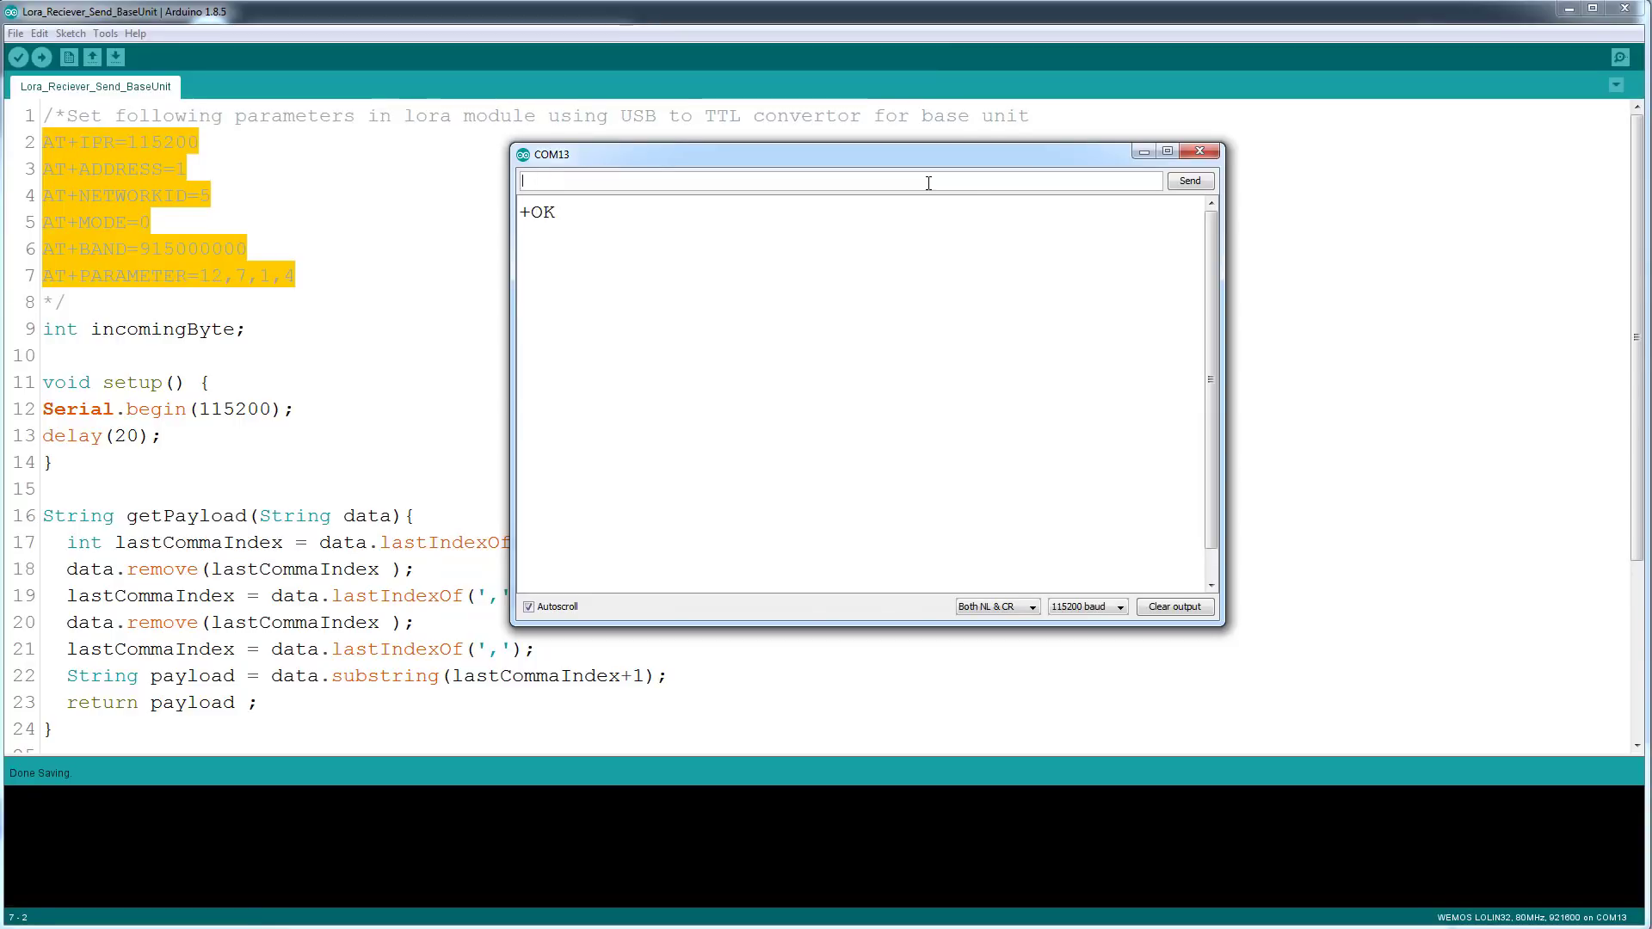
pyautogui.moveTo(740, 256)
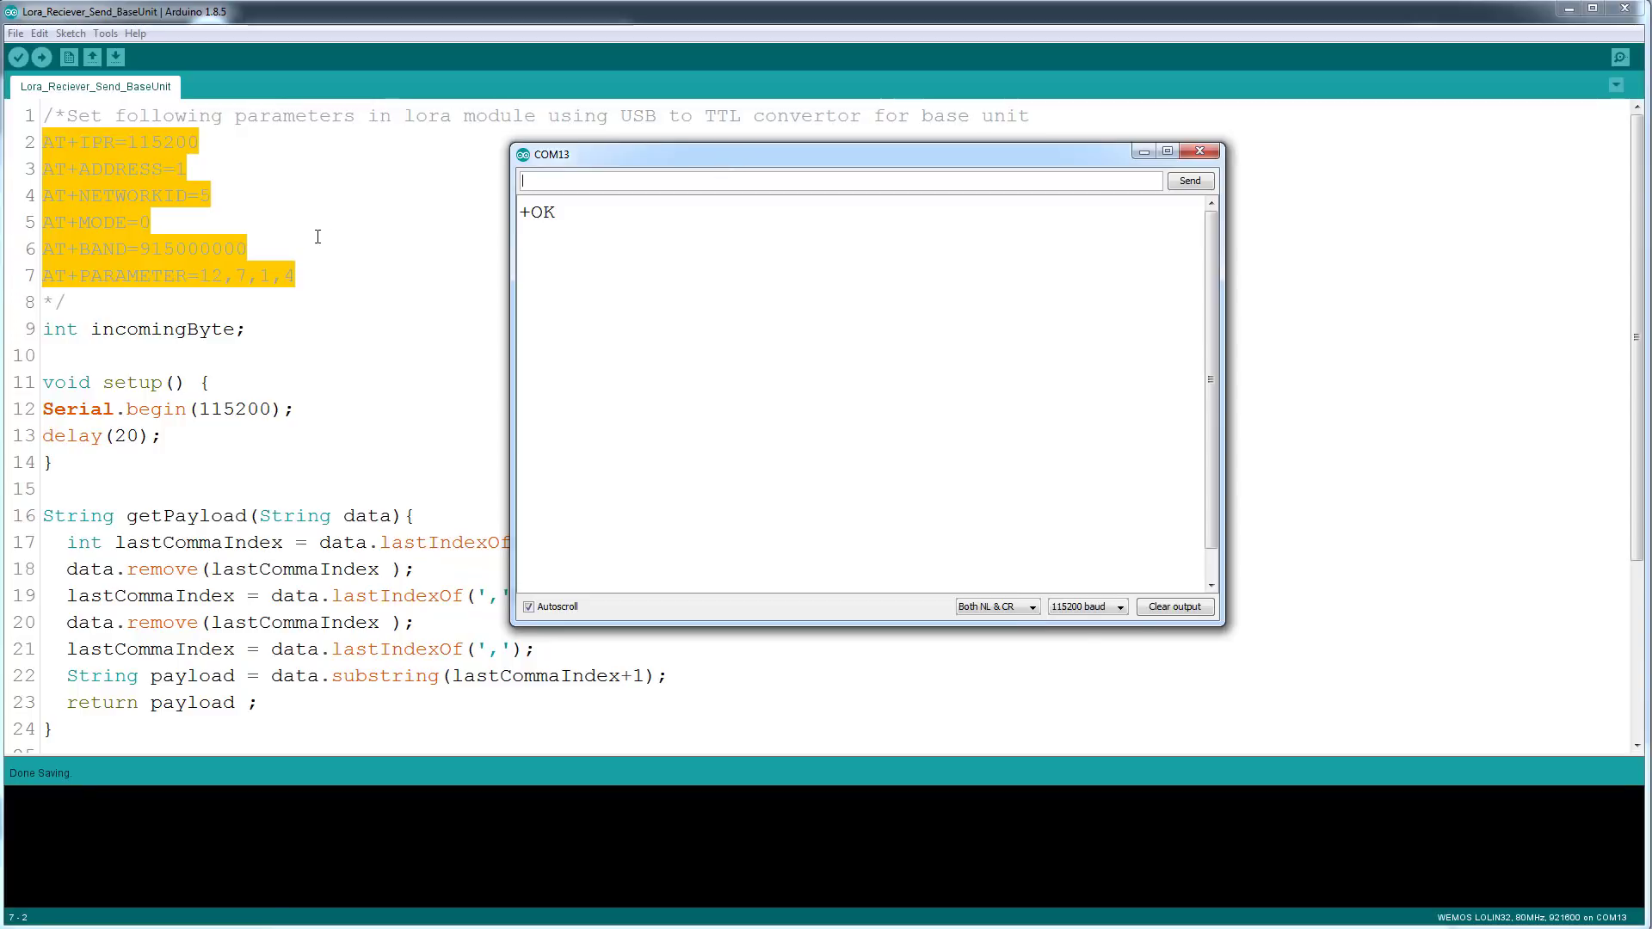
pyautogui.click(1082, 605)
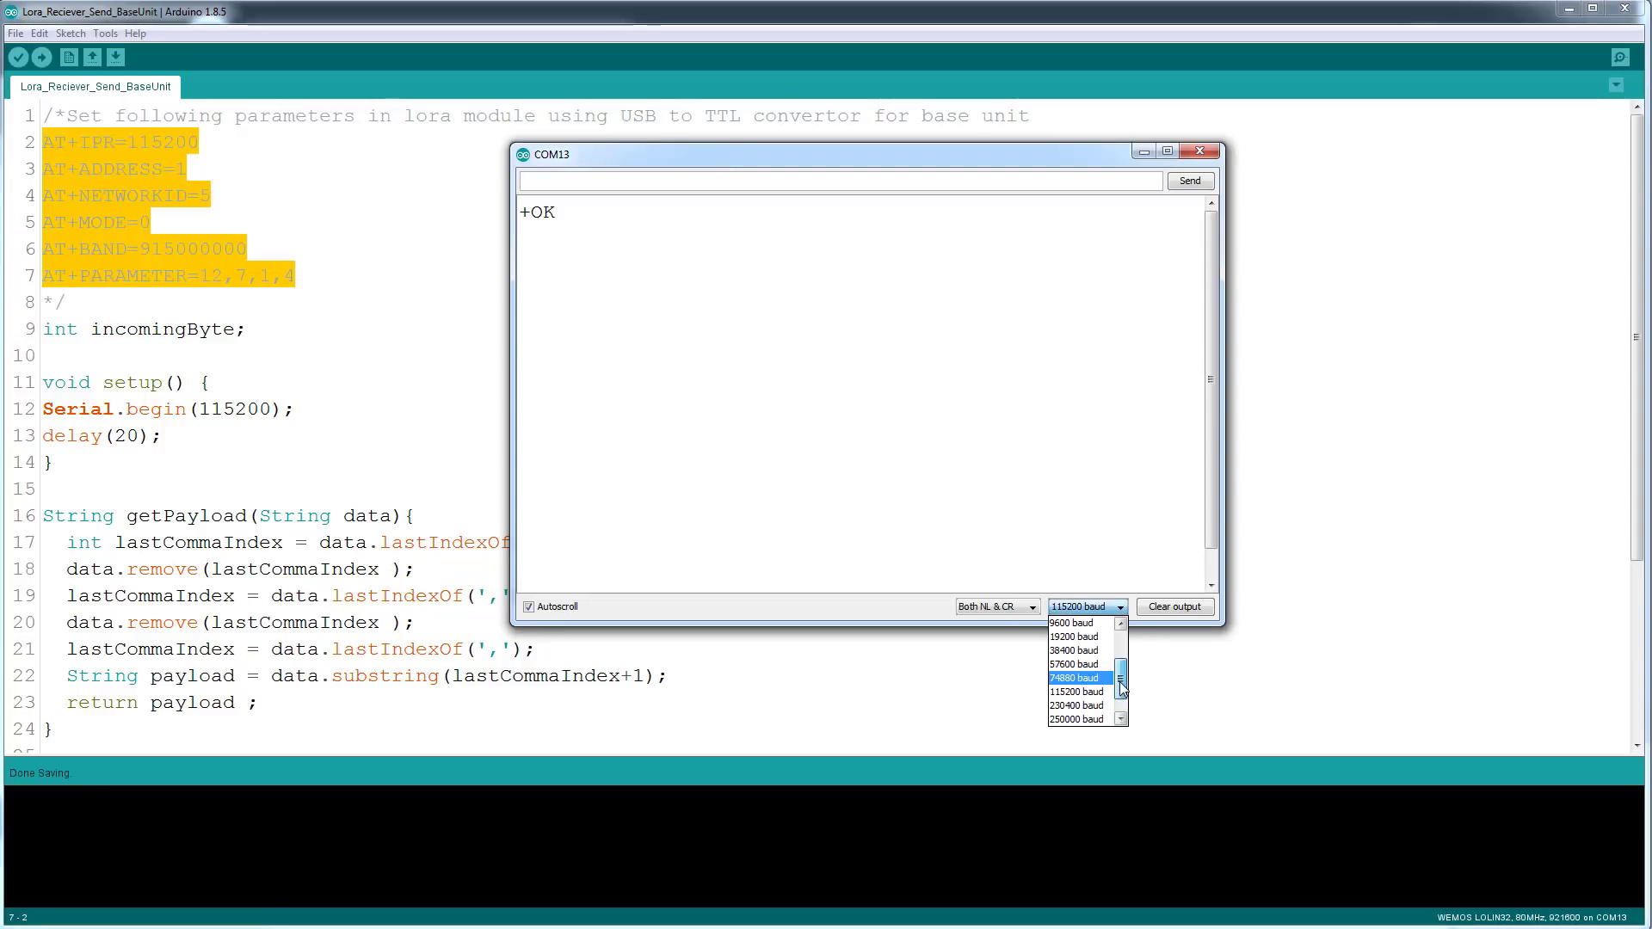
pyautogui.scroll(-3)
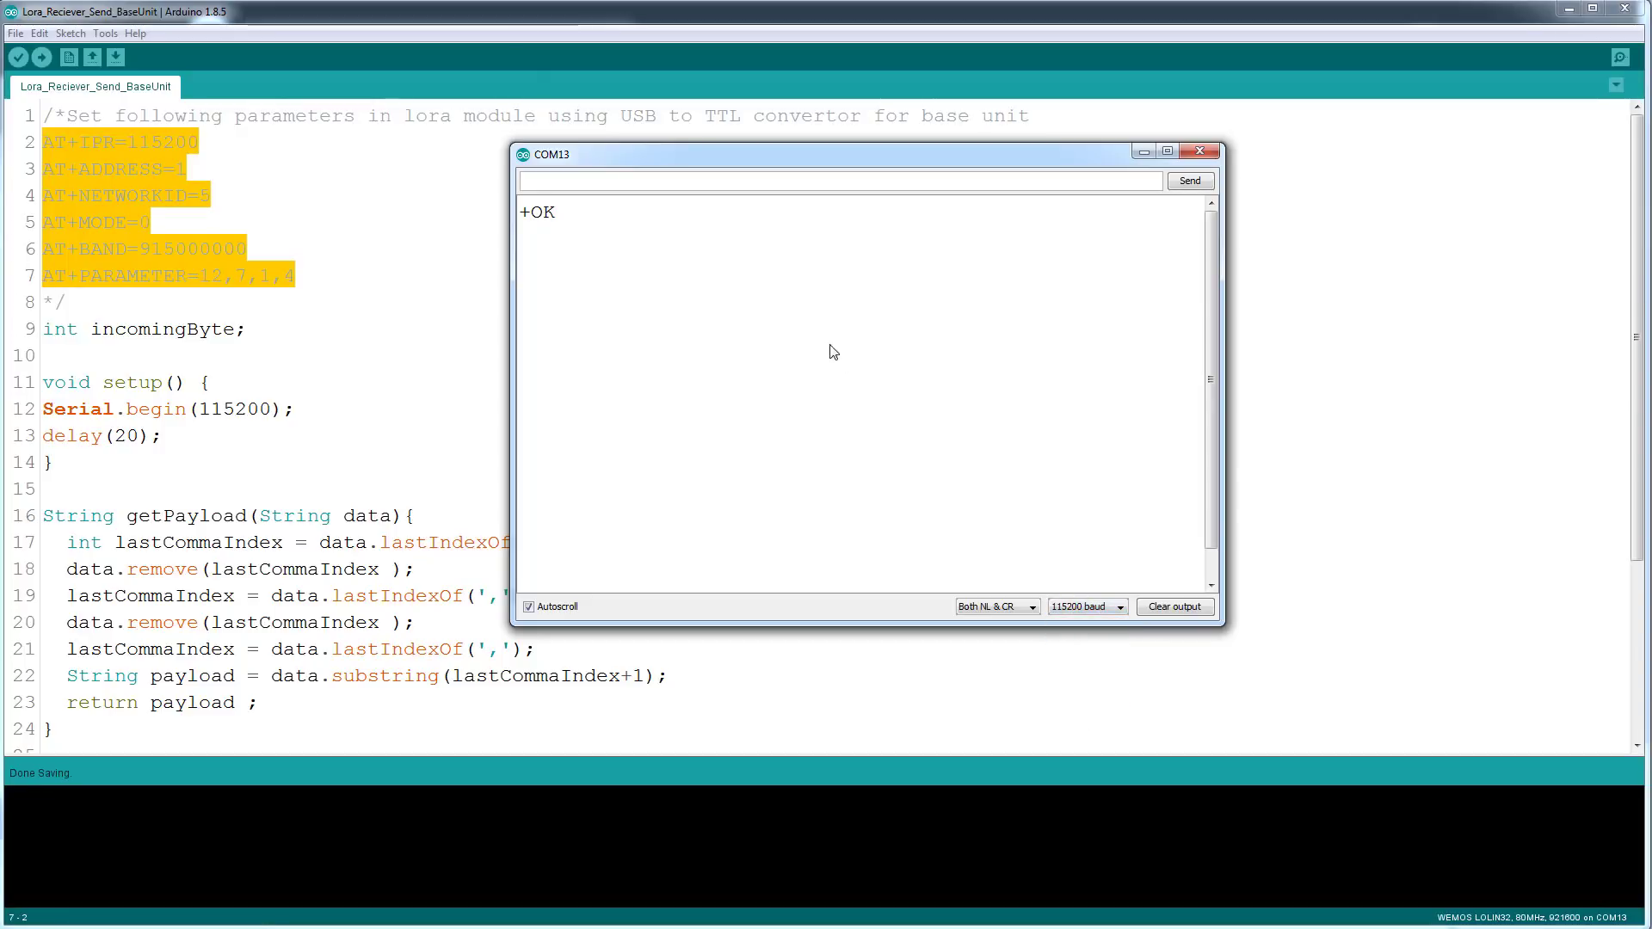
pyautogui.click(1199, 151)
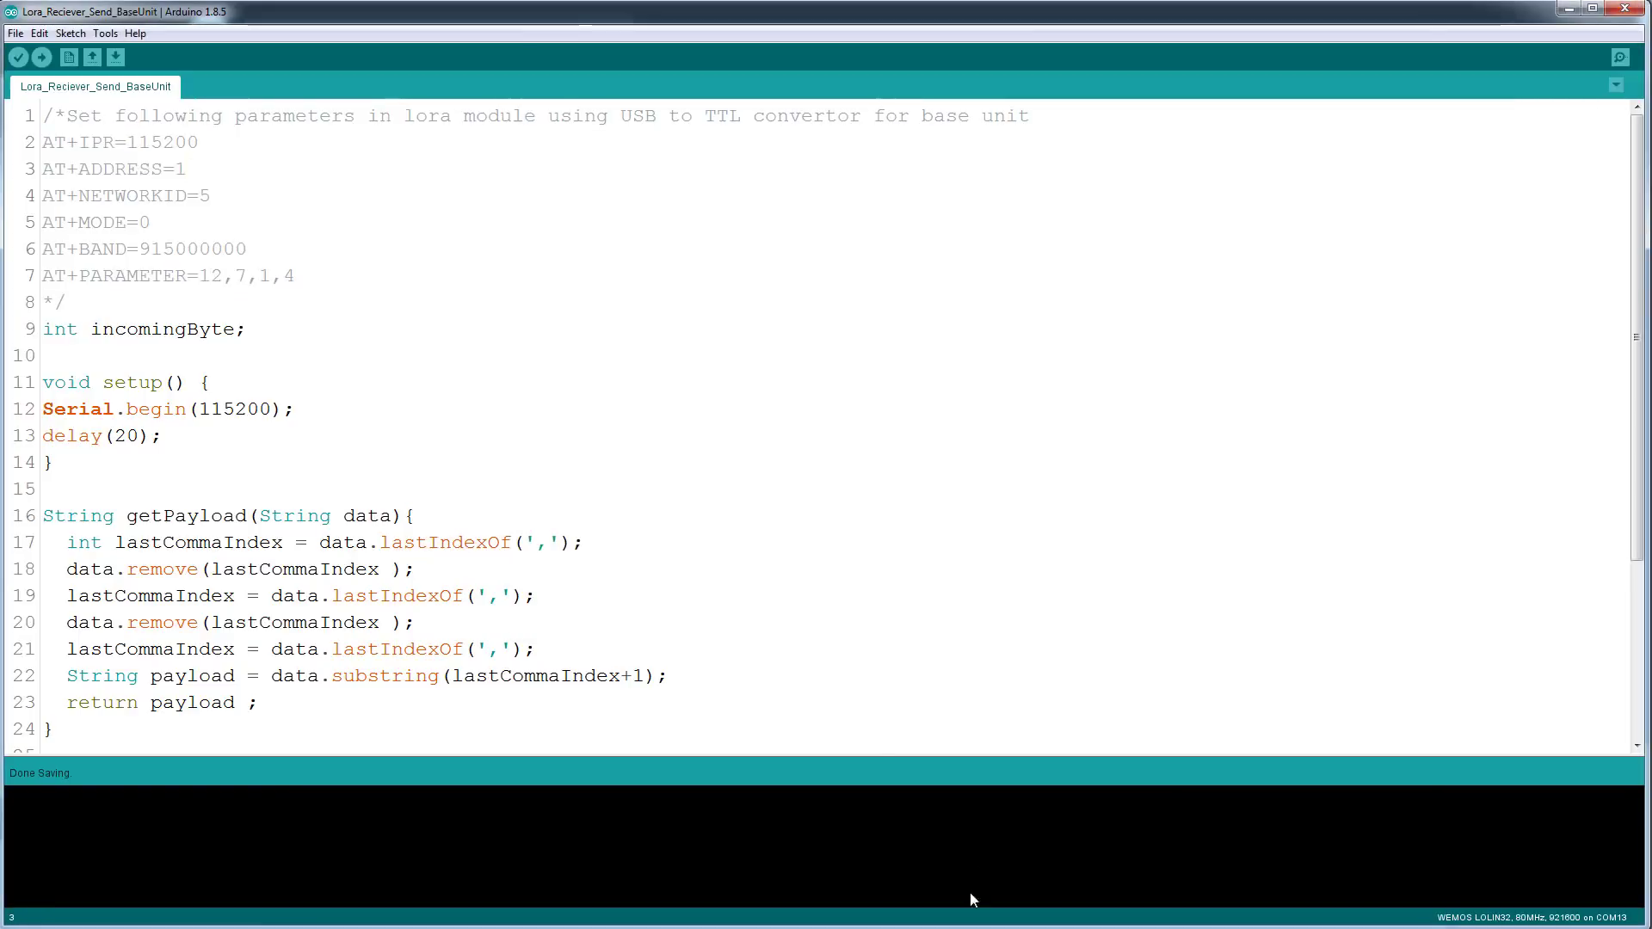
# - Copy AT+ADDRESS from sketch line 3 and reopen the serial monitor with it entered
pyautogui.click(1619, 56)
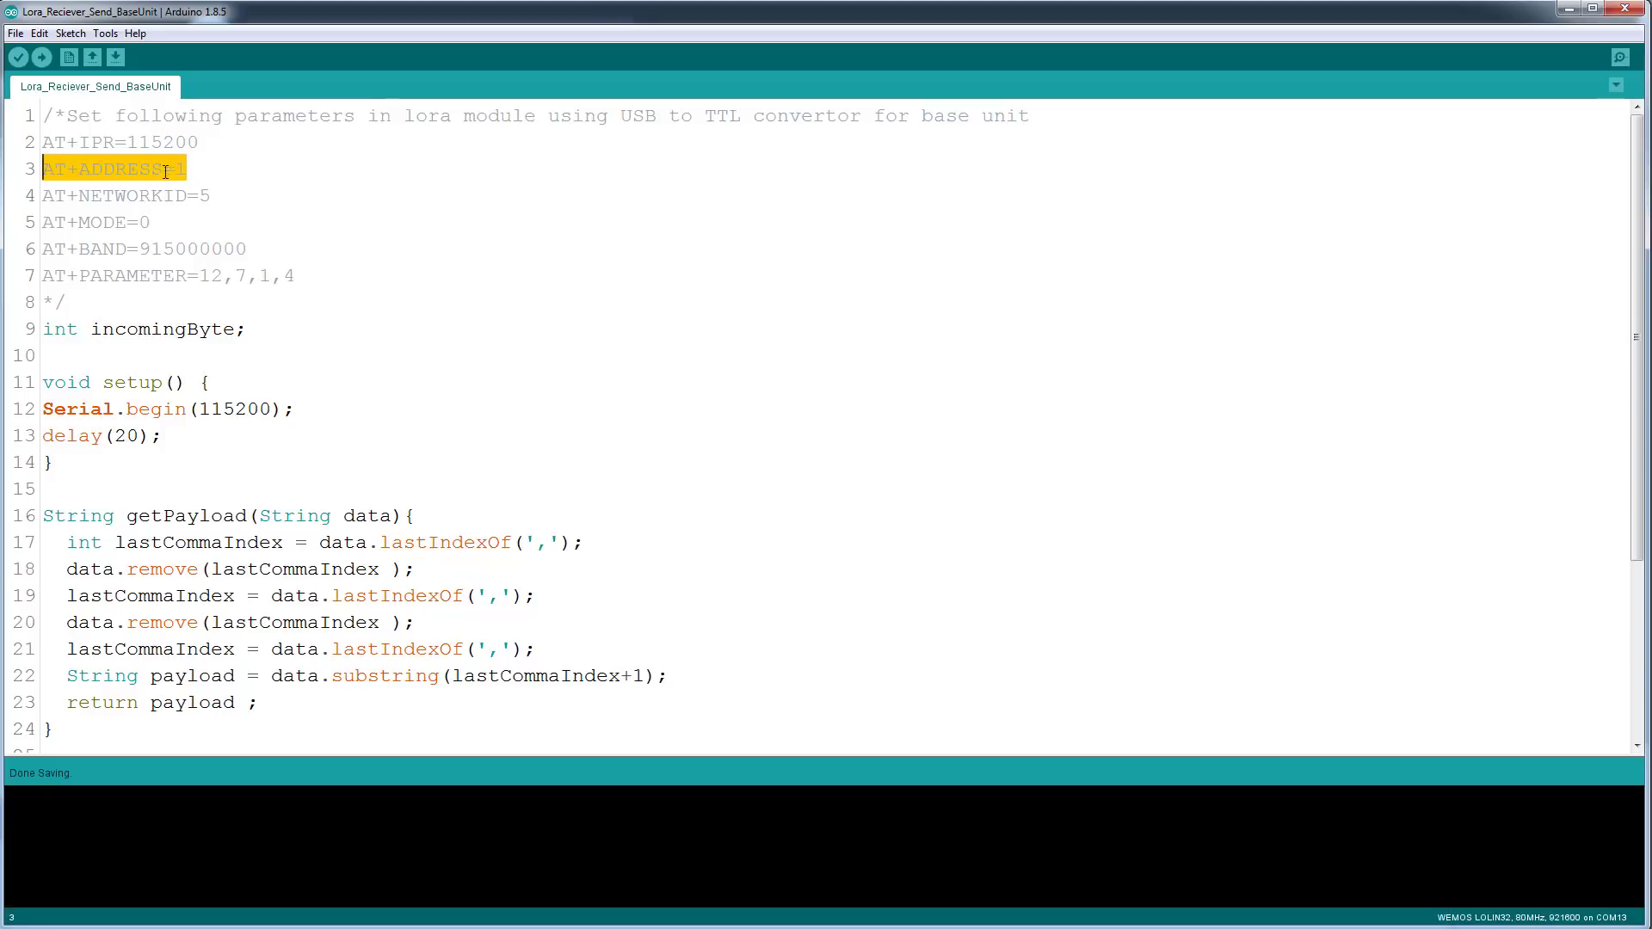
pyautogui.click(219, 178)
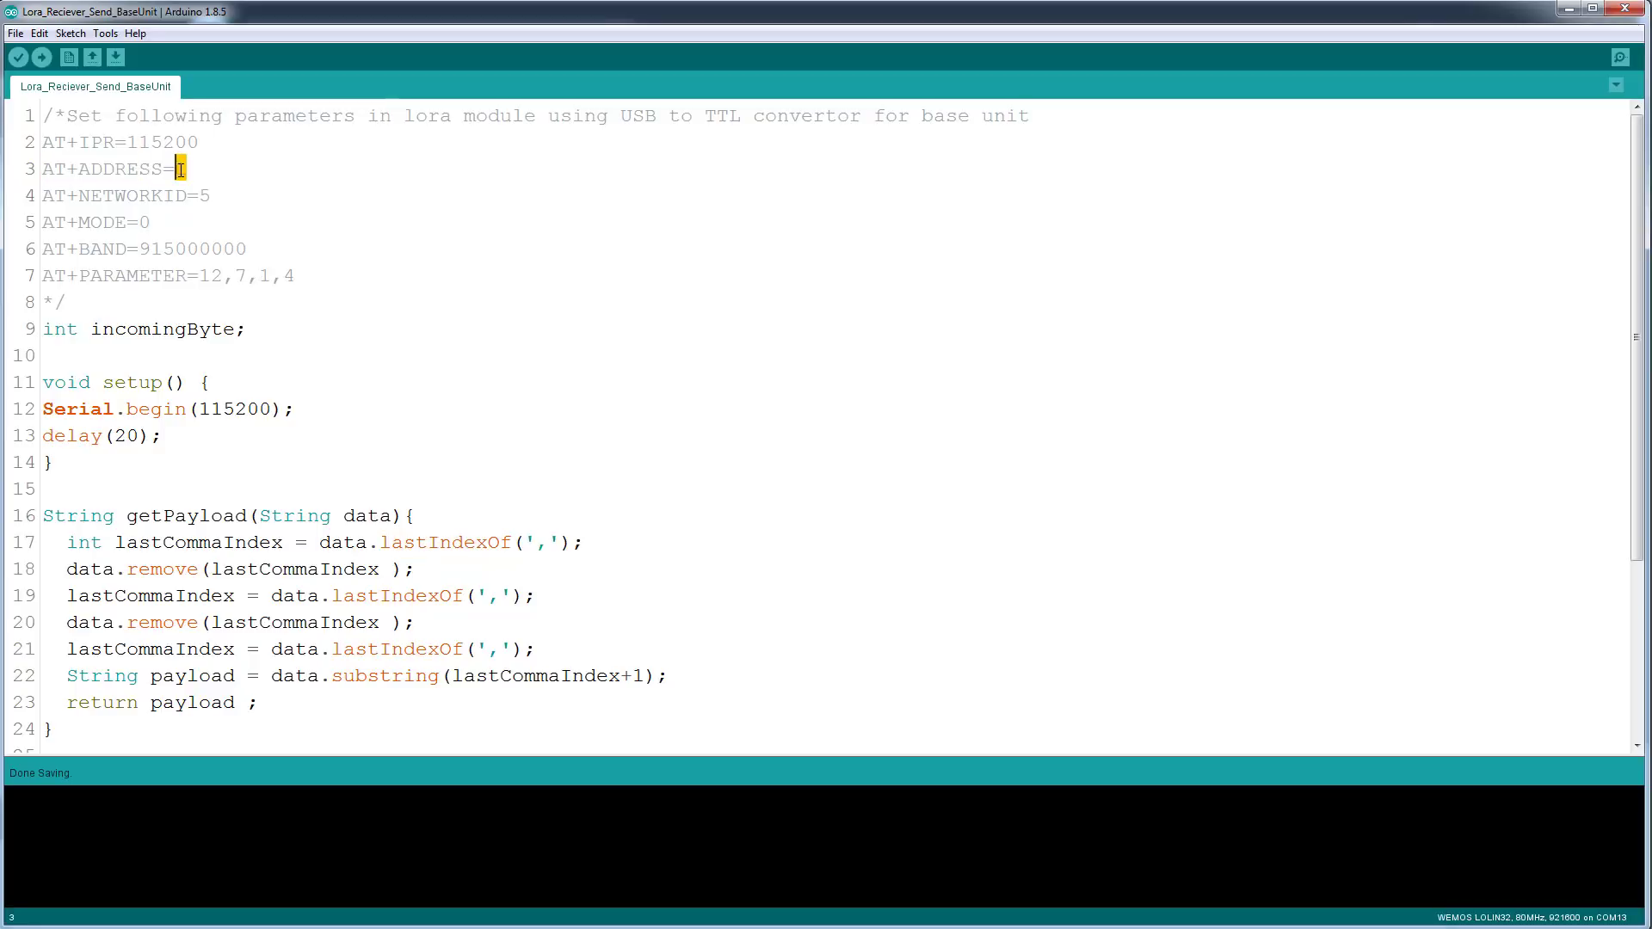
pyautogui.moveTo(324, 195)
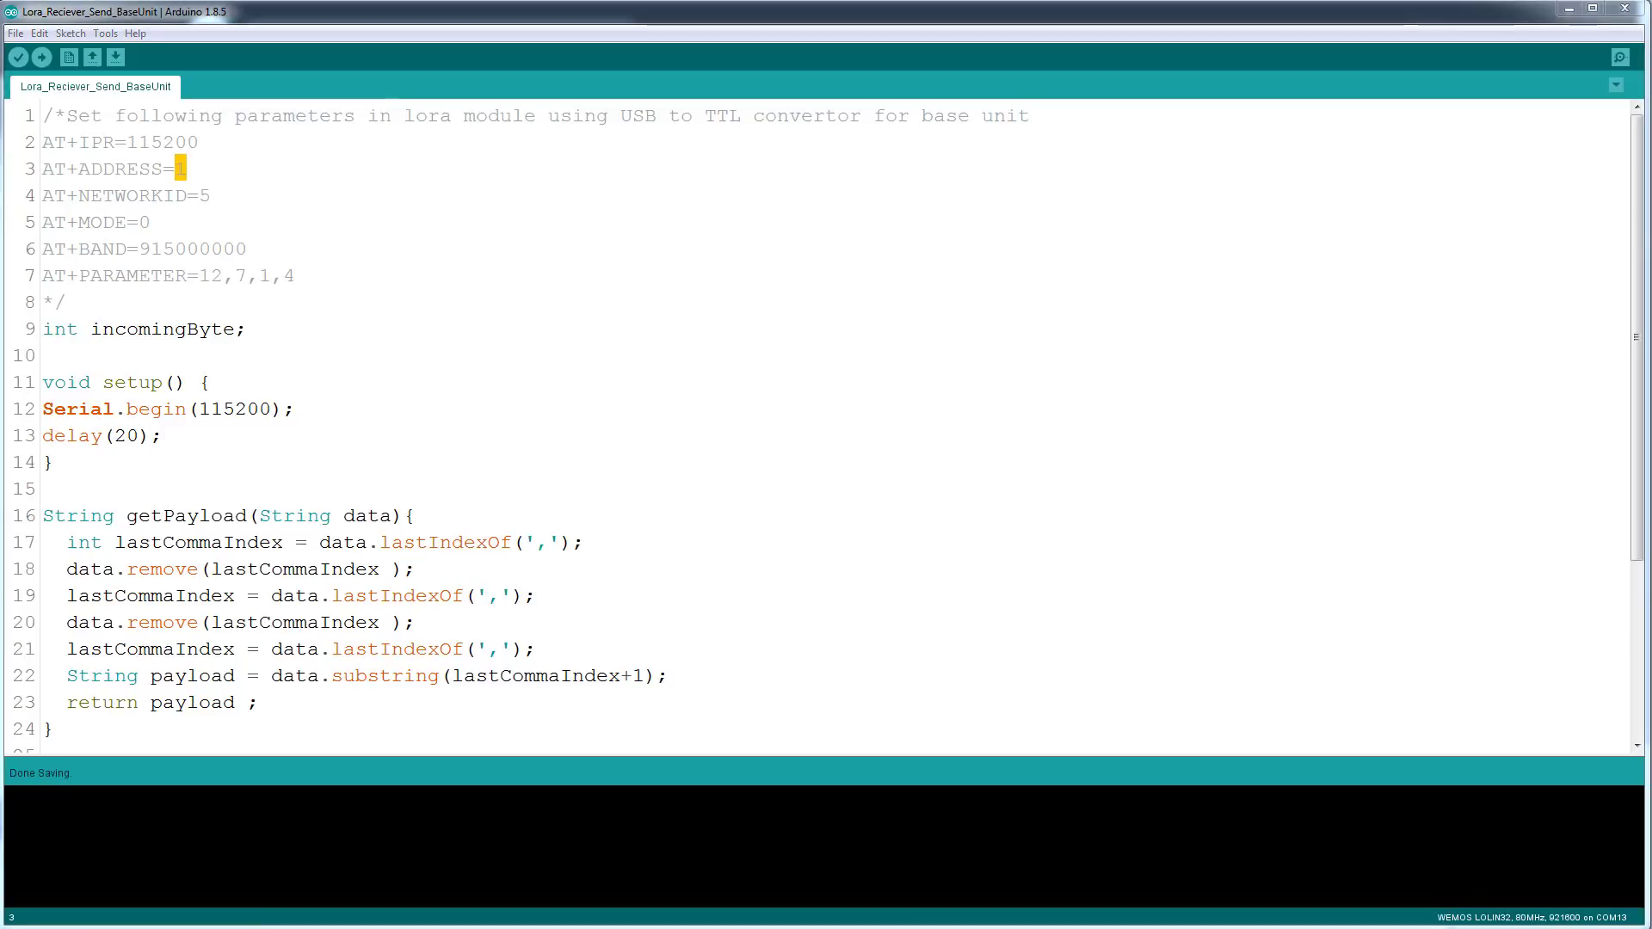
pyautogui.click(1617, 57)
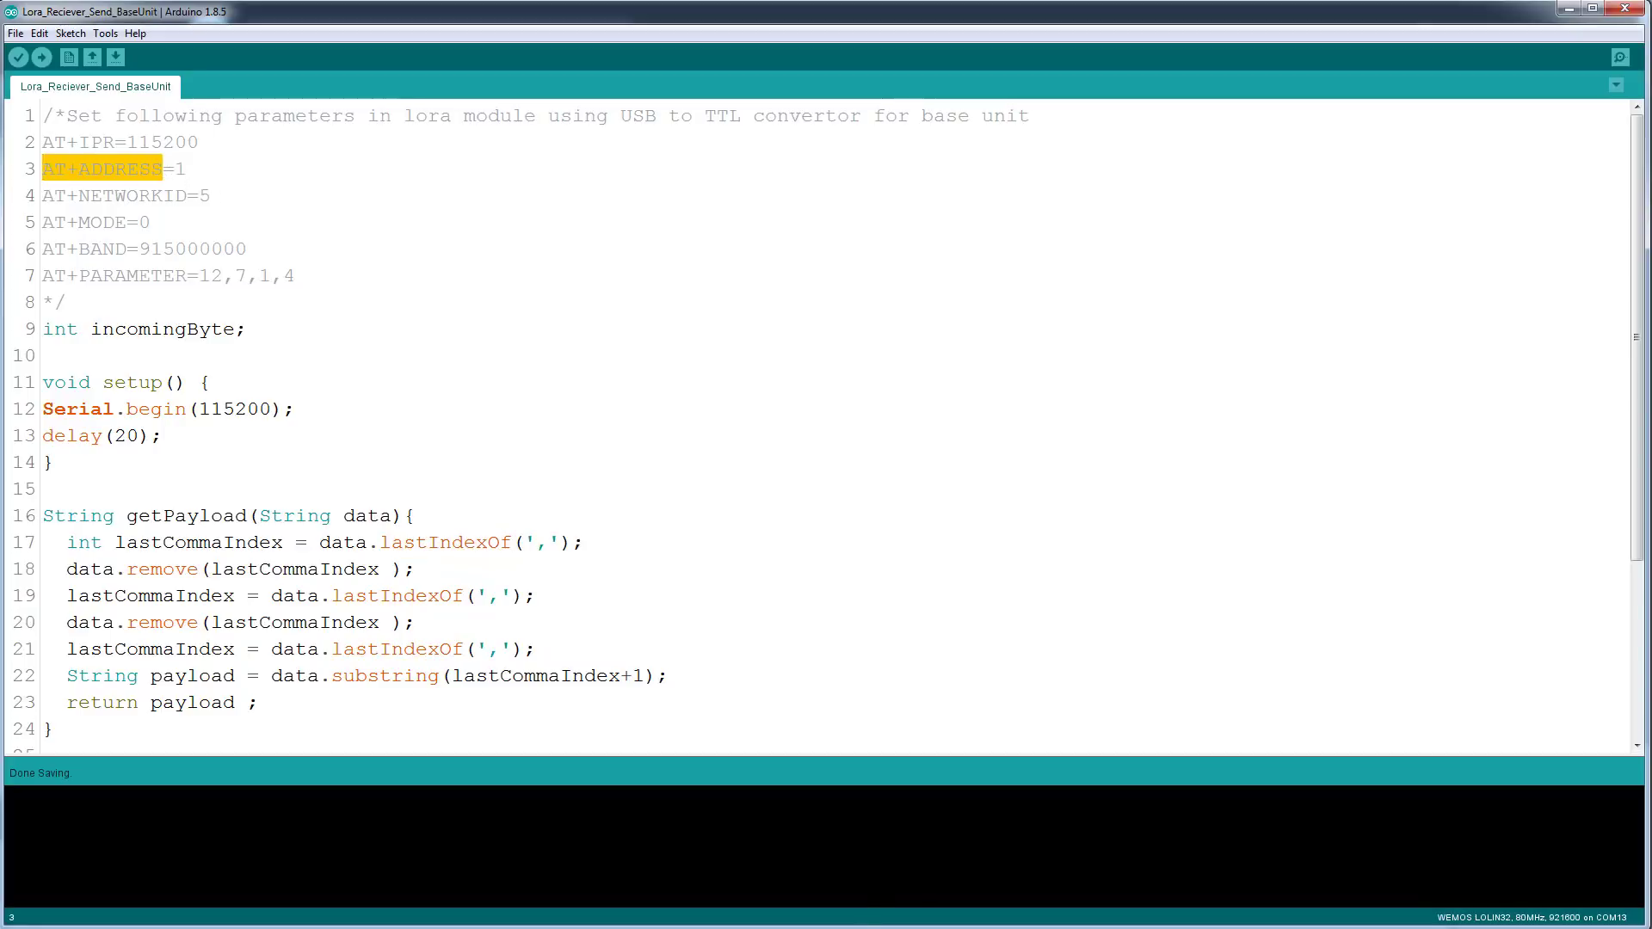
pyautogui.click(1619, 57)
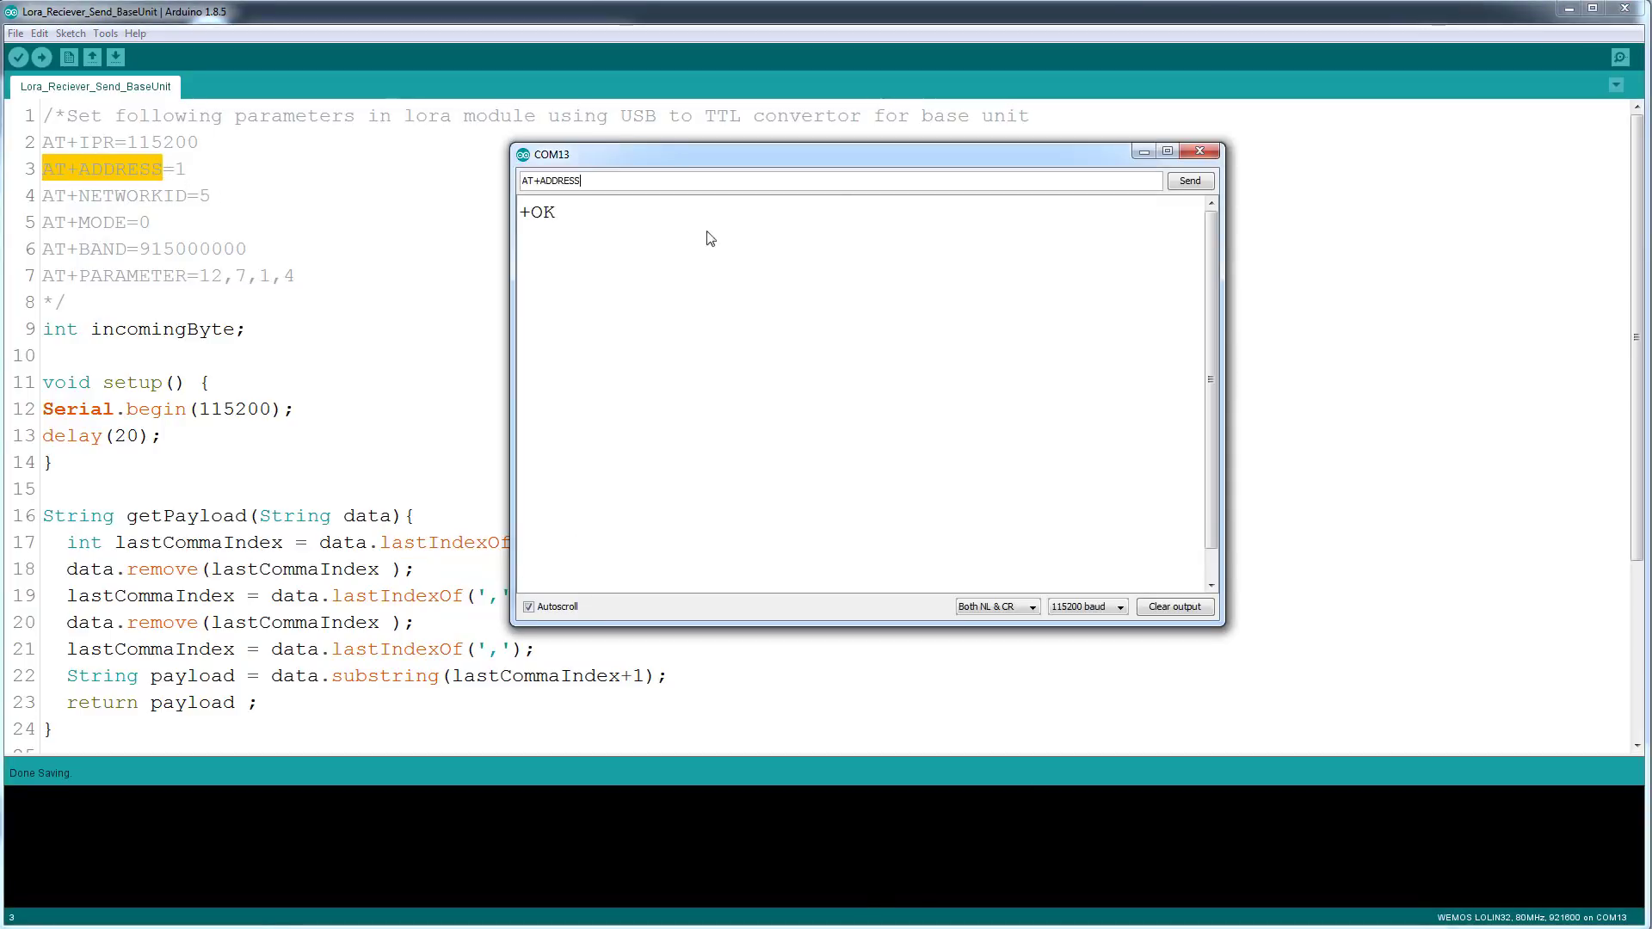
pyautogui.moveTo(738, 232)
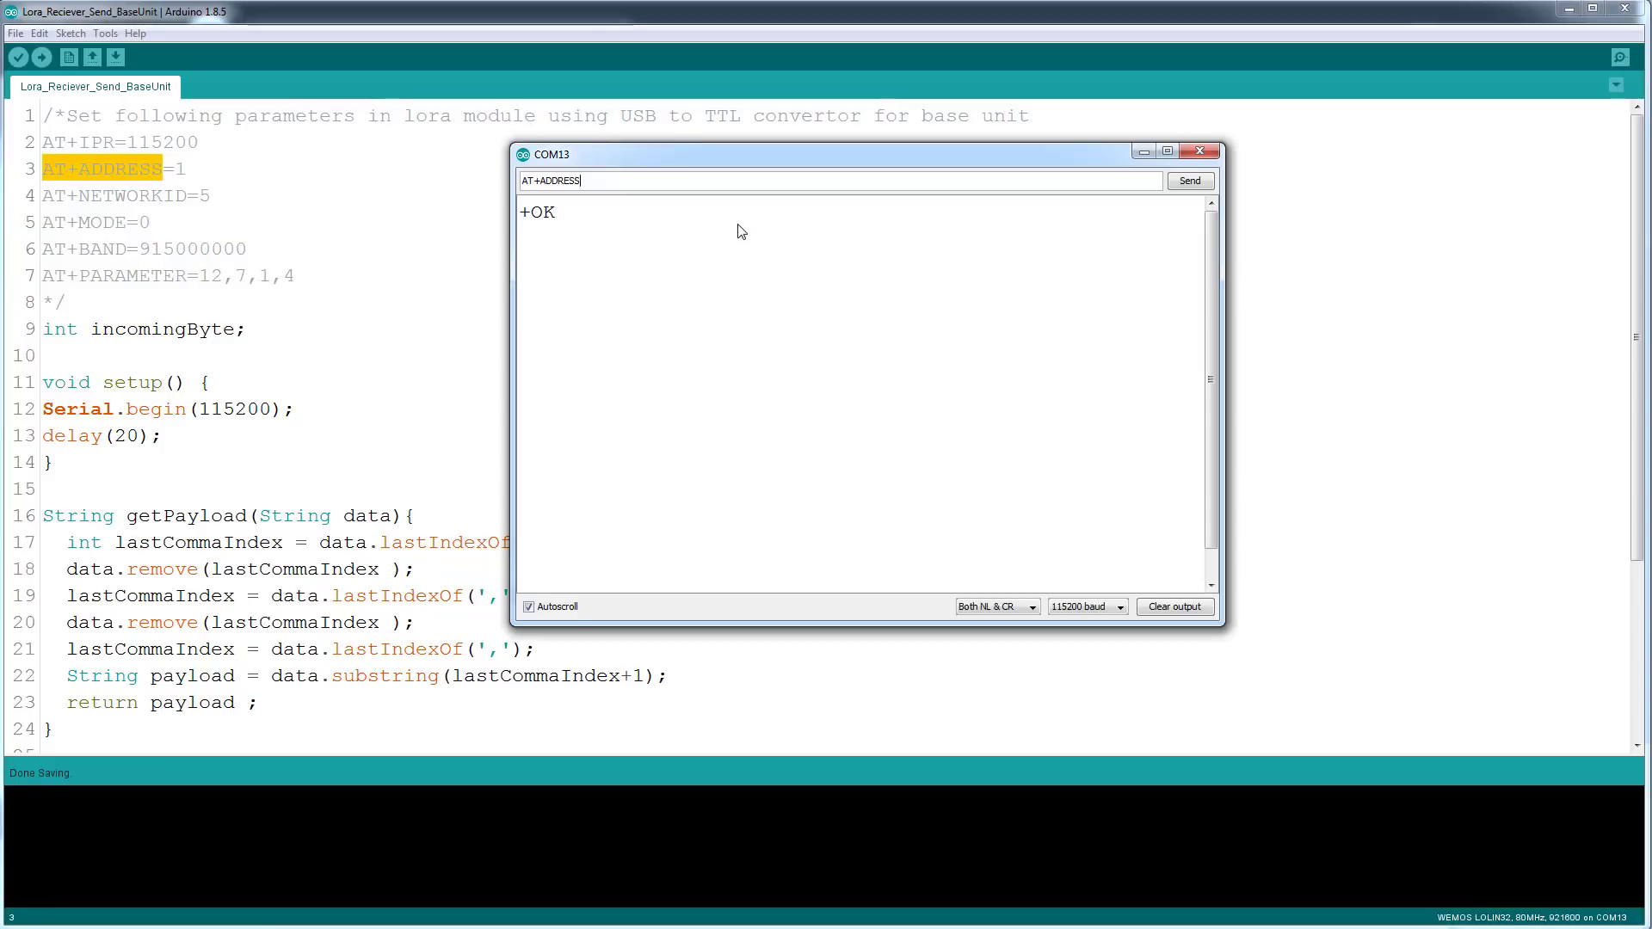
# - Send AT+ADDRESS=1 to set the module address from 3 to 1, verify with AT+ADDRESS, then switch to Lora_GPS_Wemos_ESP32_Oled
pyautogui.click(1189, 181)
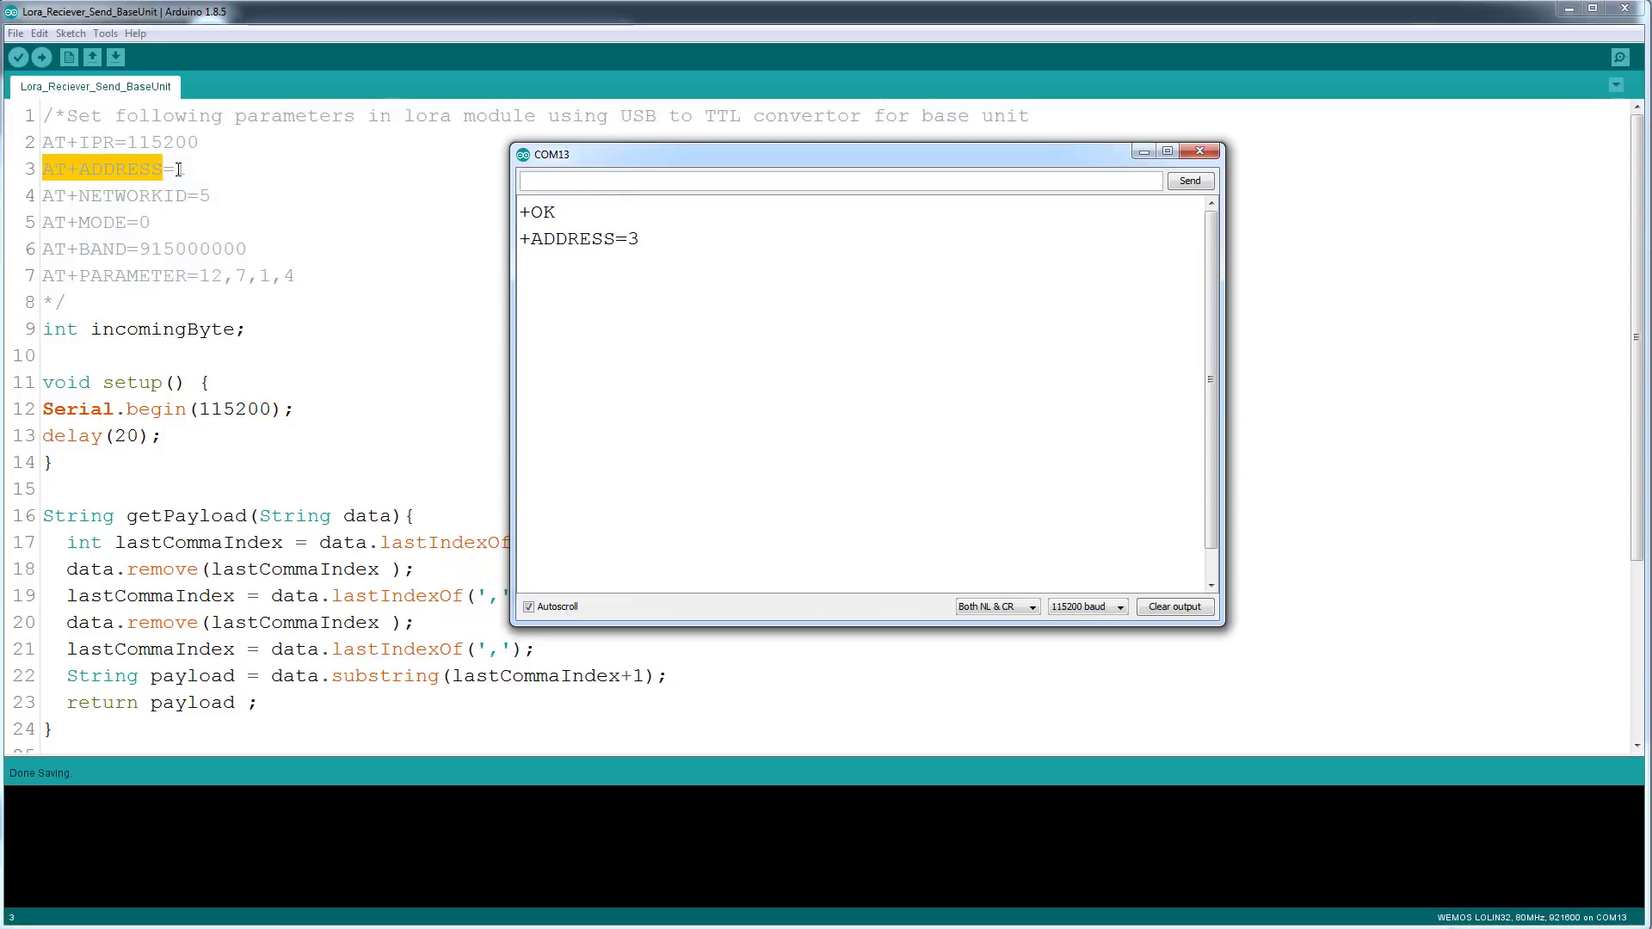
pyautogui.write('1')
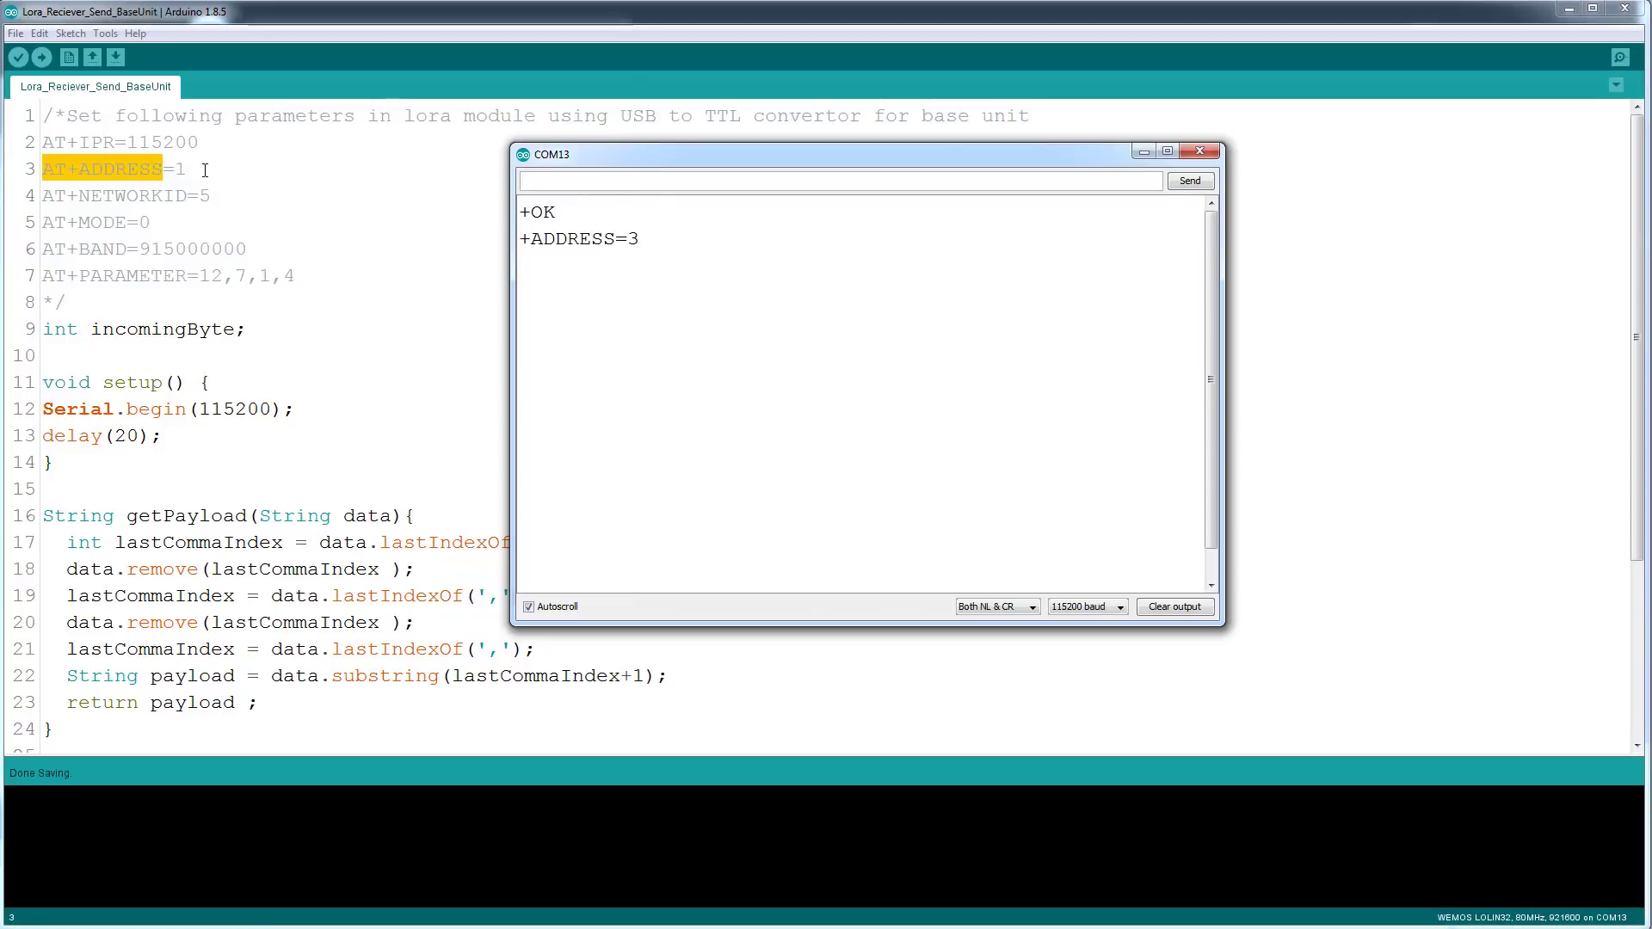
pyautogui.click(1199, 152)
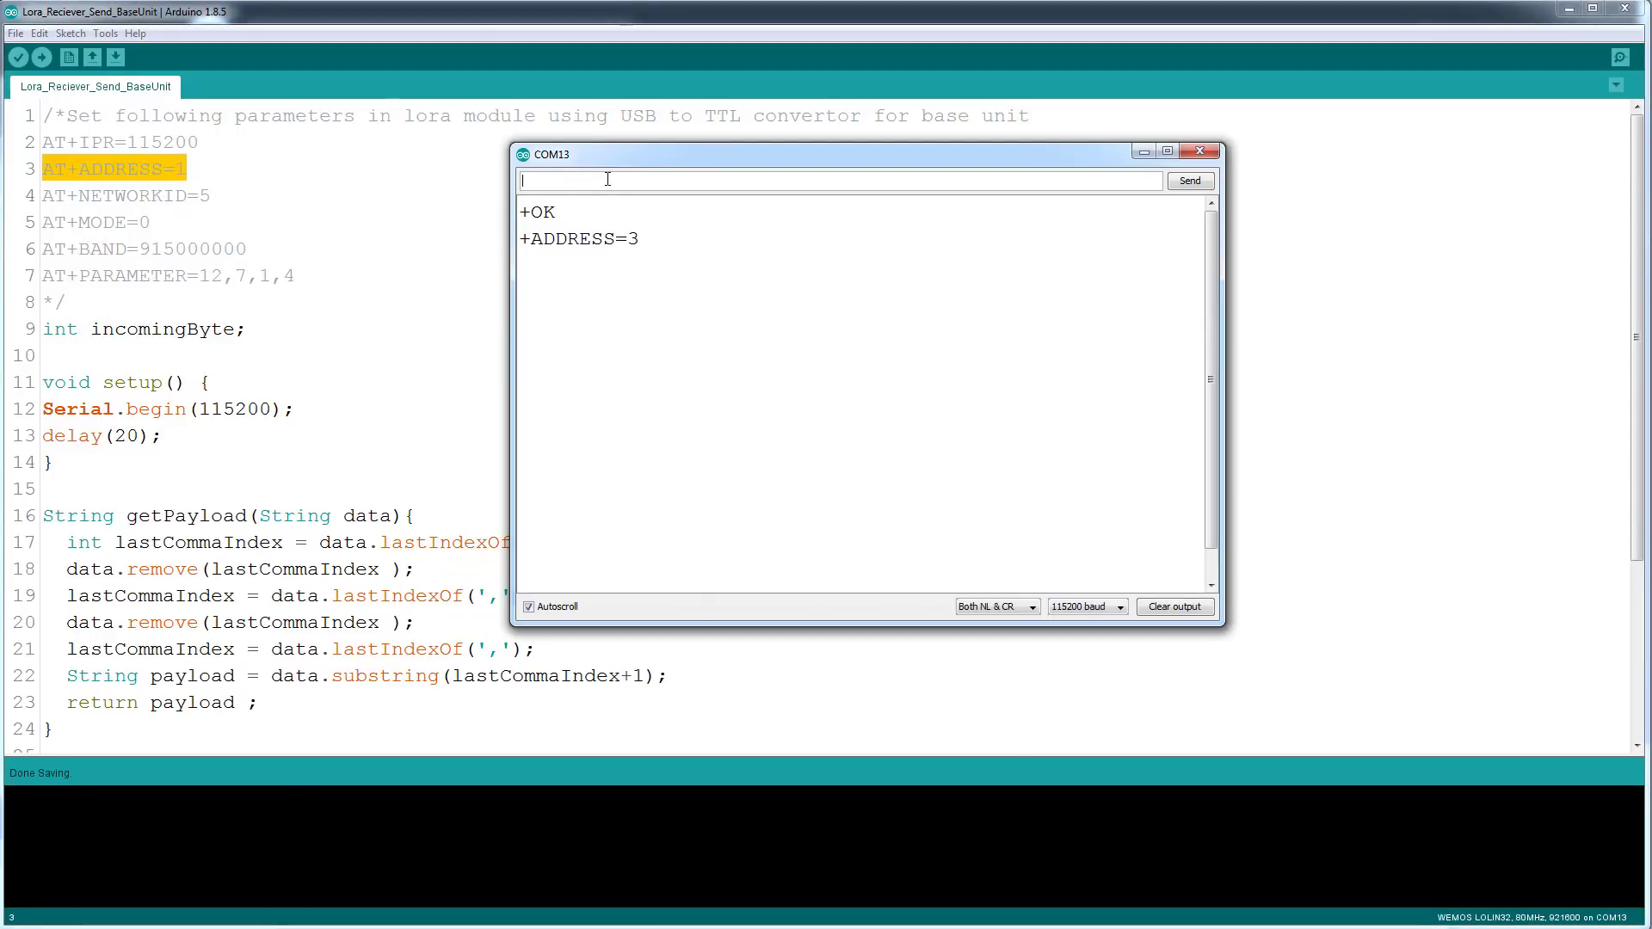
pyautogui.click(1189, 181)
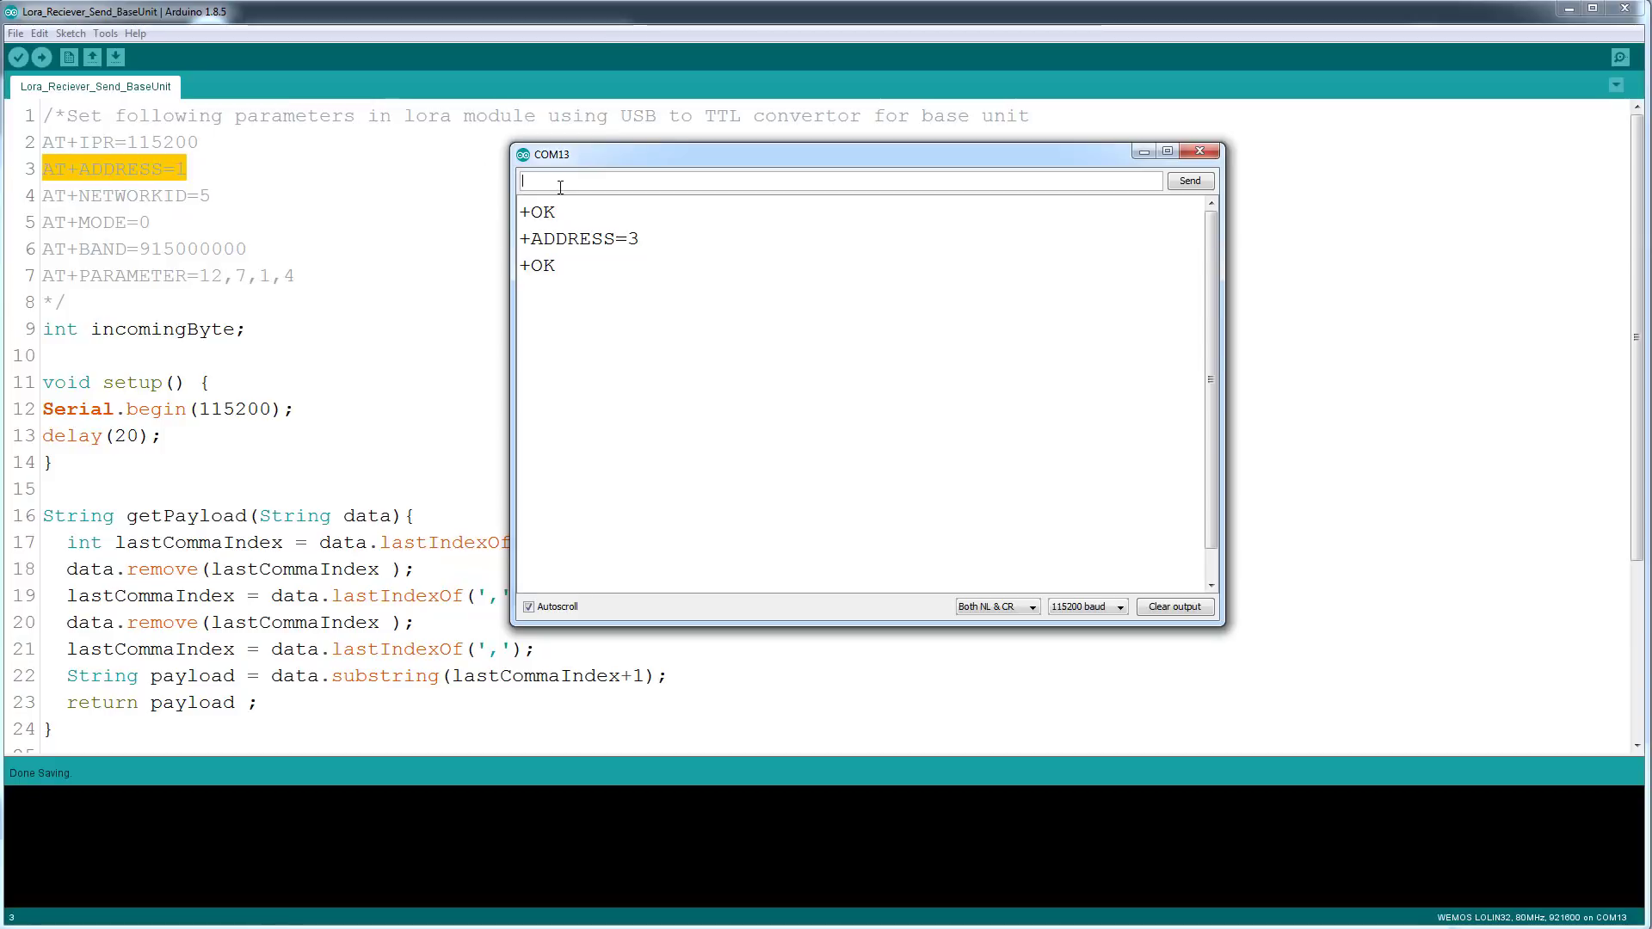
pyautogui.write('AT+ADDRESS')
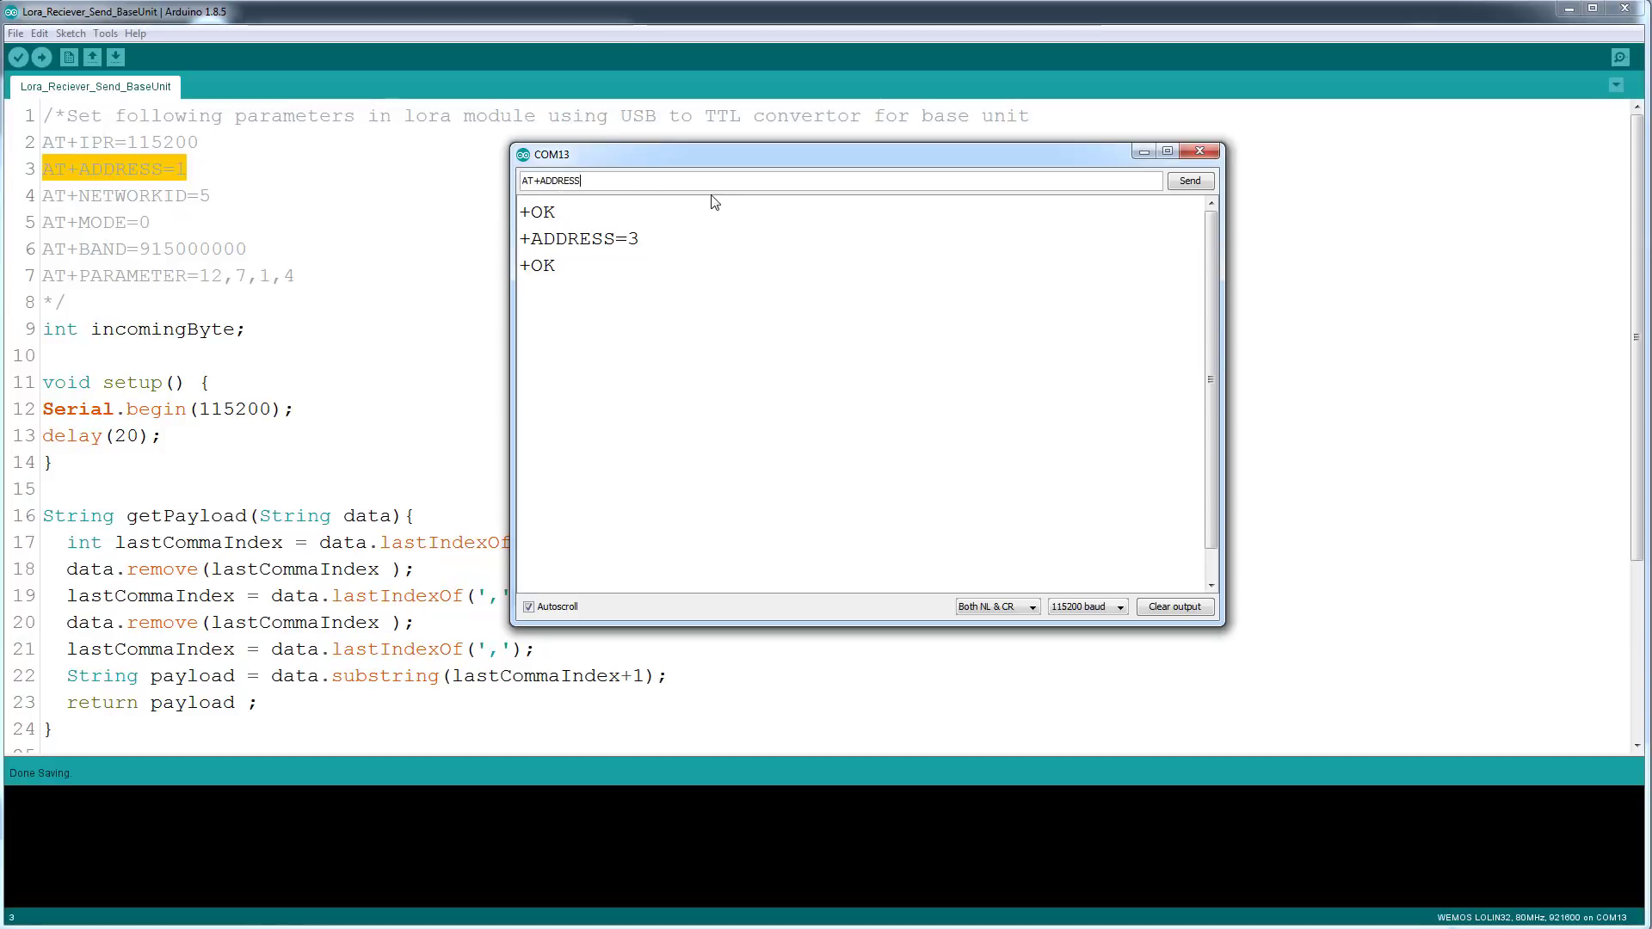
pyautogui.click(1188, 181)
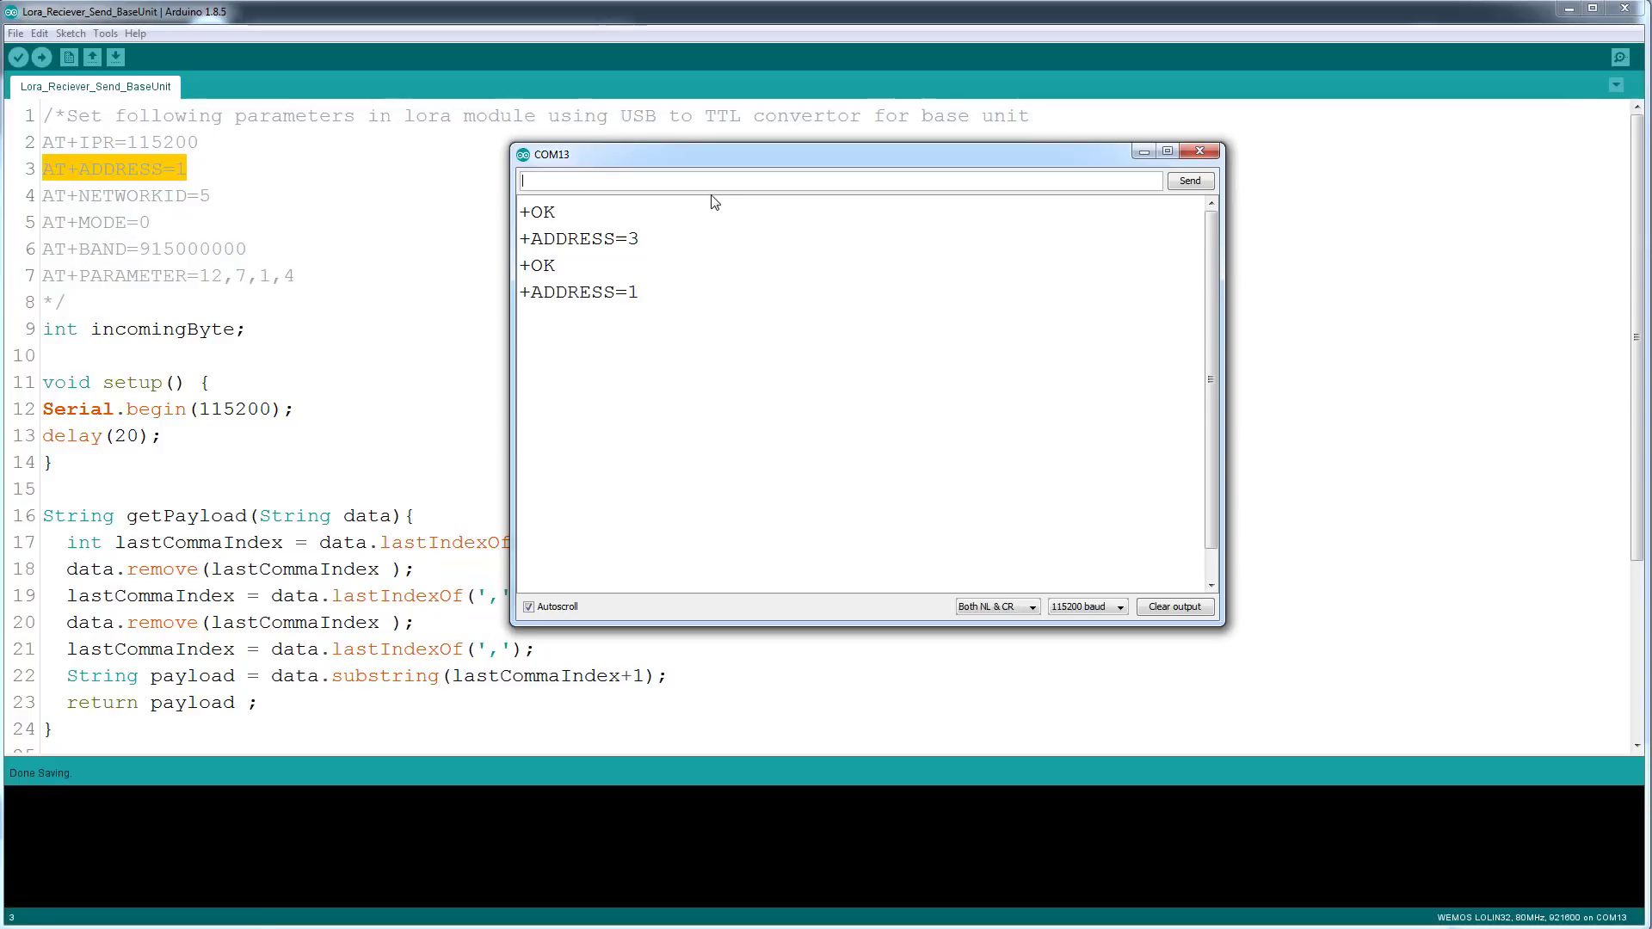
pyautogui.moveTo(557, 217)
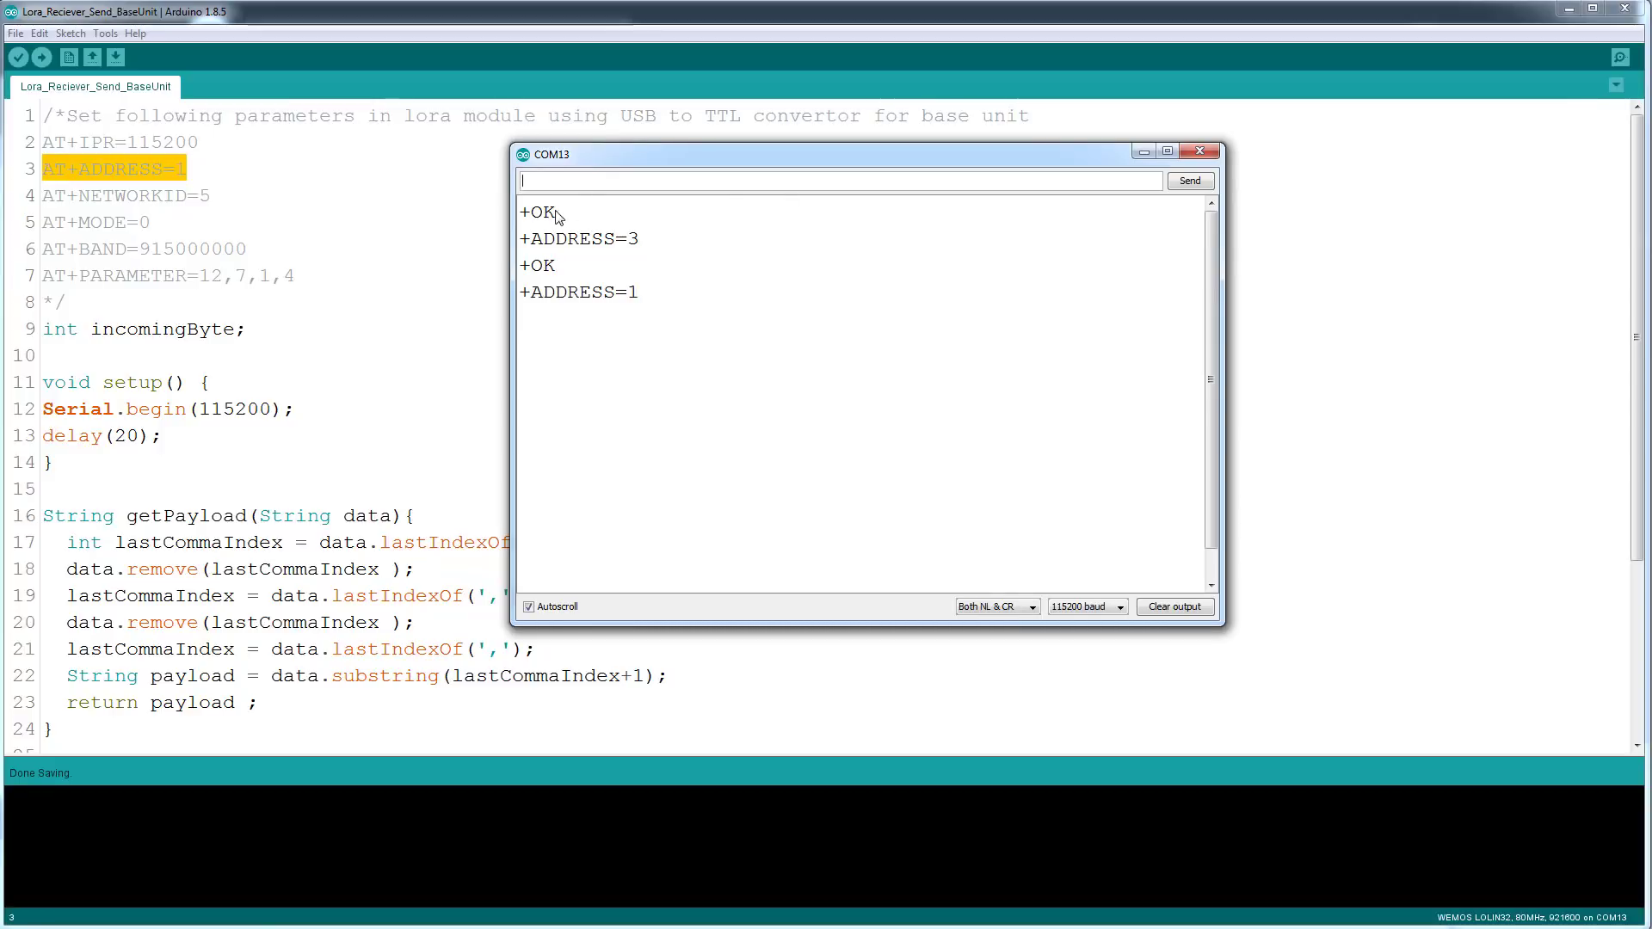
pyautogui.moveTo(619, 303)
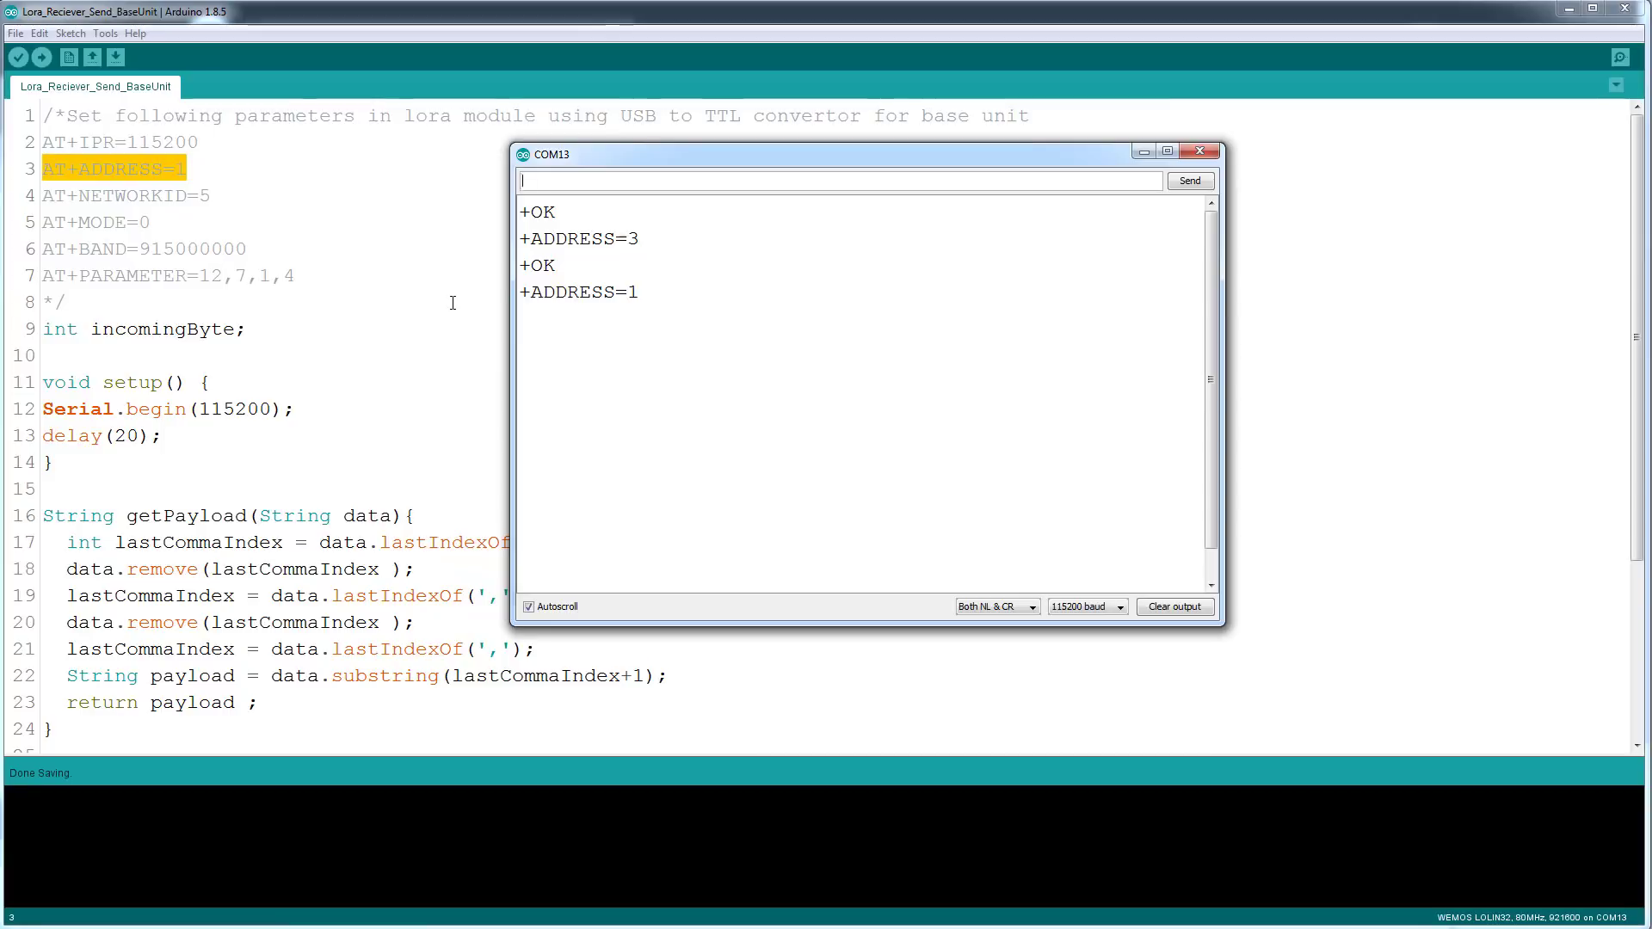
pyautogui.click(1198, 151)
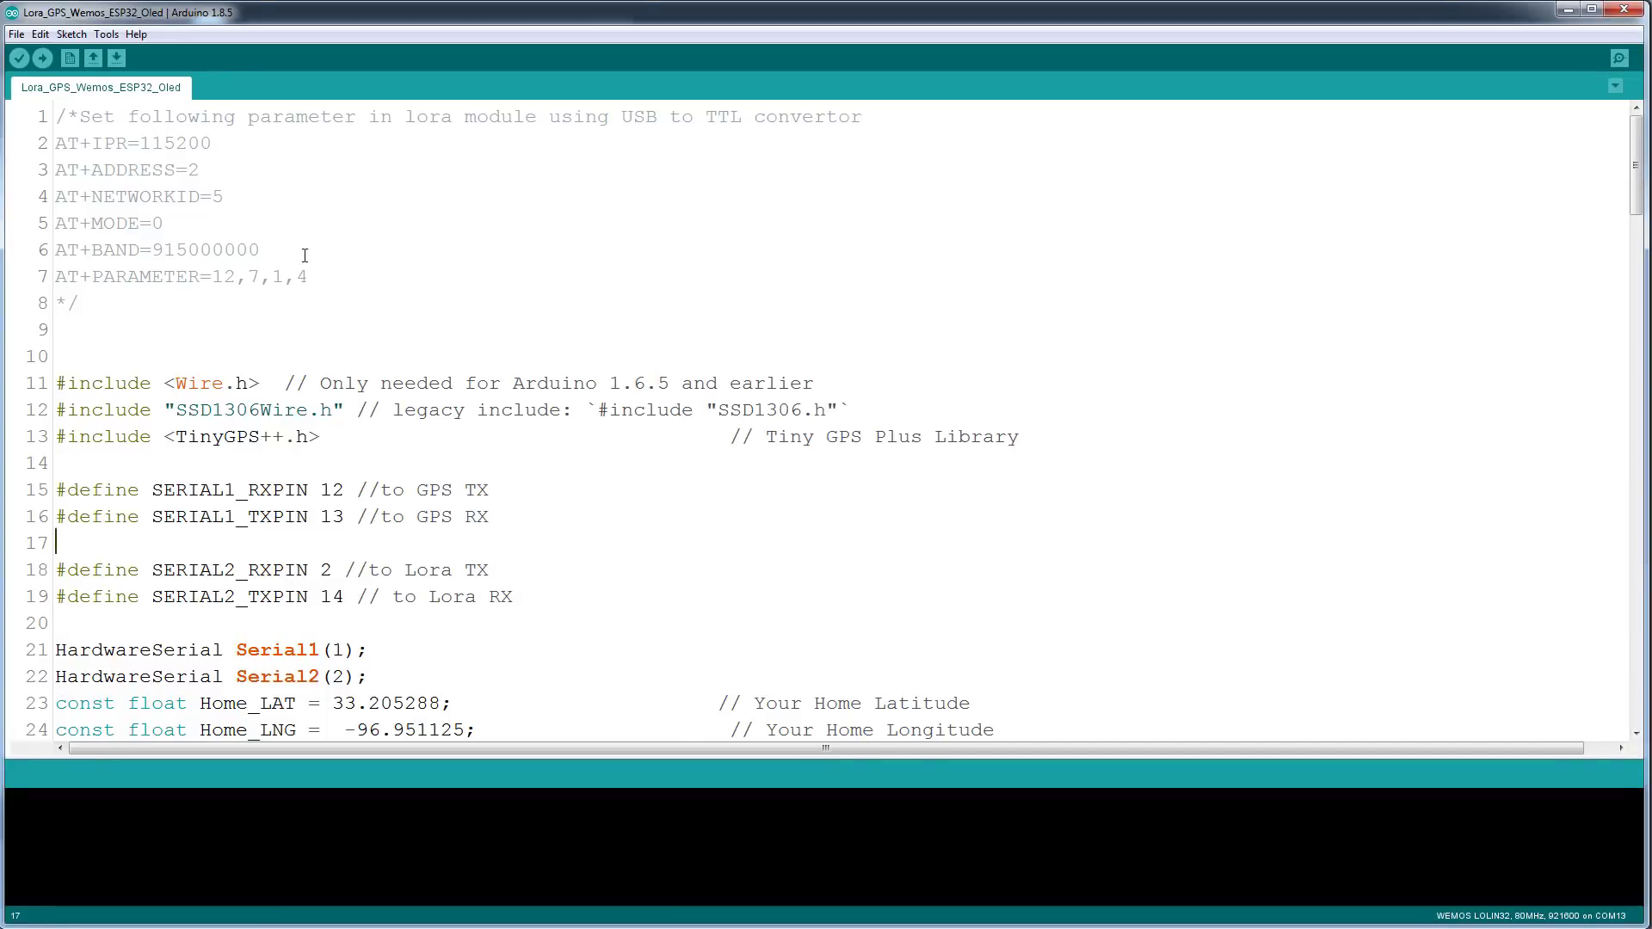
# - Highlight the AT+ADDRESS=2 lines and show the board list with WEMOS LOLIN32 selected
pyautogui.moveTo(59, 143); pyautogui.dragTo(306, 276)
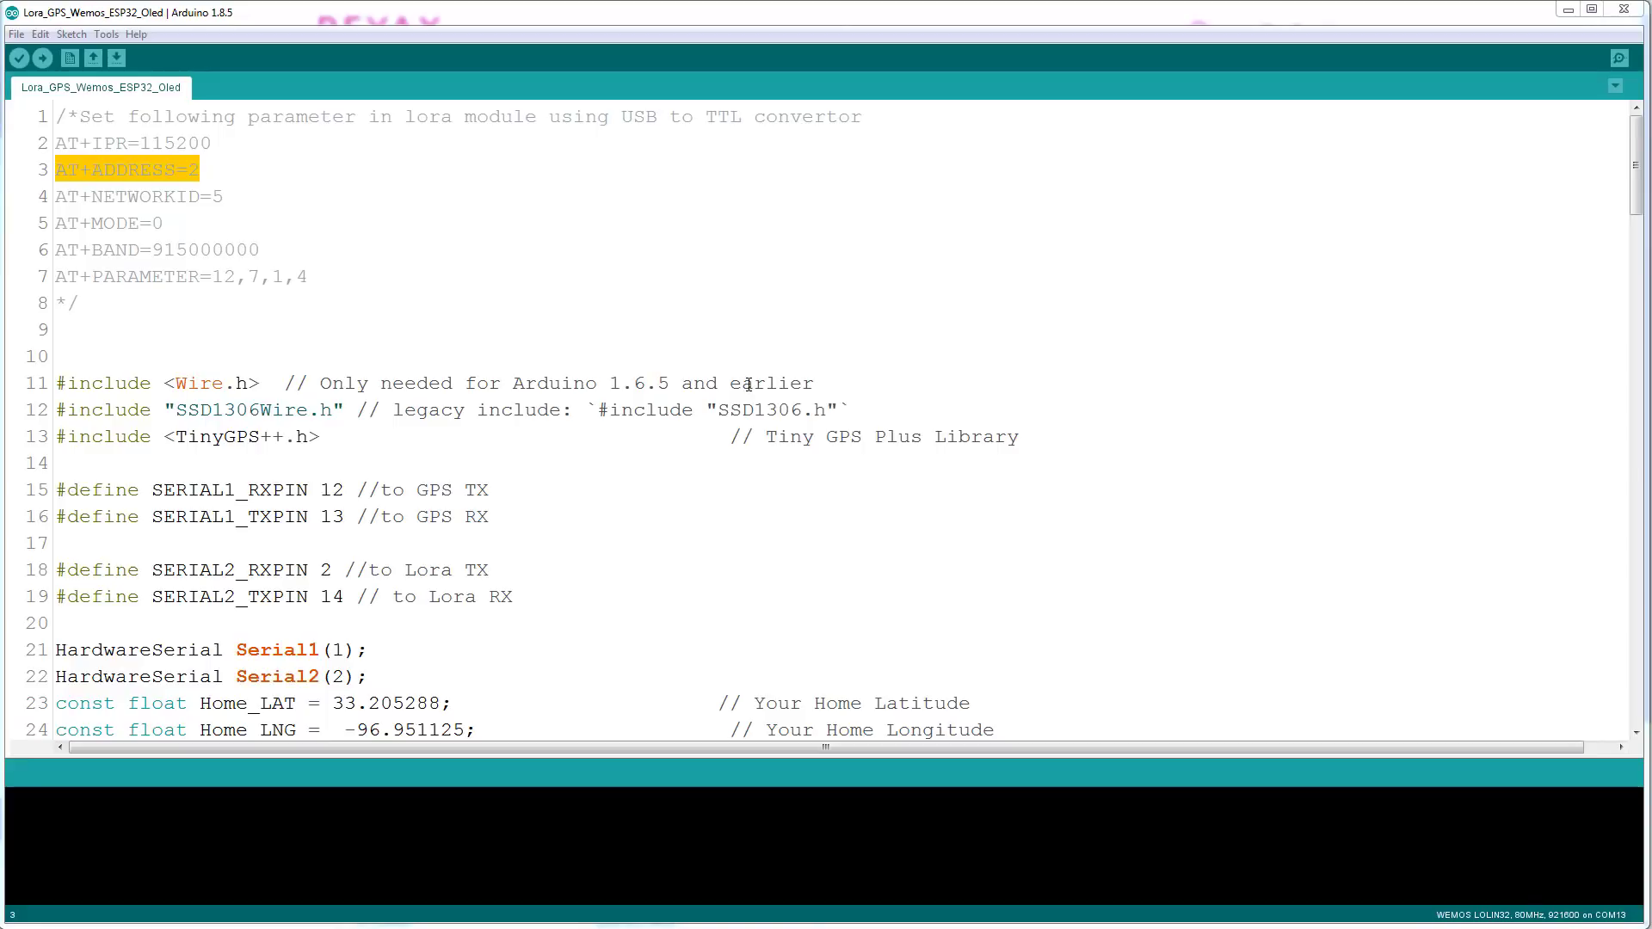
pyautogui.click(105, 35)
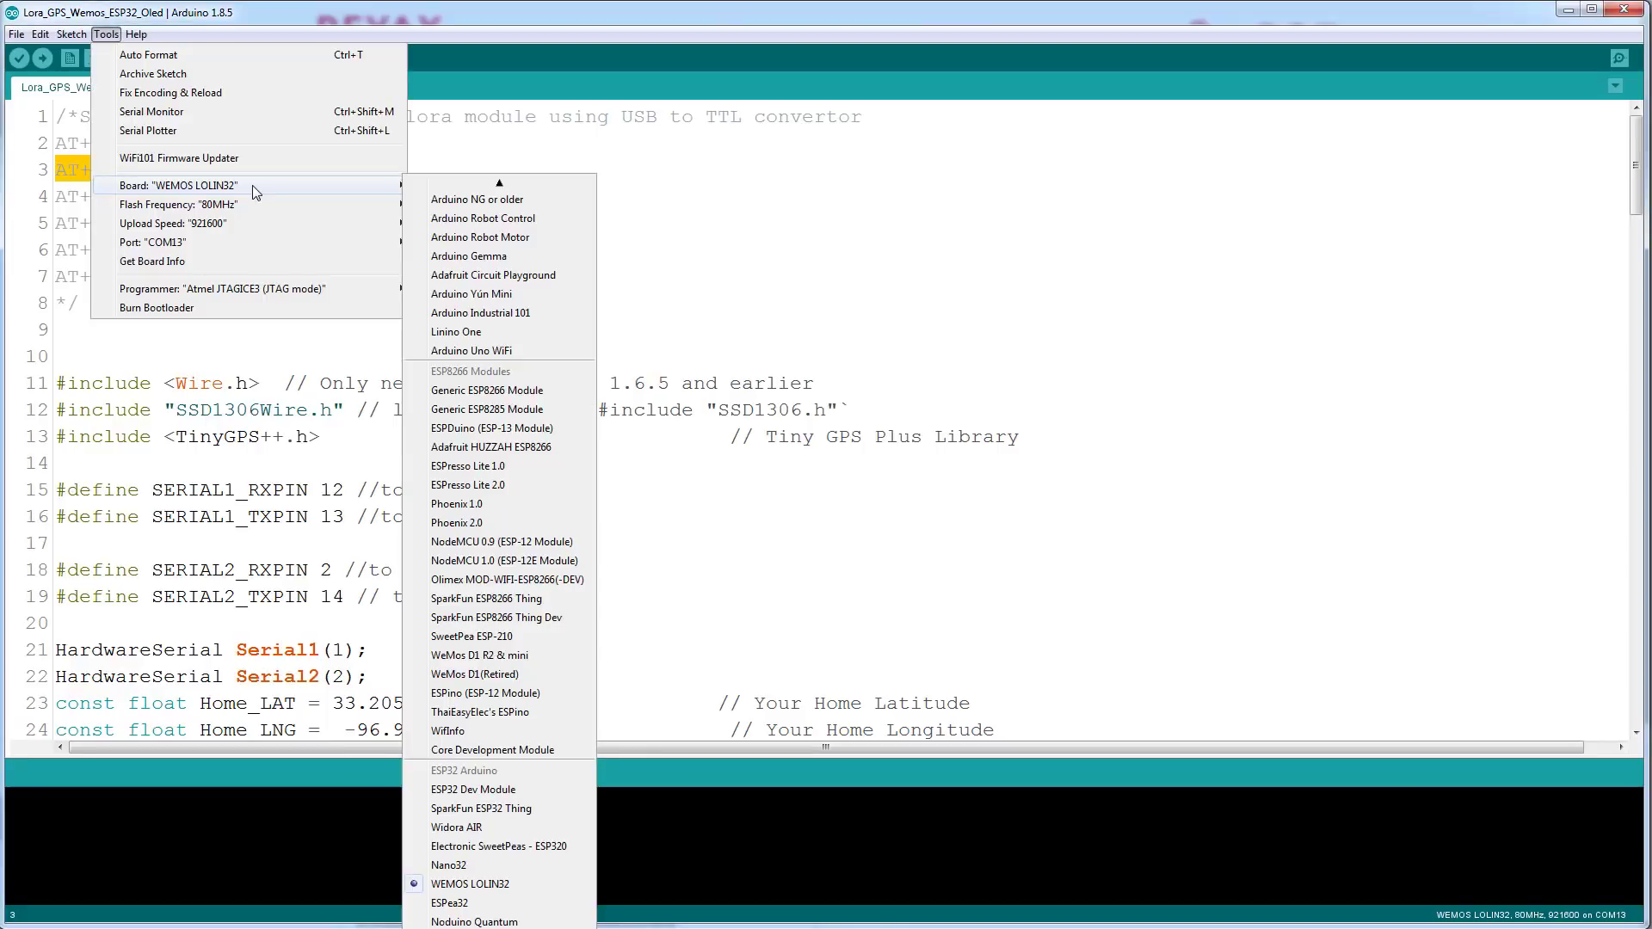
pyautogui.moveTo(376, 195)
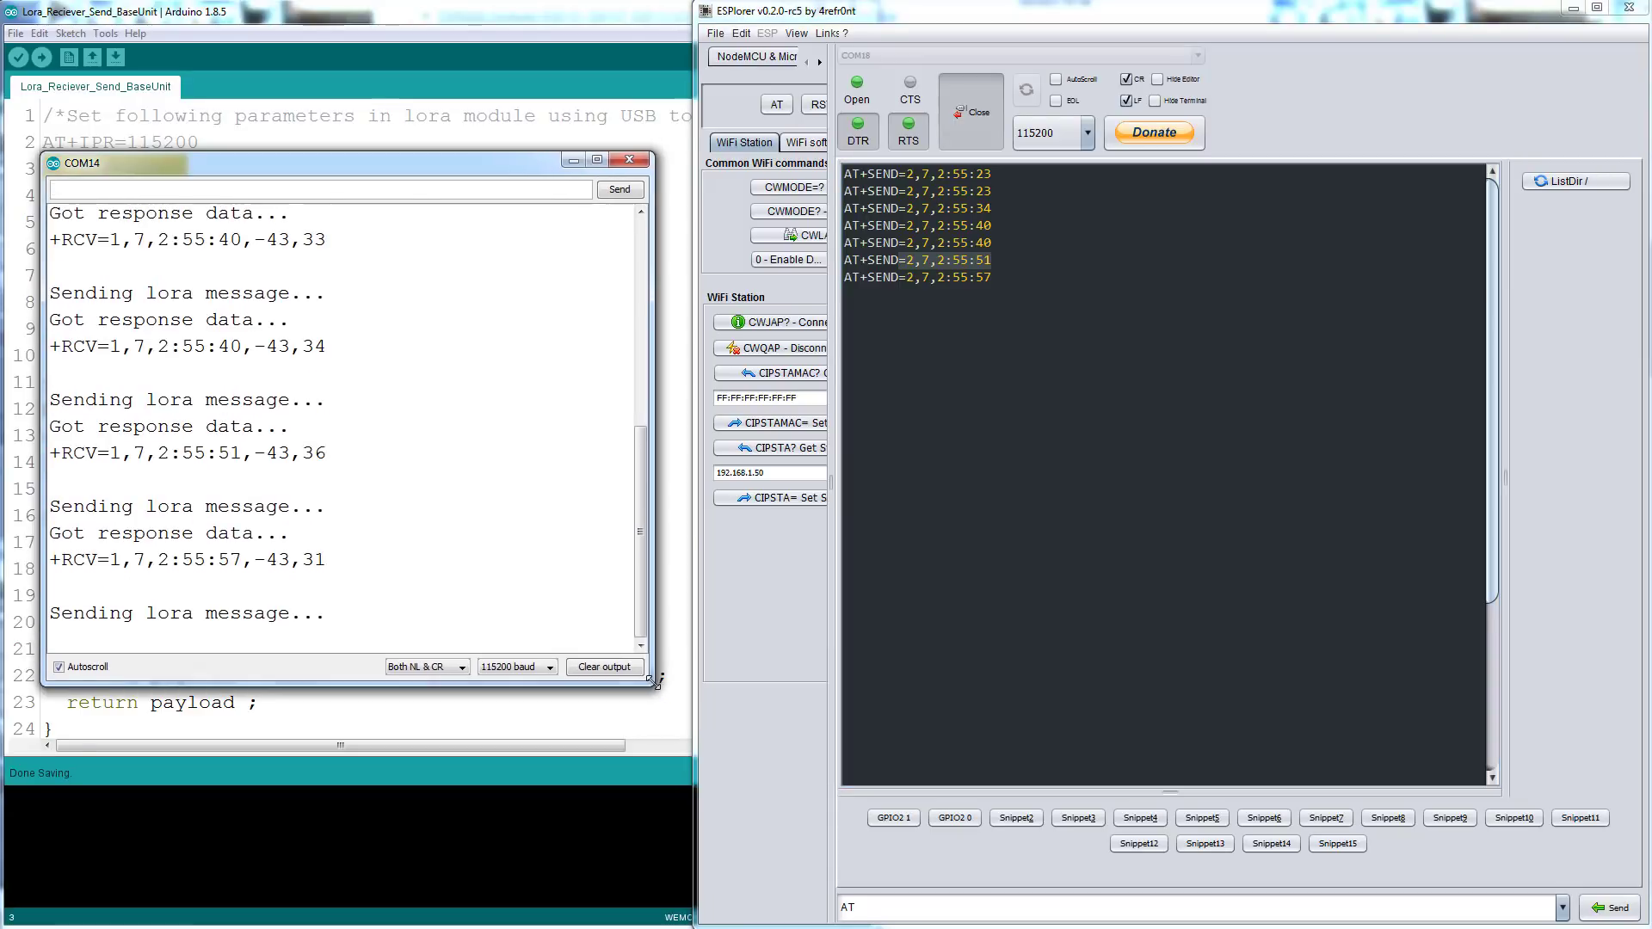
# - Watch ESPlorer's AT+SEND timestamps alongside the base unit's matching +RCV replies on COM14
pyautogui.click(604, 666)
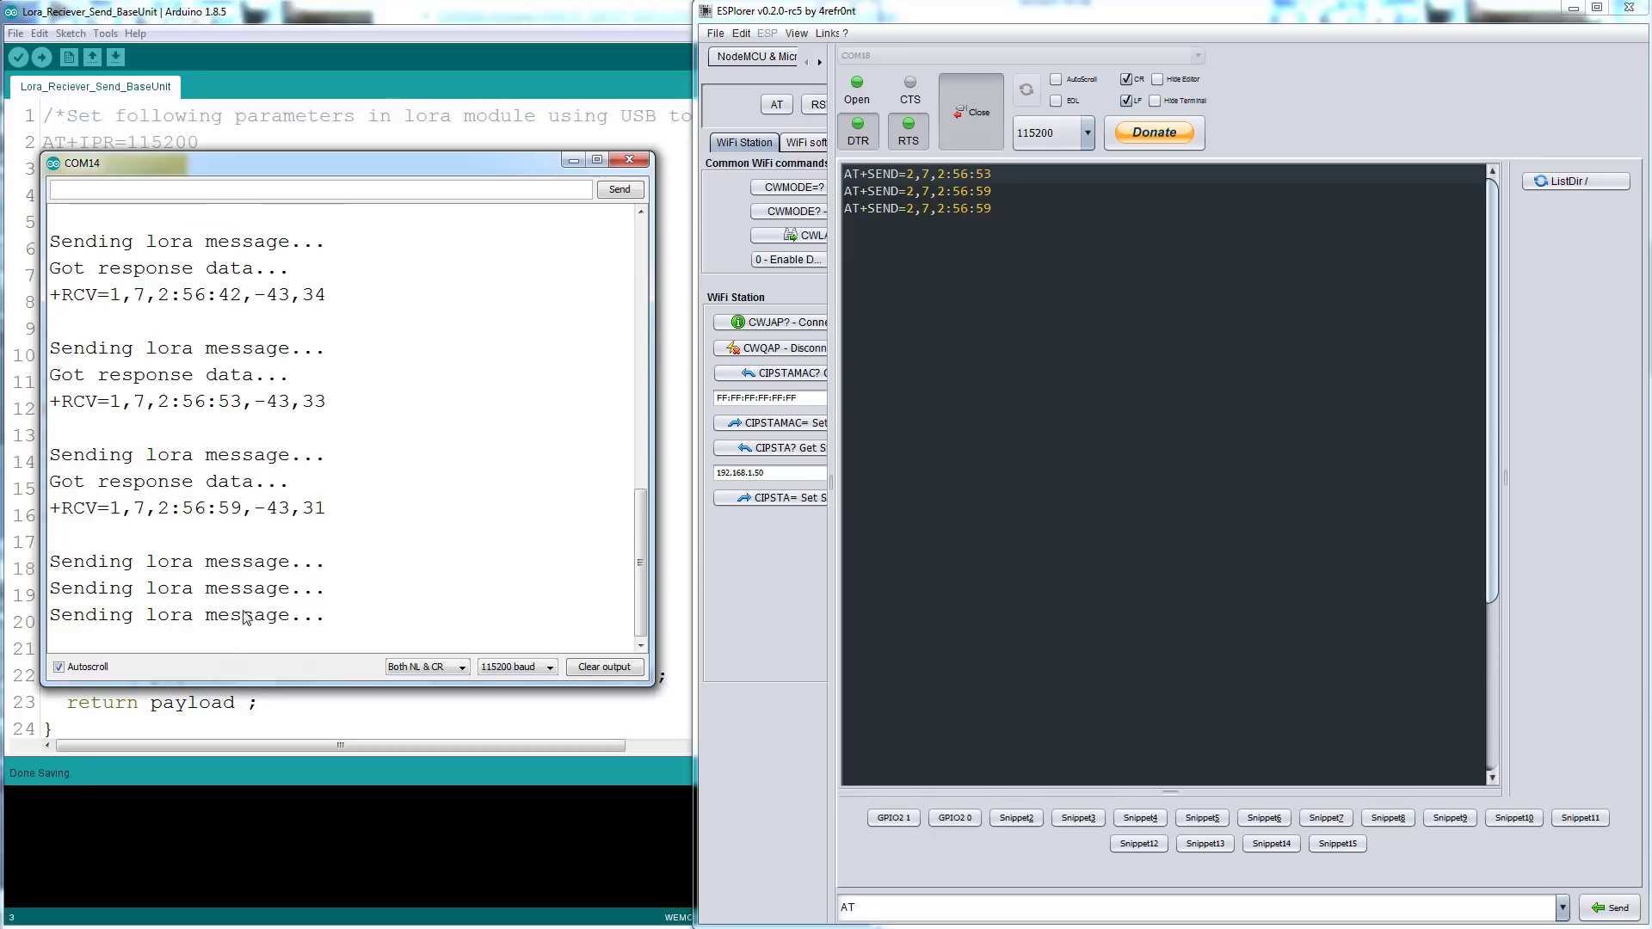
pyautogui.moveTo(240, 626)
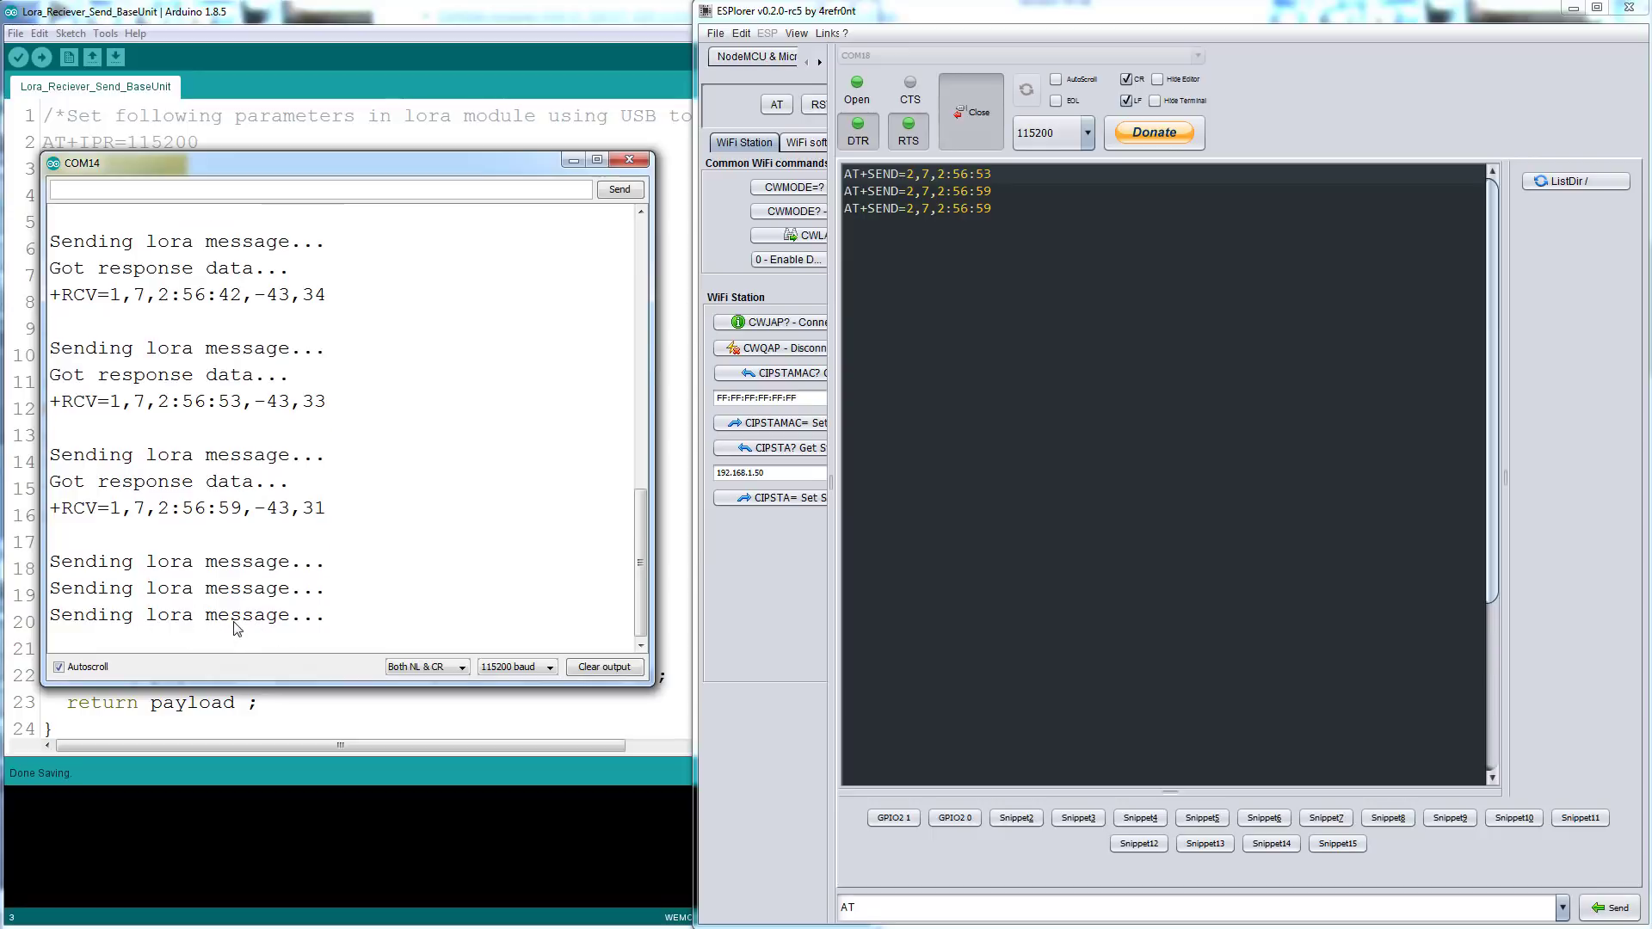
pyautogui.moveTo(222, 632)
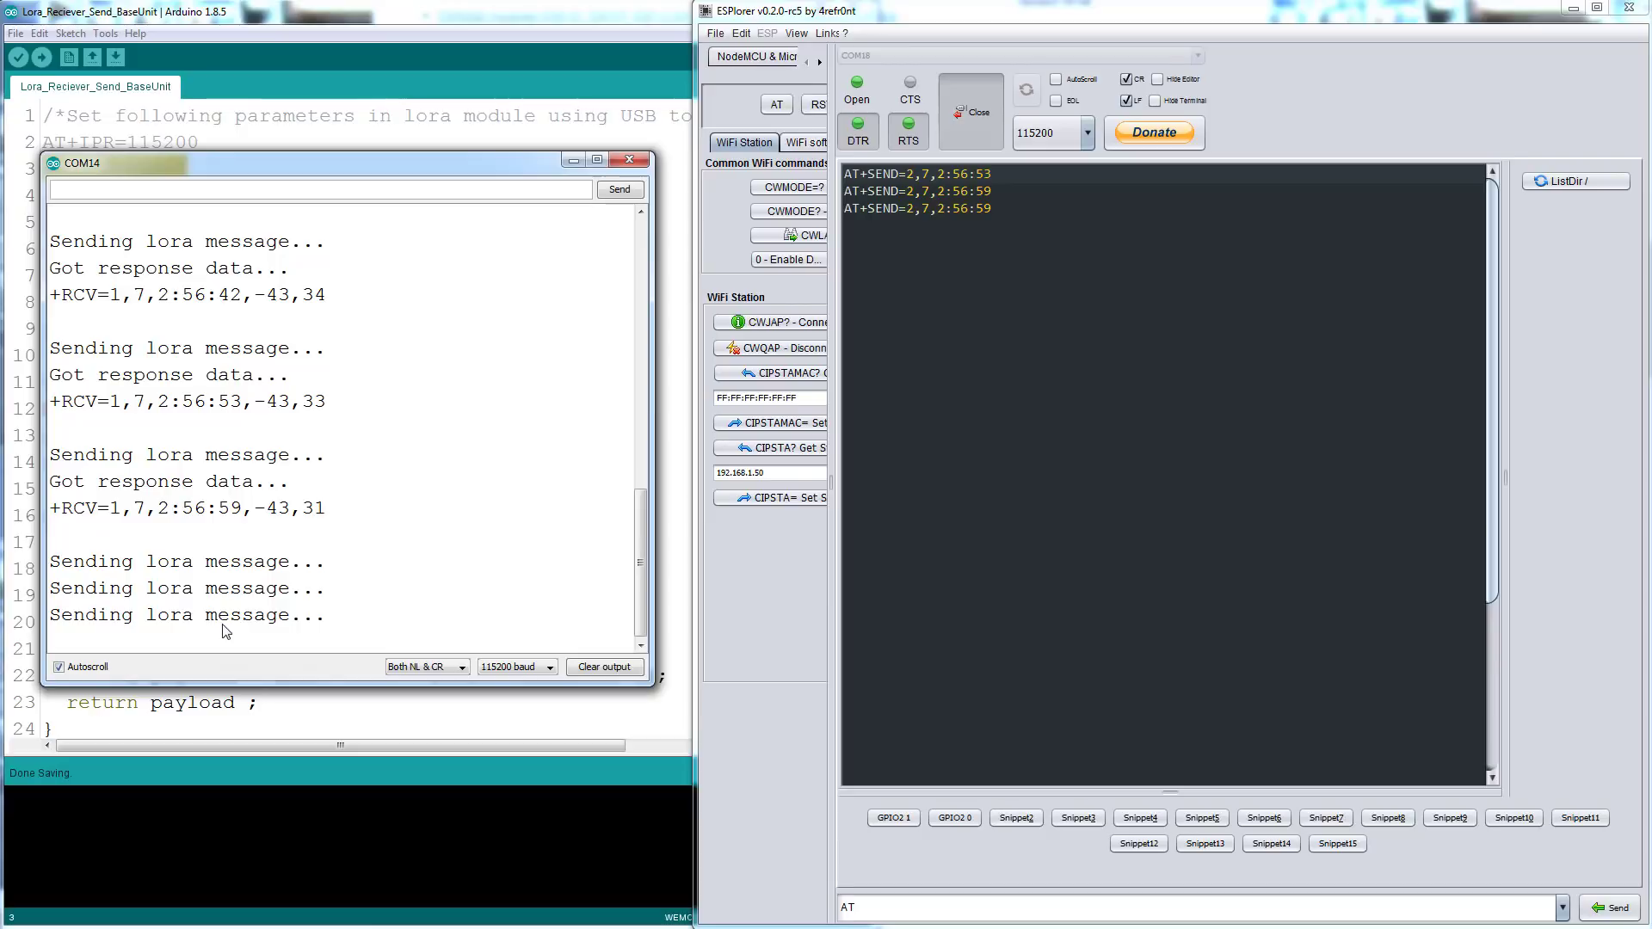
# - Scroll the ESPlorer terminal to the newest AT+SEND lines while the base unit logs sending attempts
pyautogui.scroll(-3)
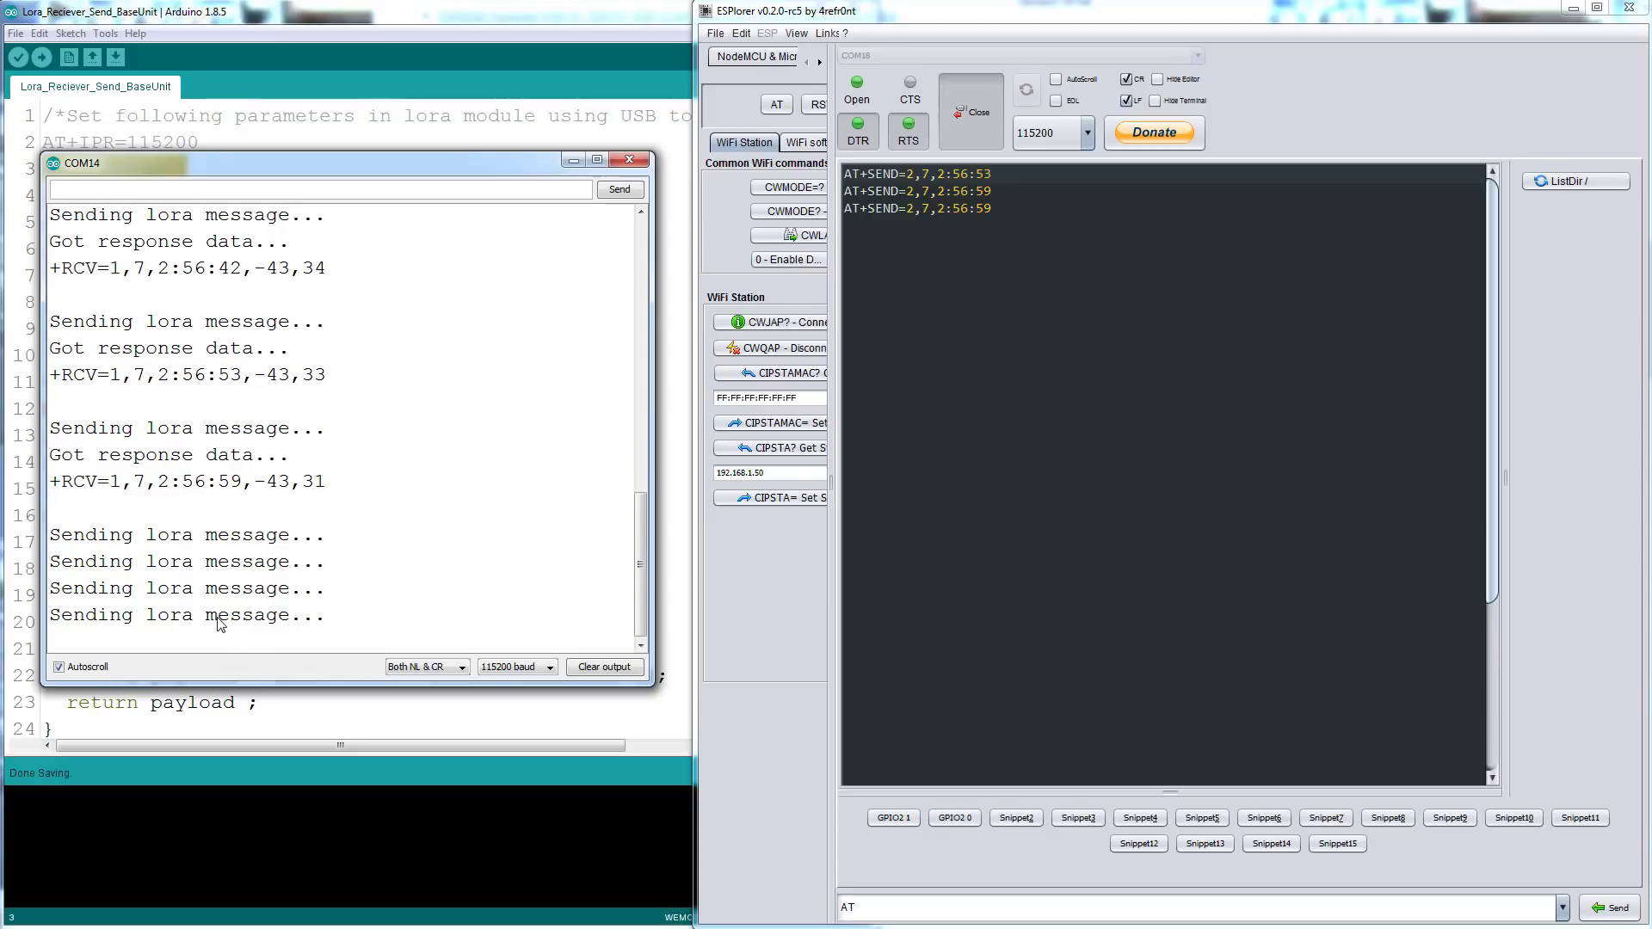
pyautogui.moveTo(267, 609)
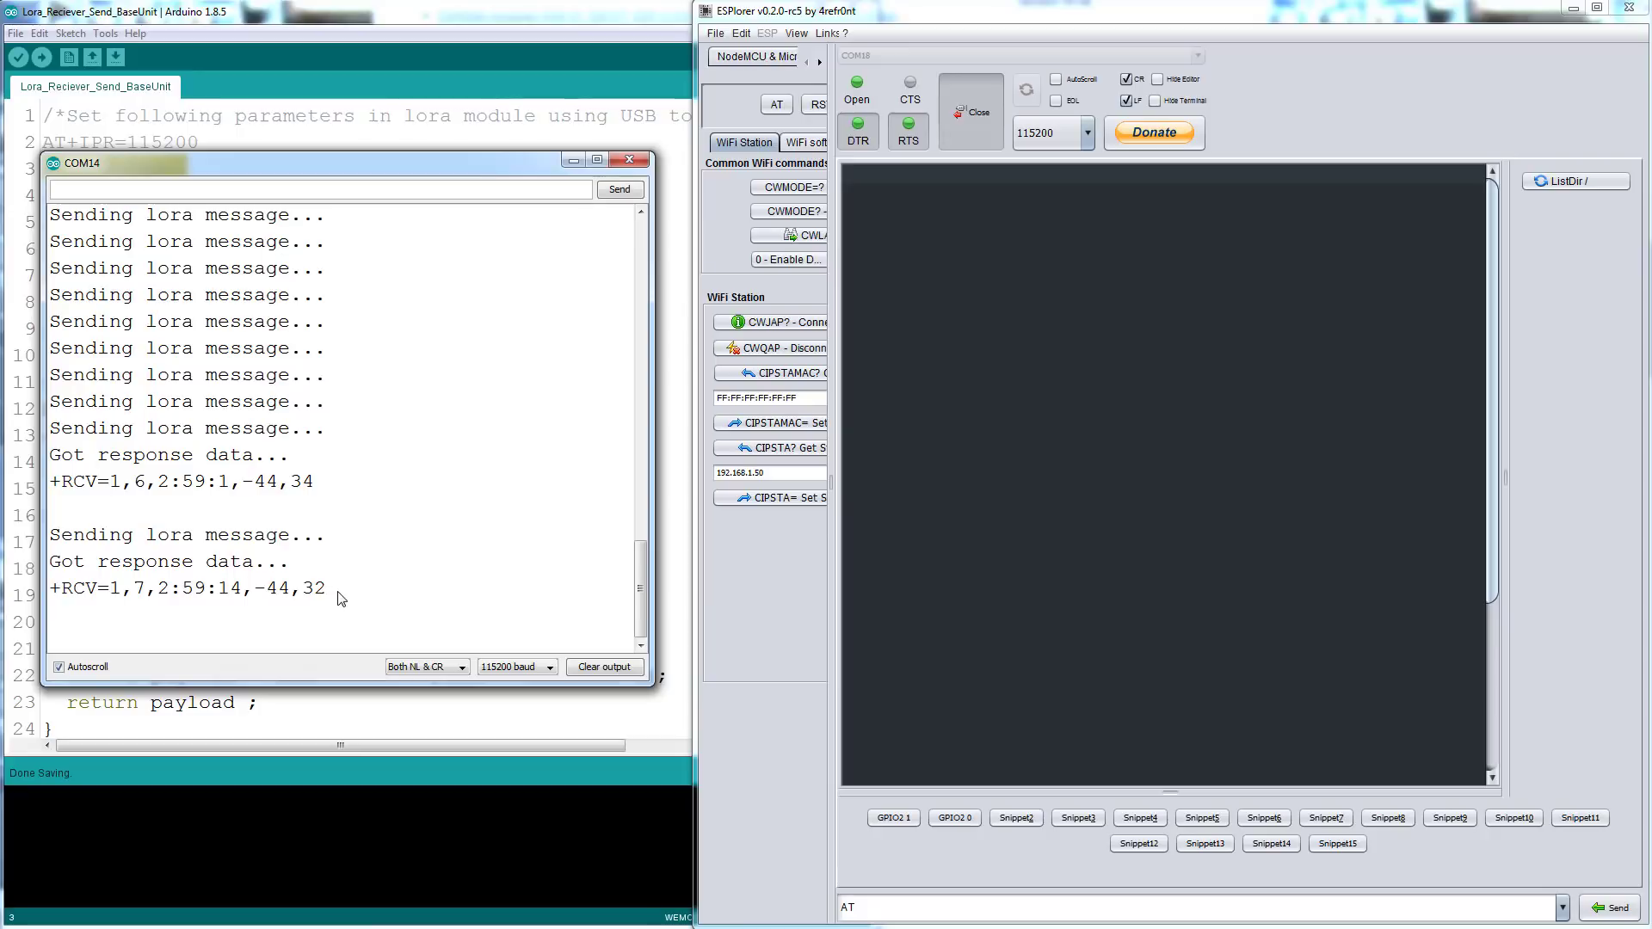
# - Close and reopen ESPlorer's serial port, then clear the terminal so fresh +RCV replies resume
pyautogui.click(967, 110)
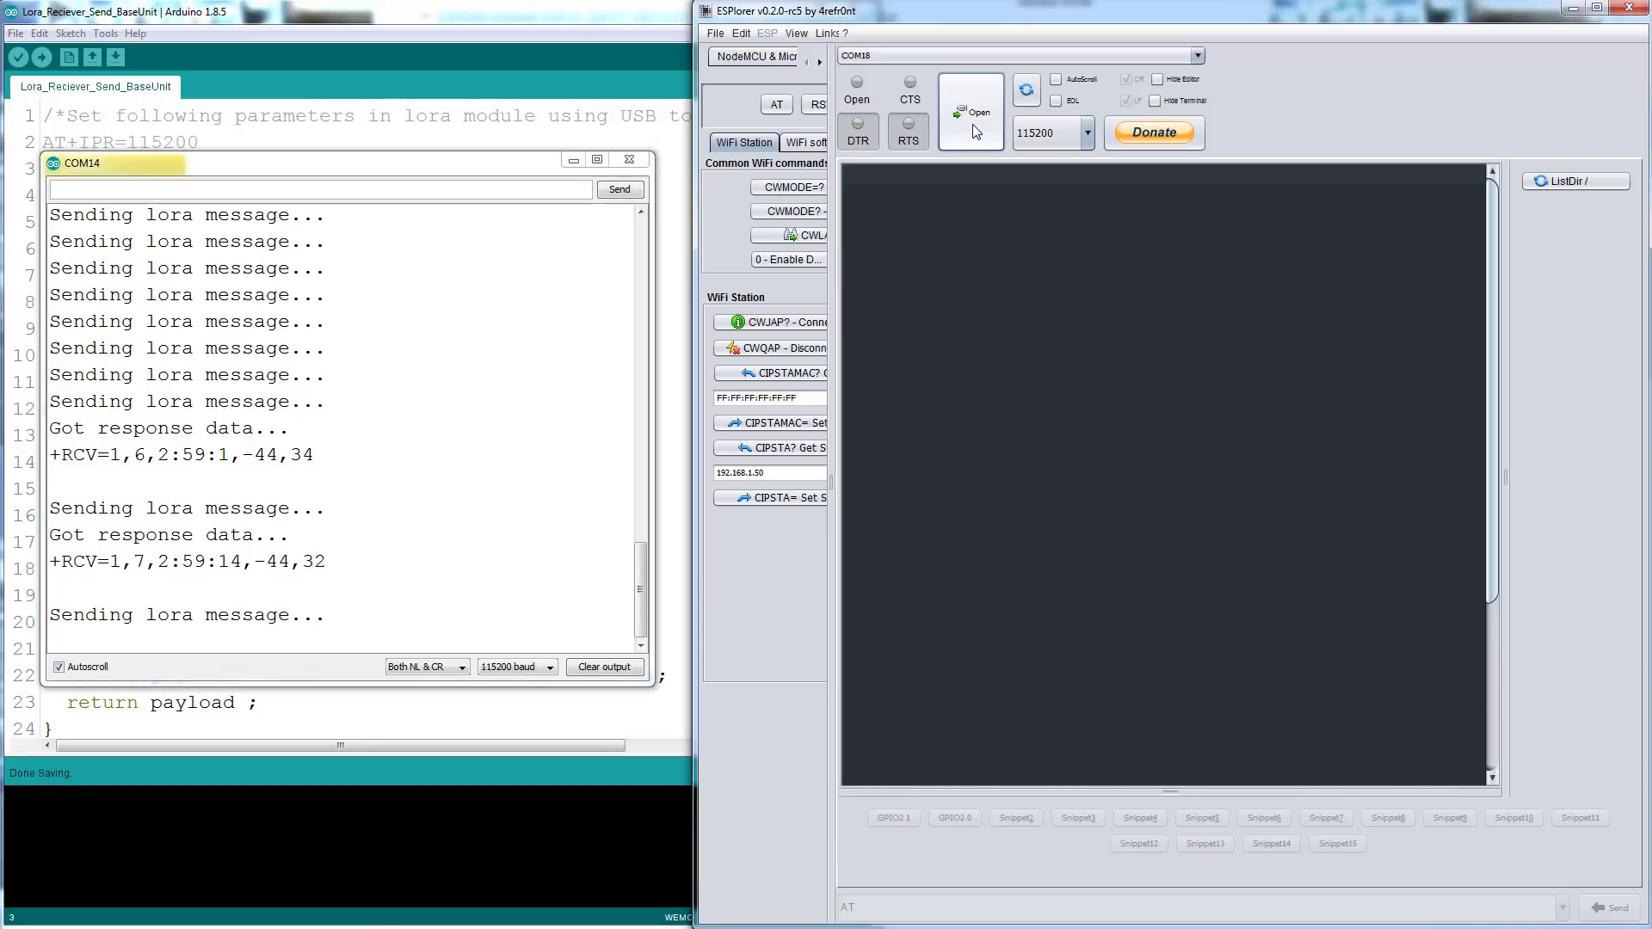
pyautogui.click(970, 110)
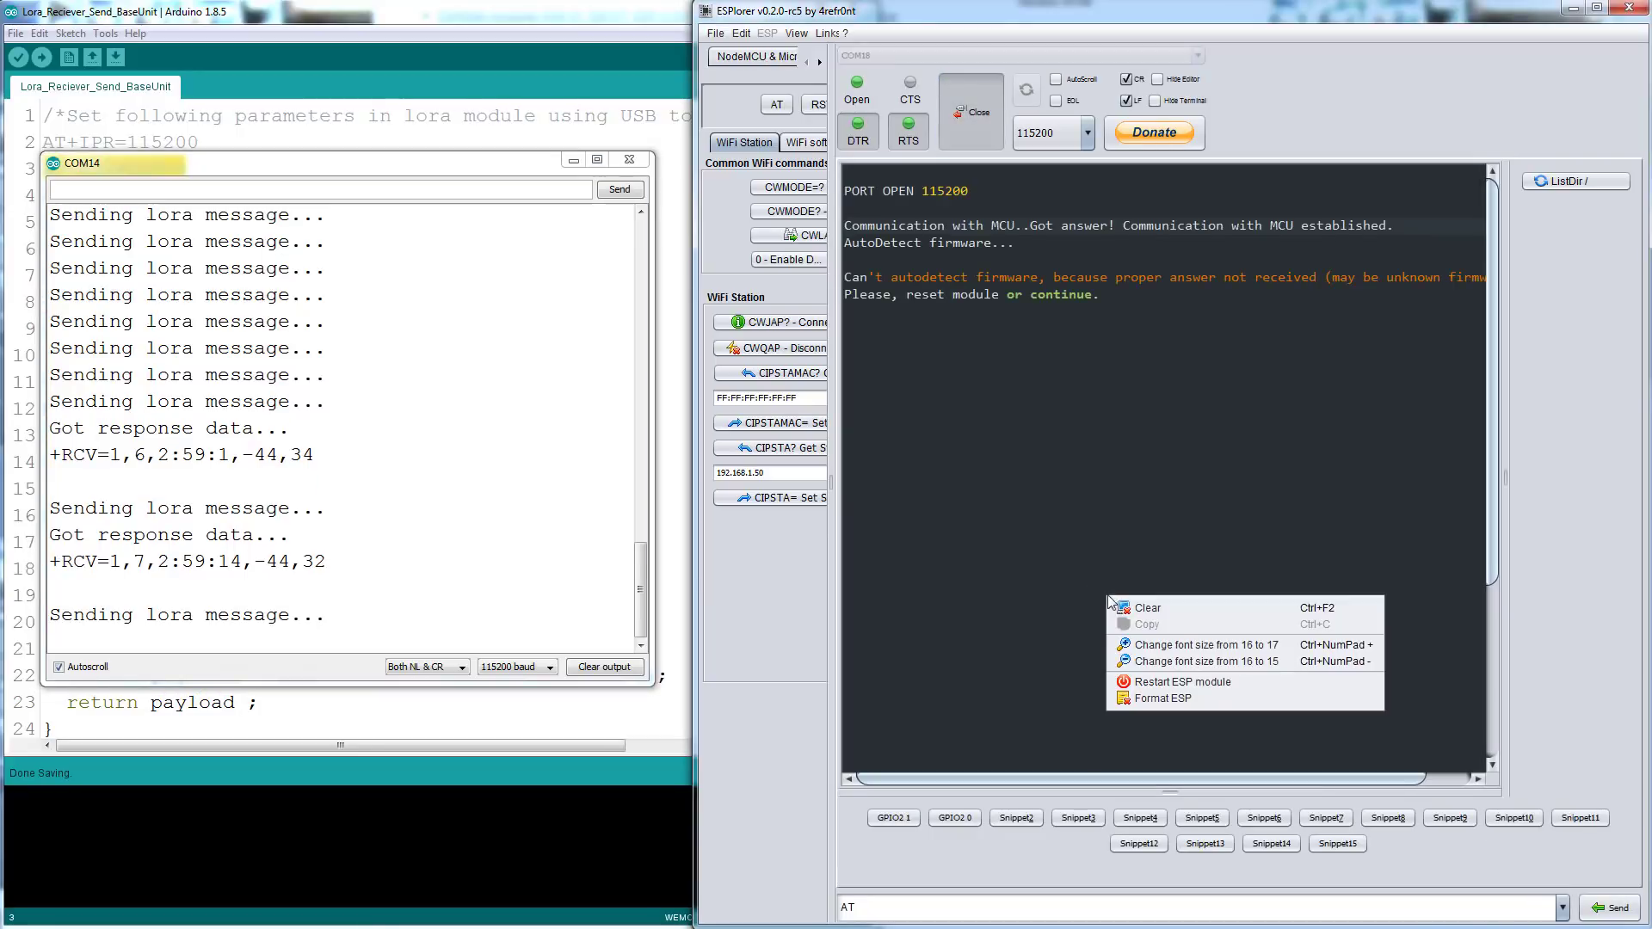
pyautogui.click(1148, 608)
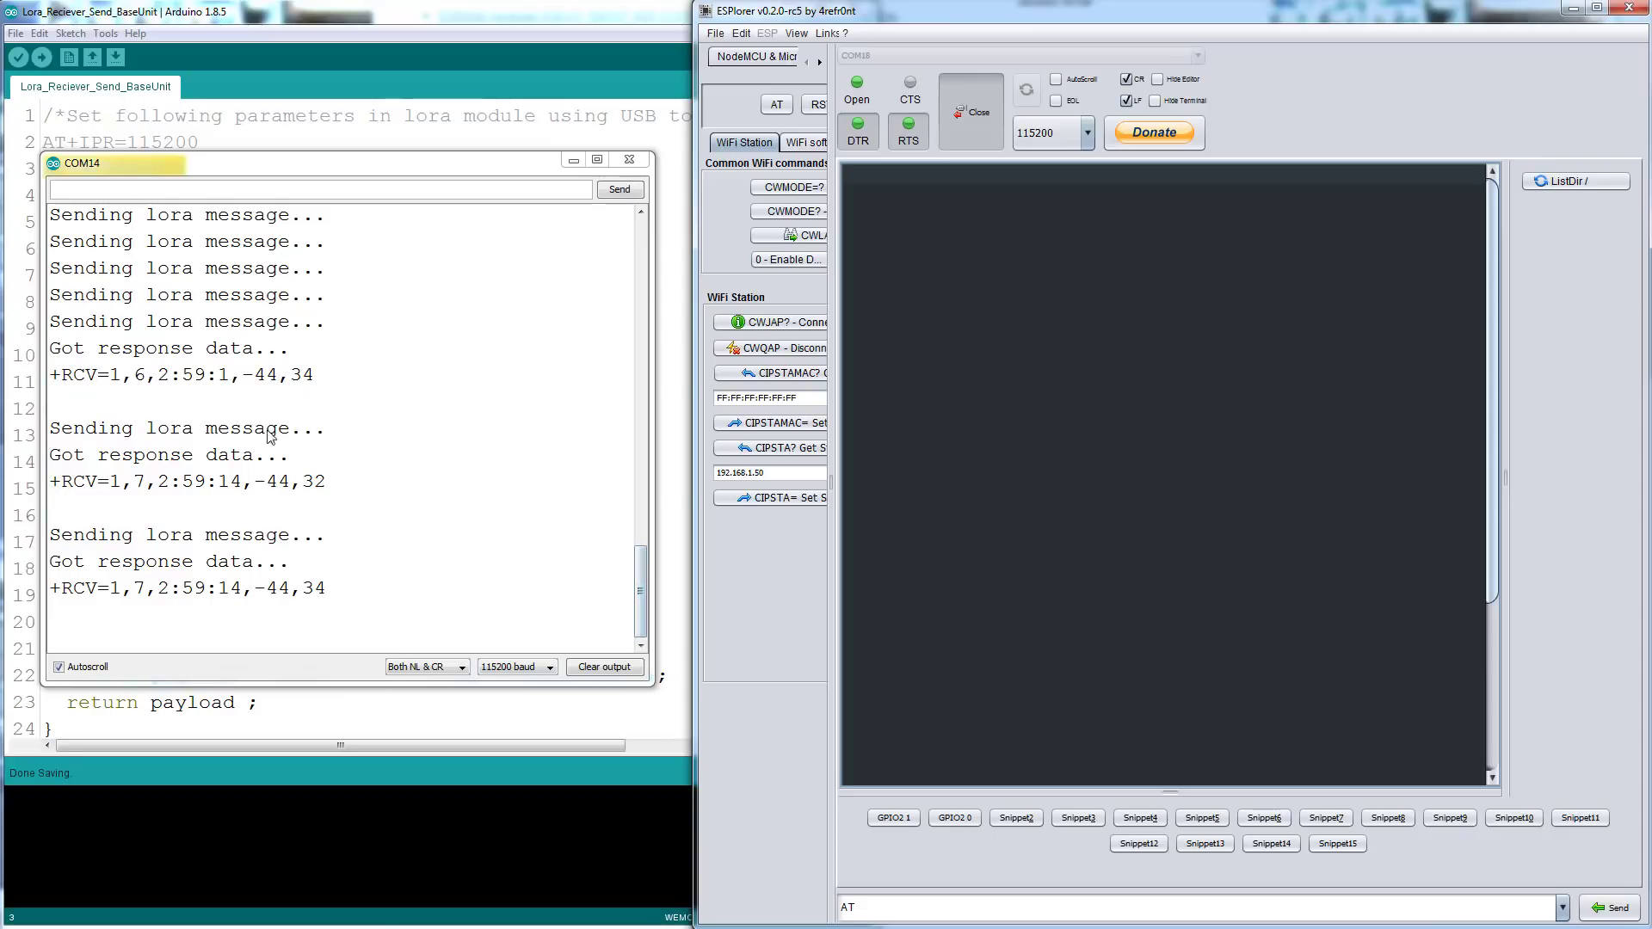